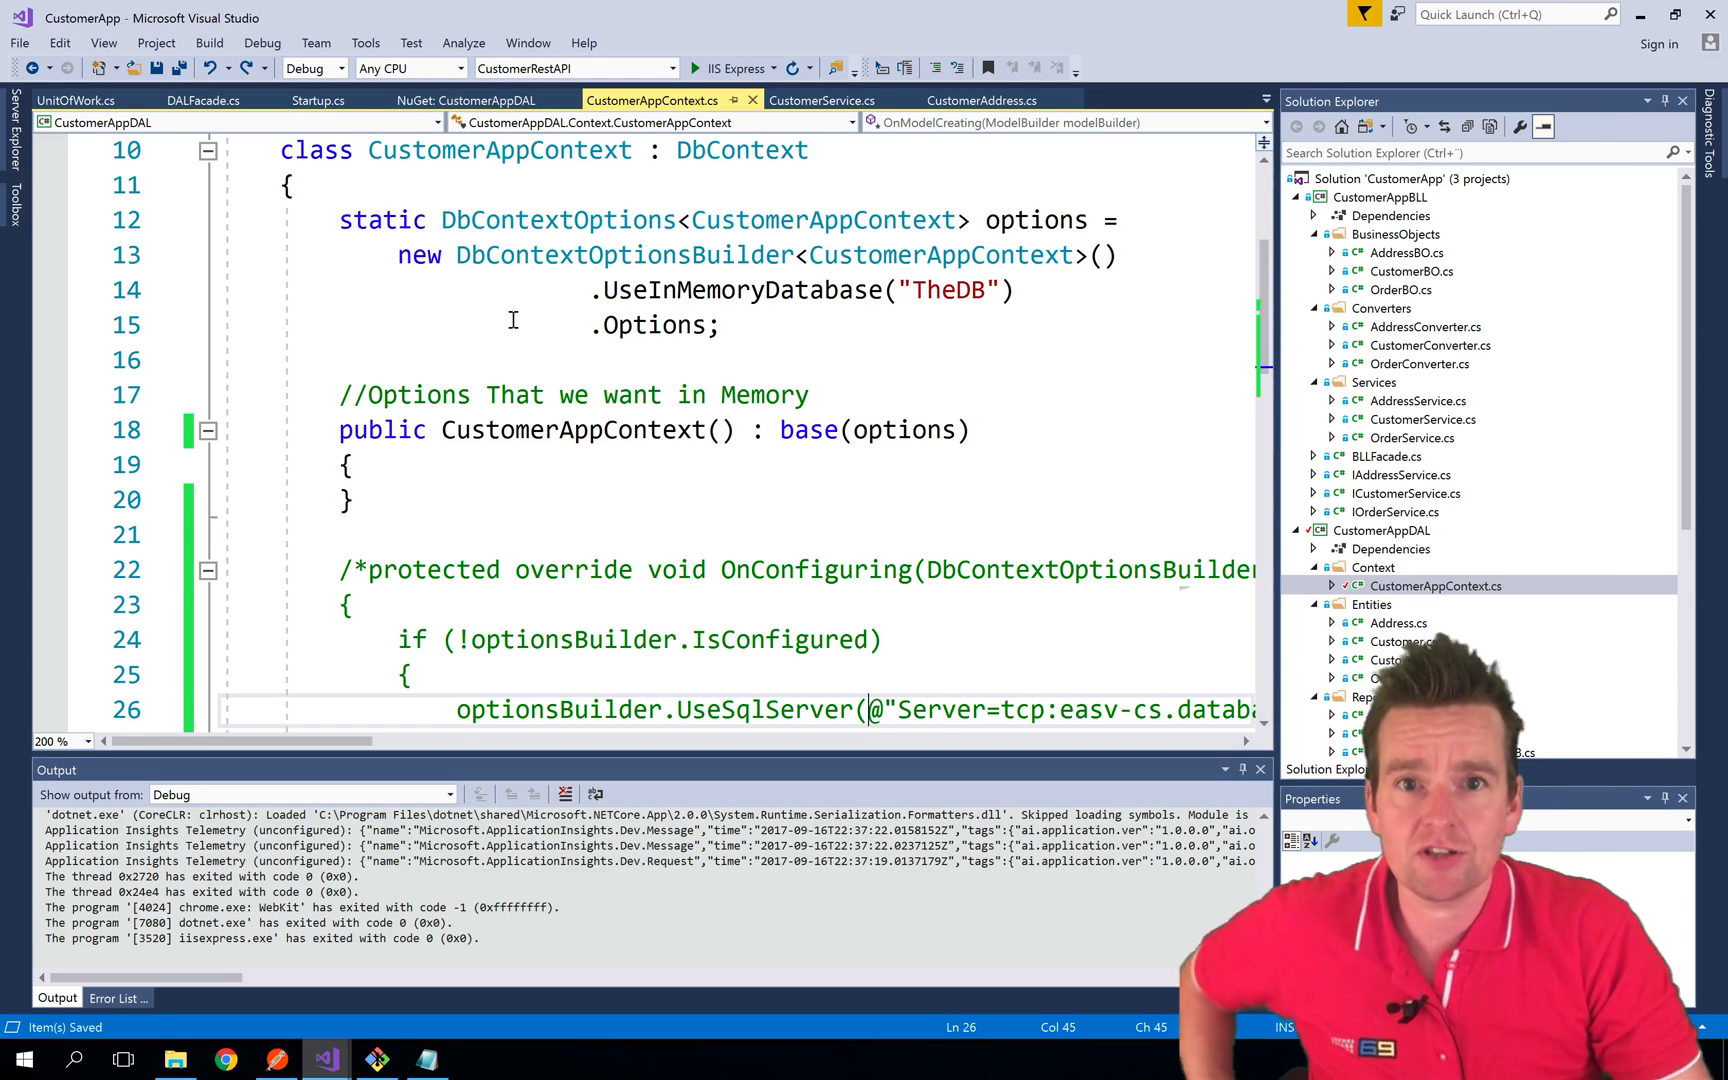
pyautogui.moveTo(918, 498)
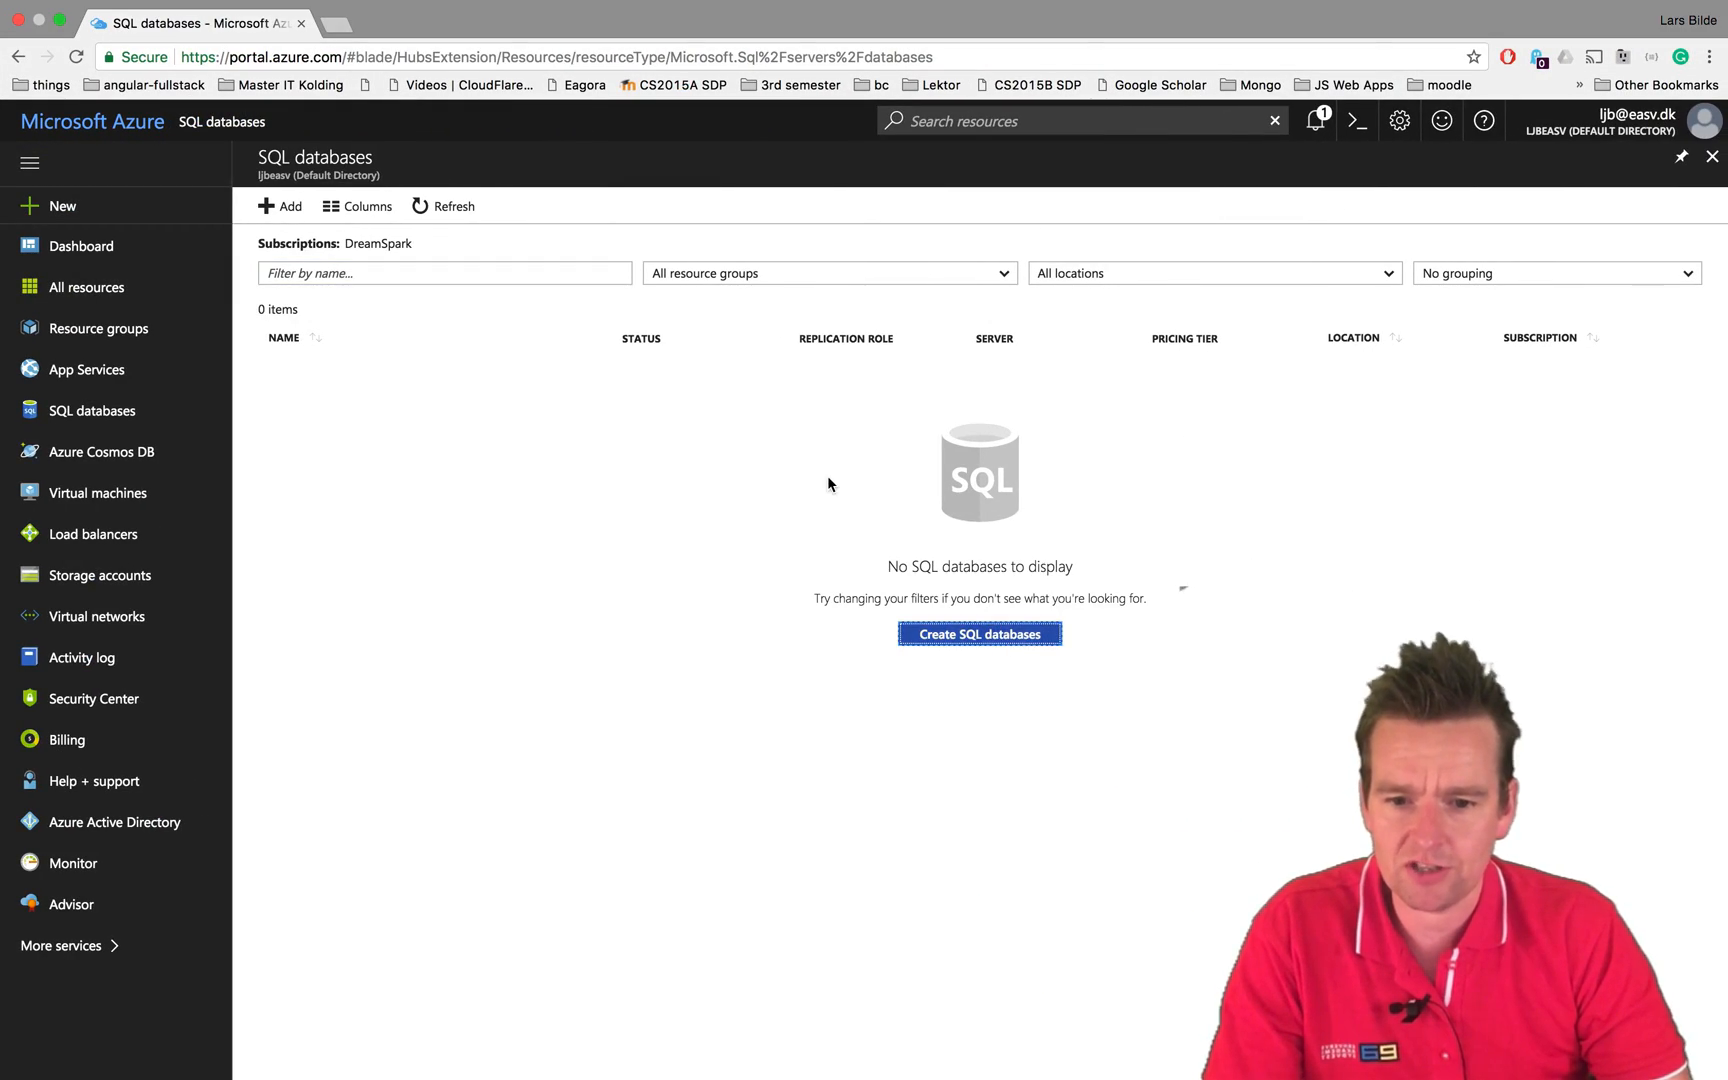
# Create a new blank SQL database CS2017 on the existing West Europe server, free tier
pyautogui.click(978, 634)
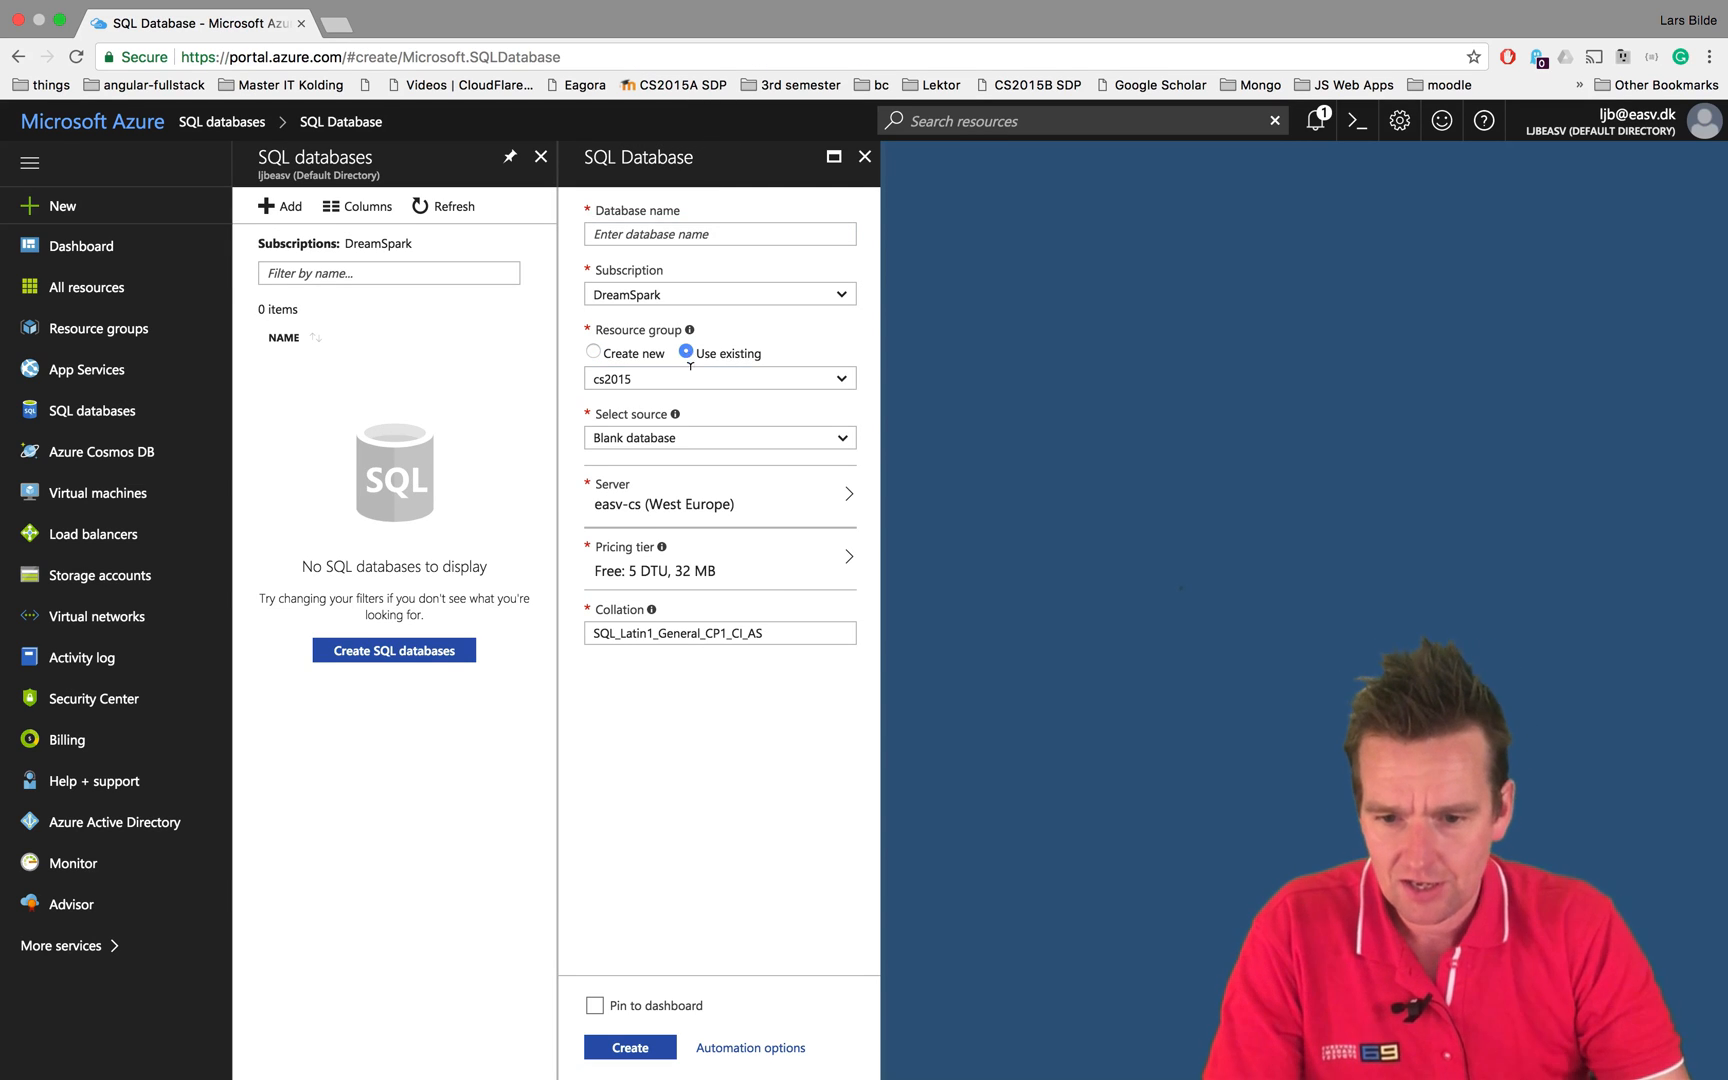
pyautogui.write('Cs2')
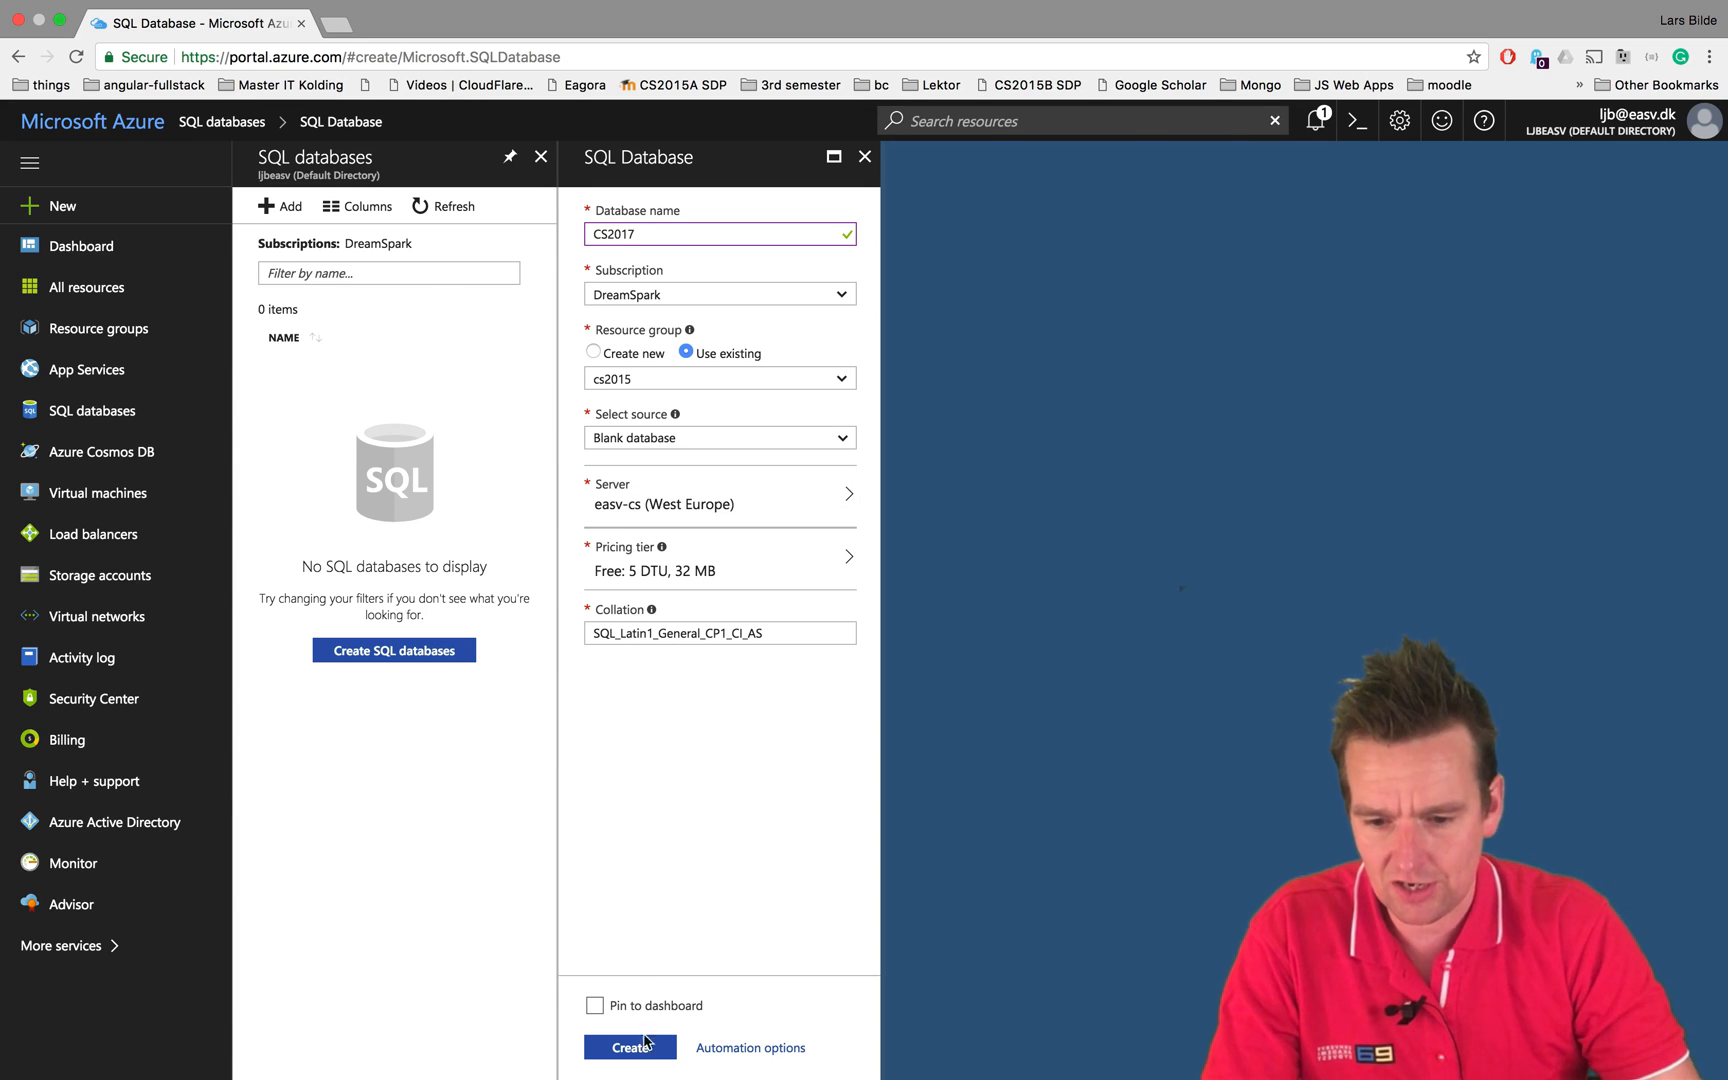
pyautogui.click(630, 1046)
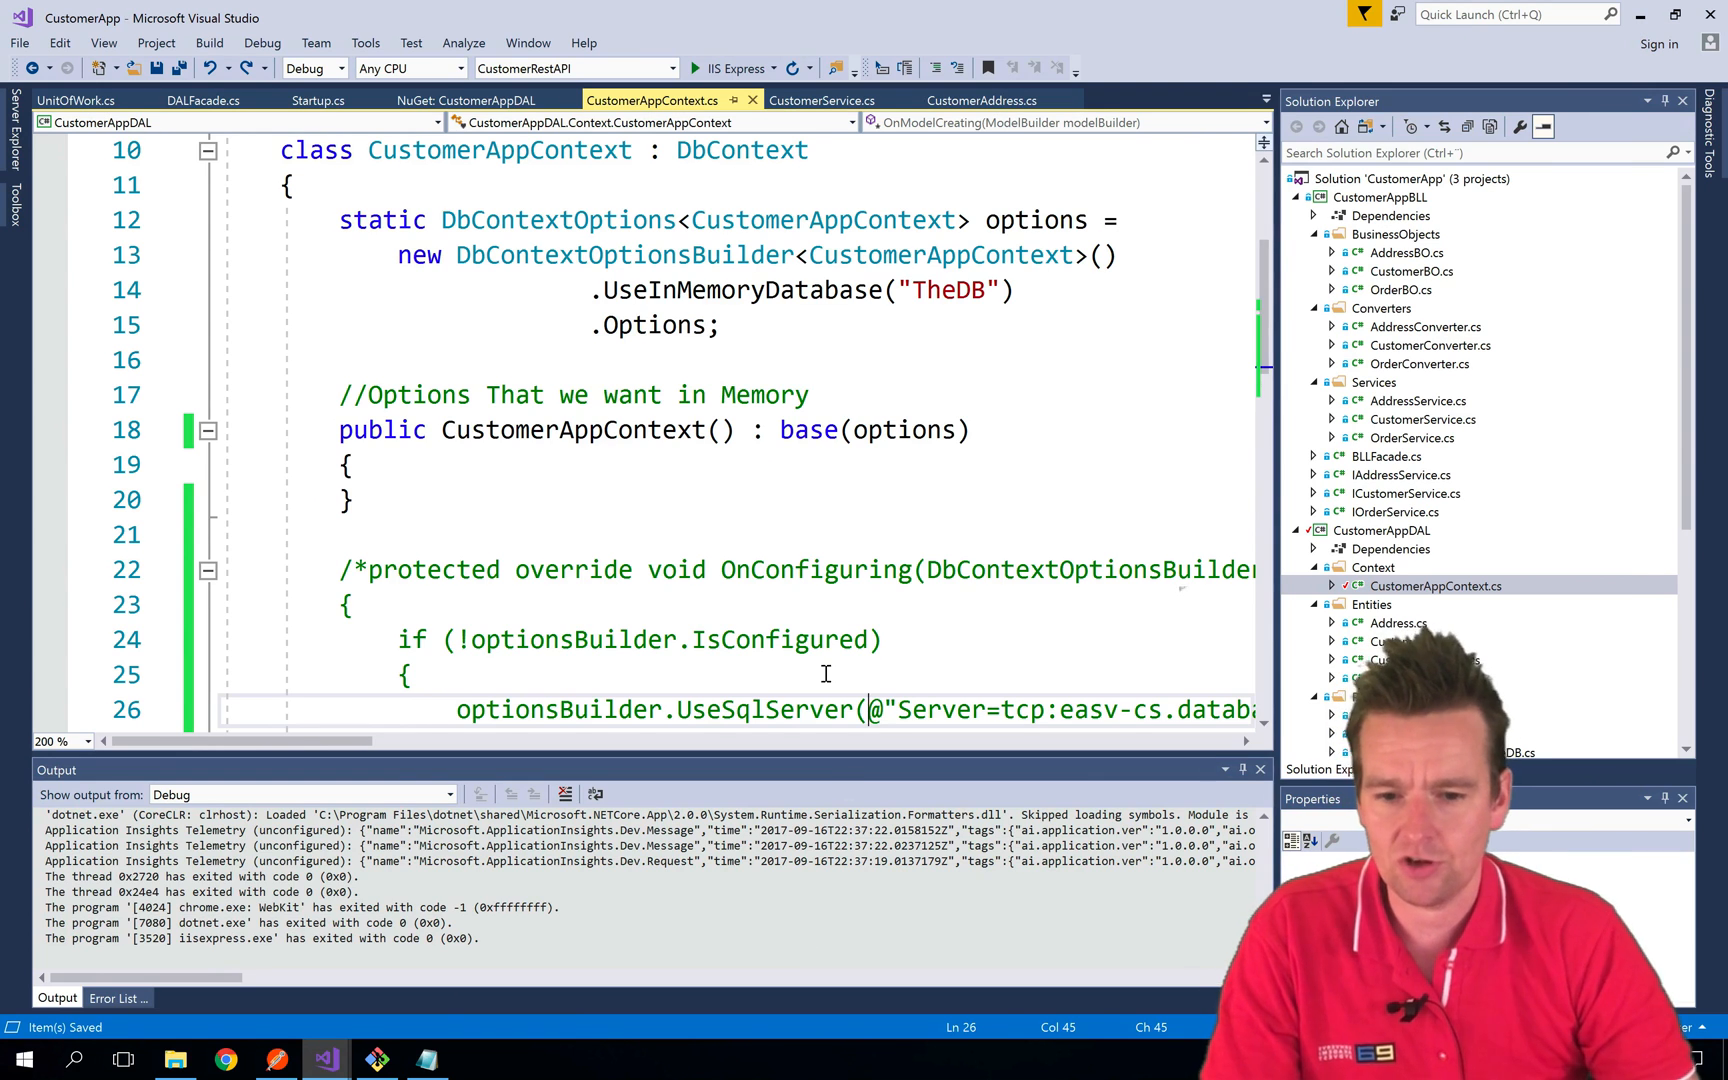
pyautogui.moveTo(694, 480)
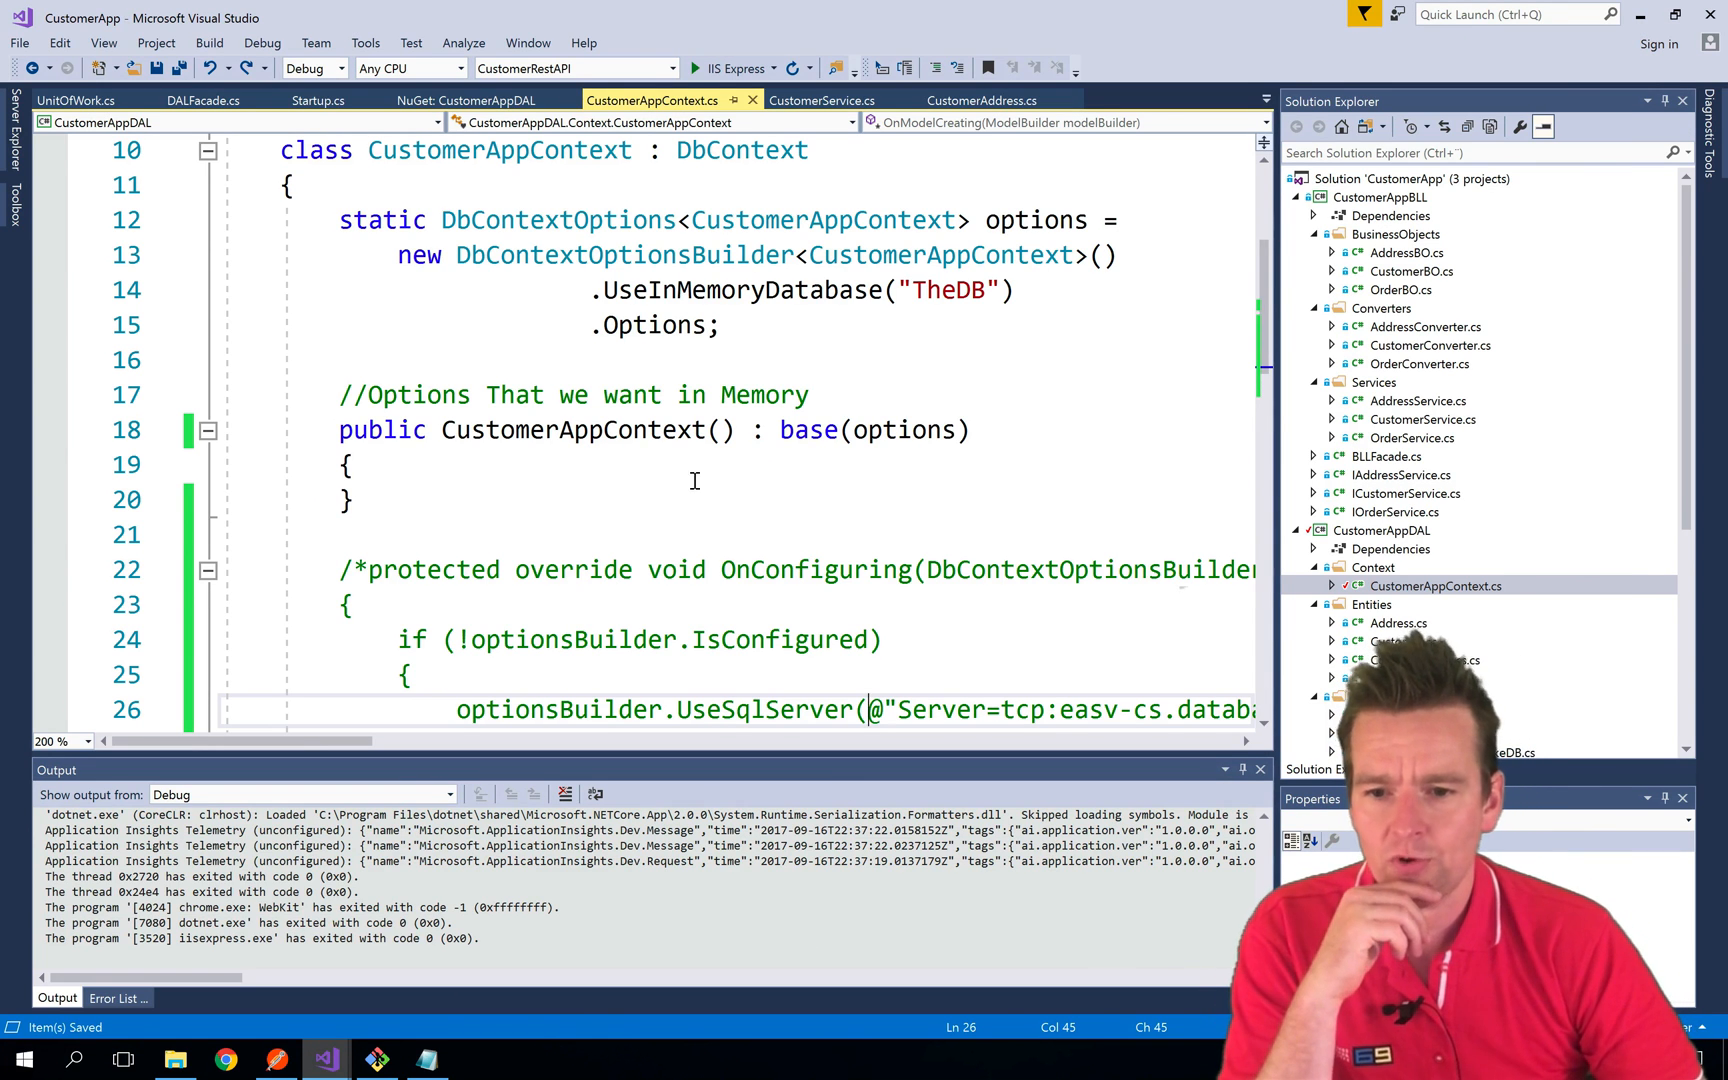
pyautogui.moveTo(636, 430)
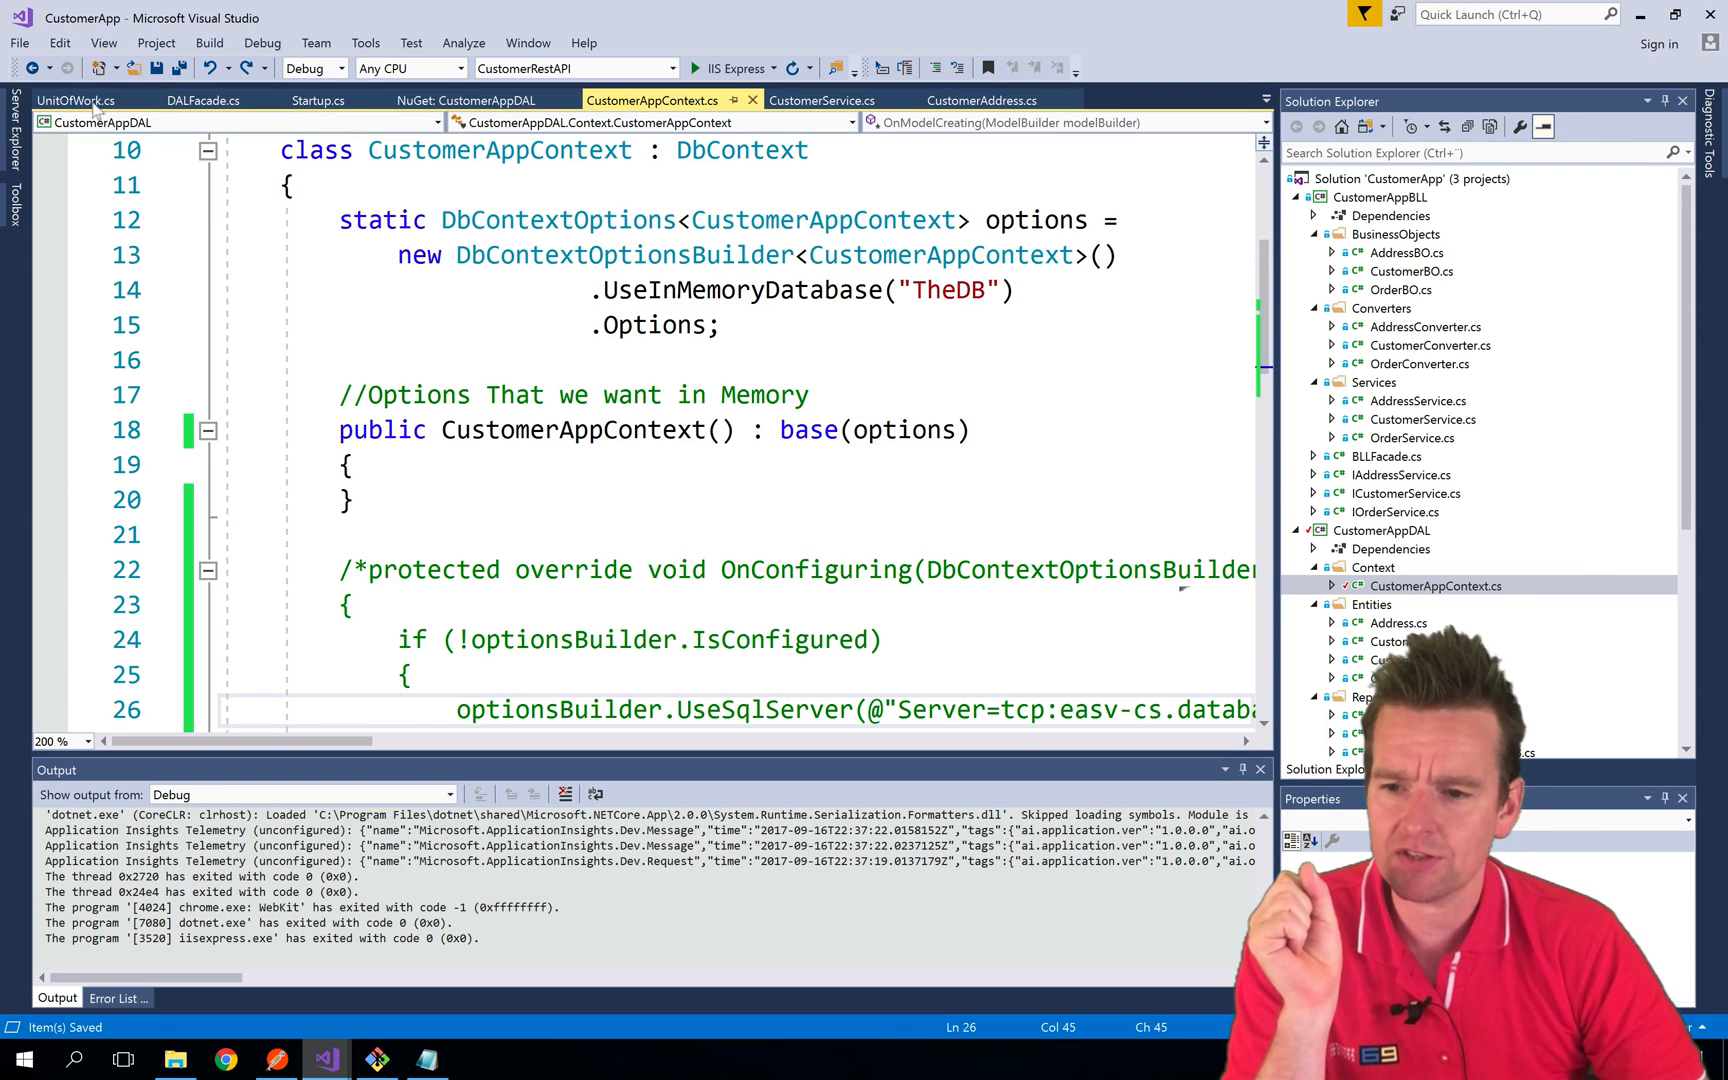
# Add context.Database.EnsureCreated(); right after the context construction in UnitOfWork.cs
pyautogui.click(74, 100)
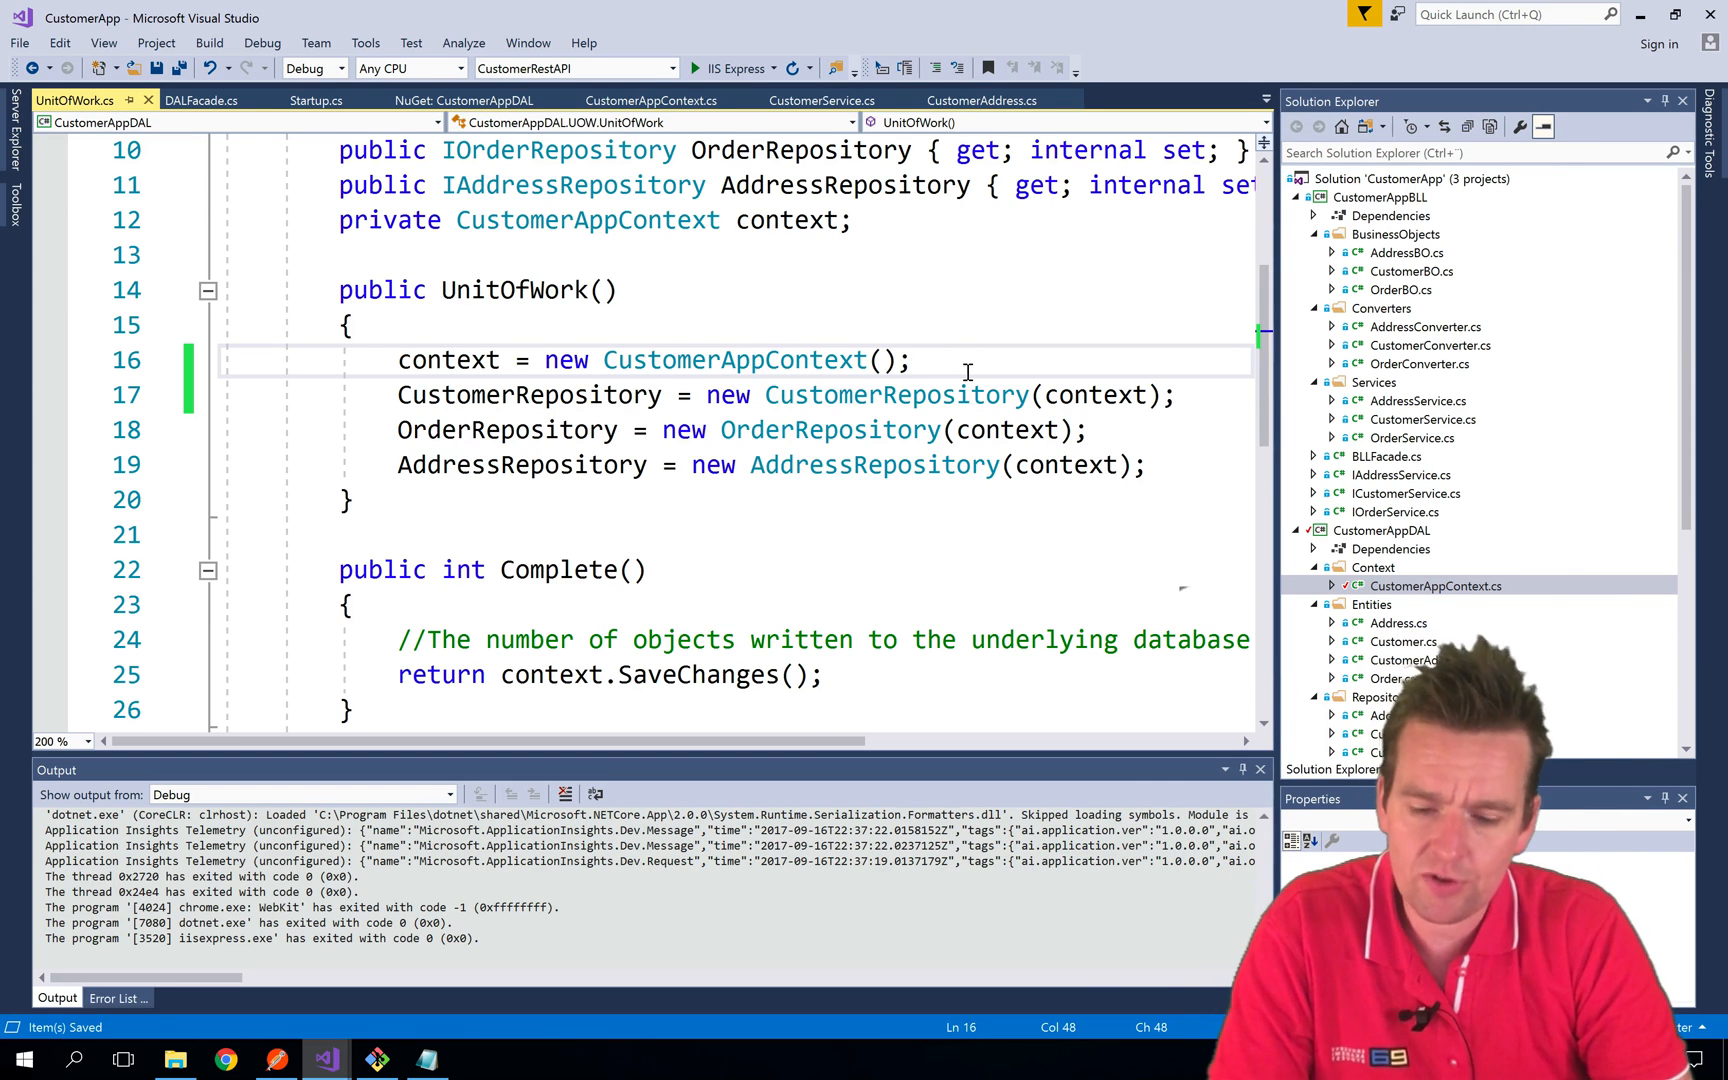
pyautogui.write('context.Database.EnsureCreated();')
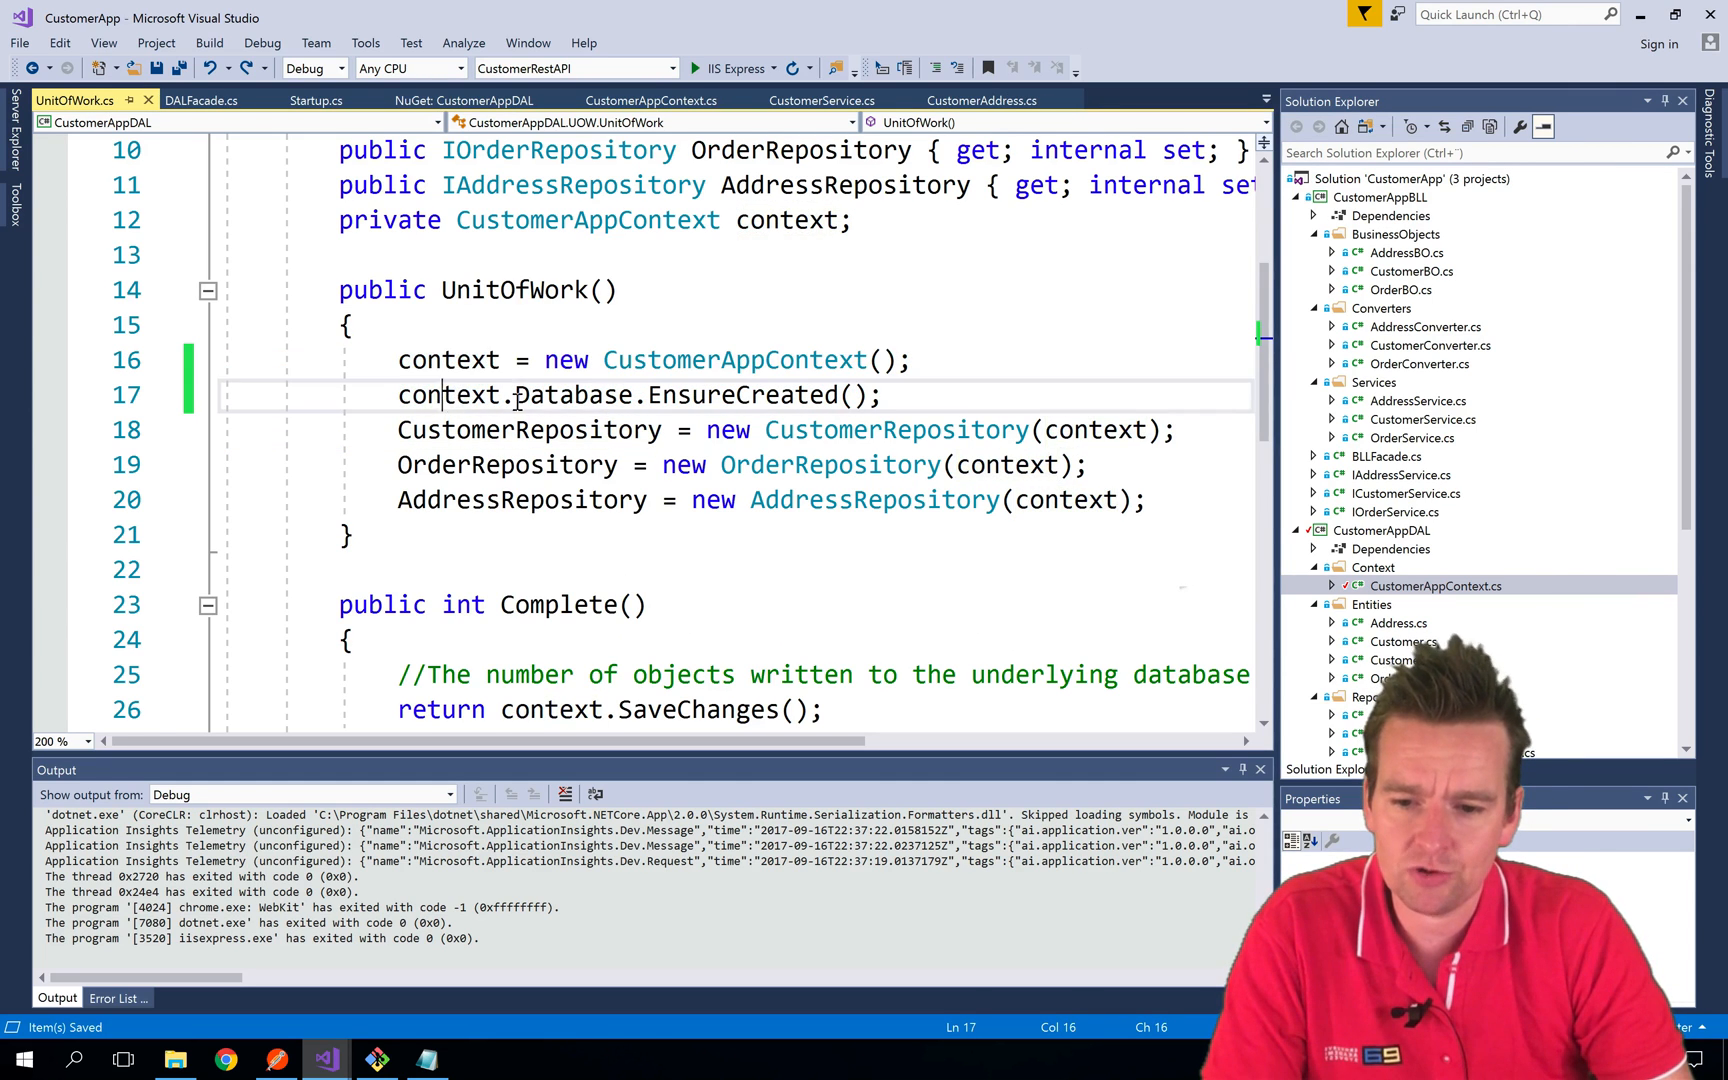
pyautogui.moveTo(518, 394); pyautogui.dragTo(882, 394)
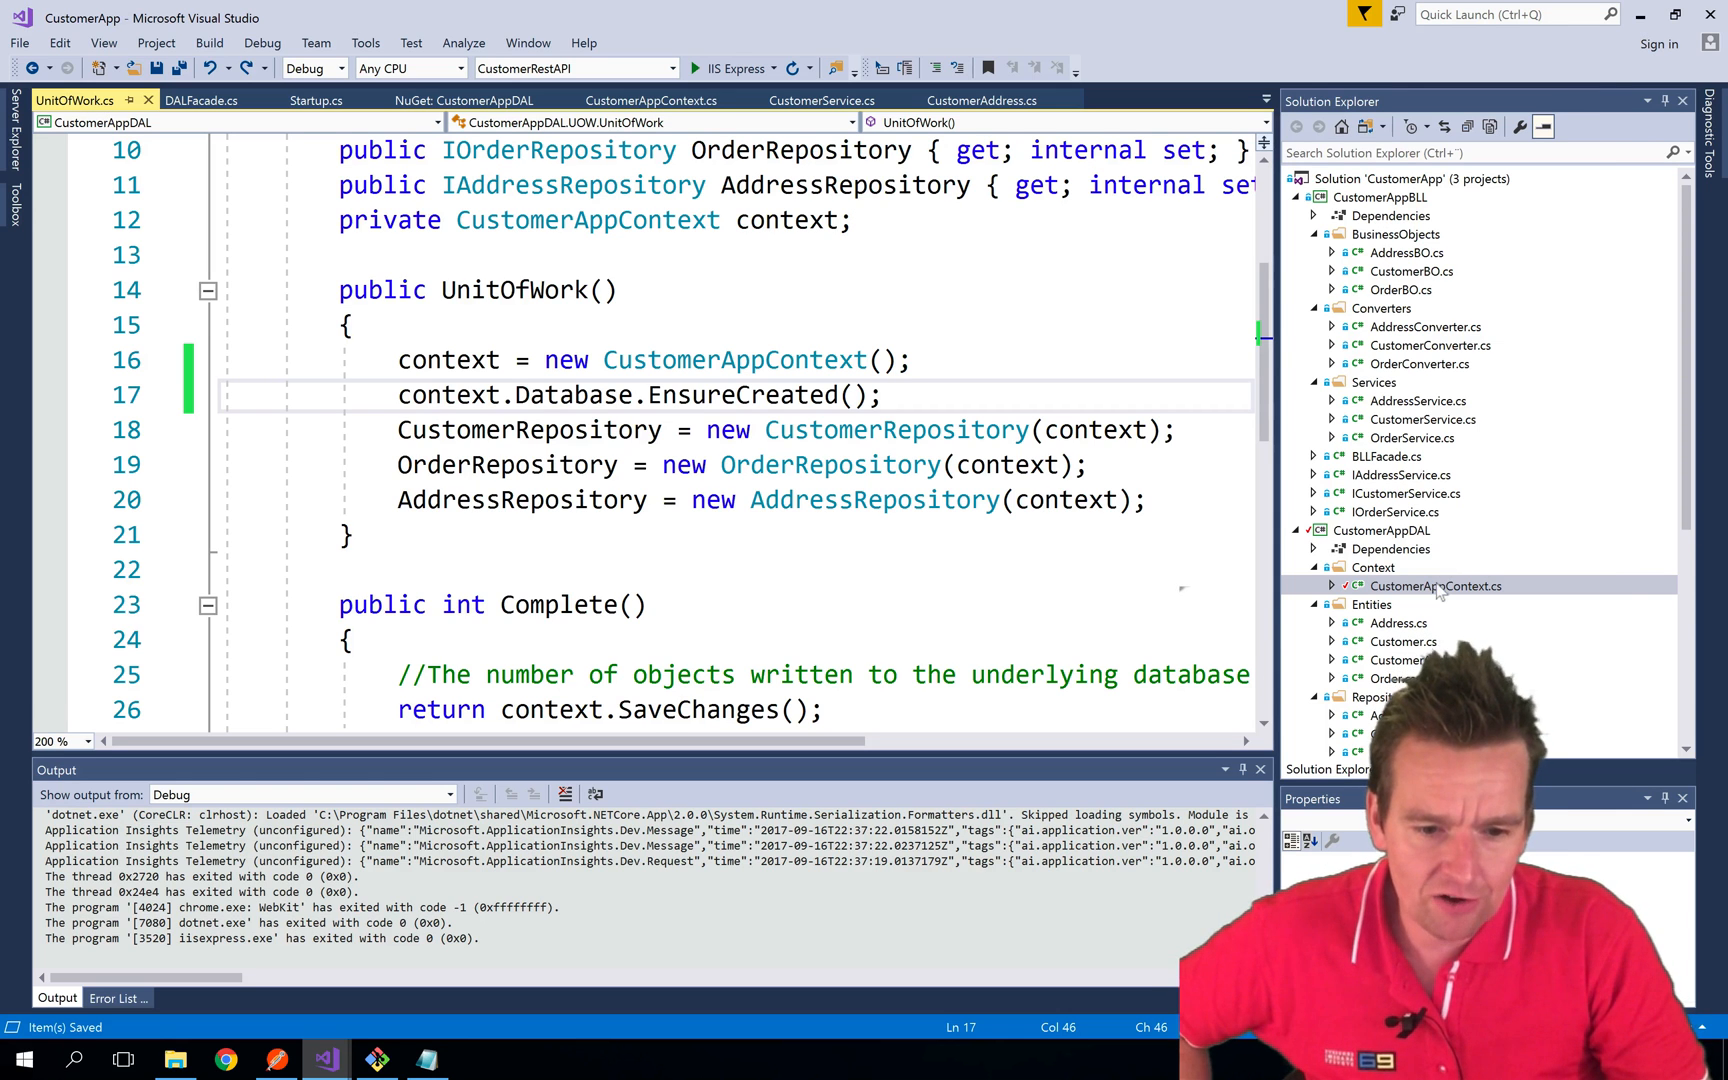
# Check CustomerAppContext, then tidy the EnsureCreated line with a blank line and save UnitOfWork.cs
pyautogui.click(650, 100)
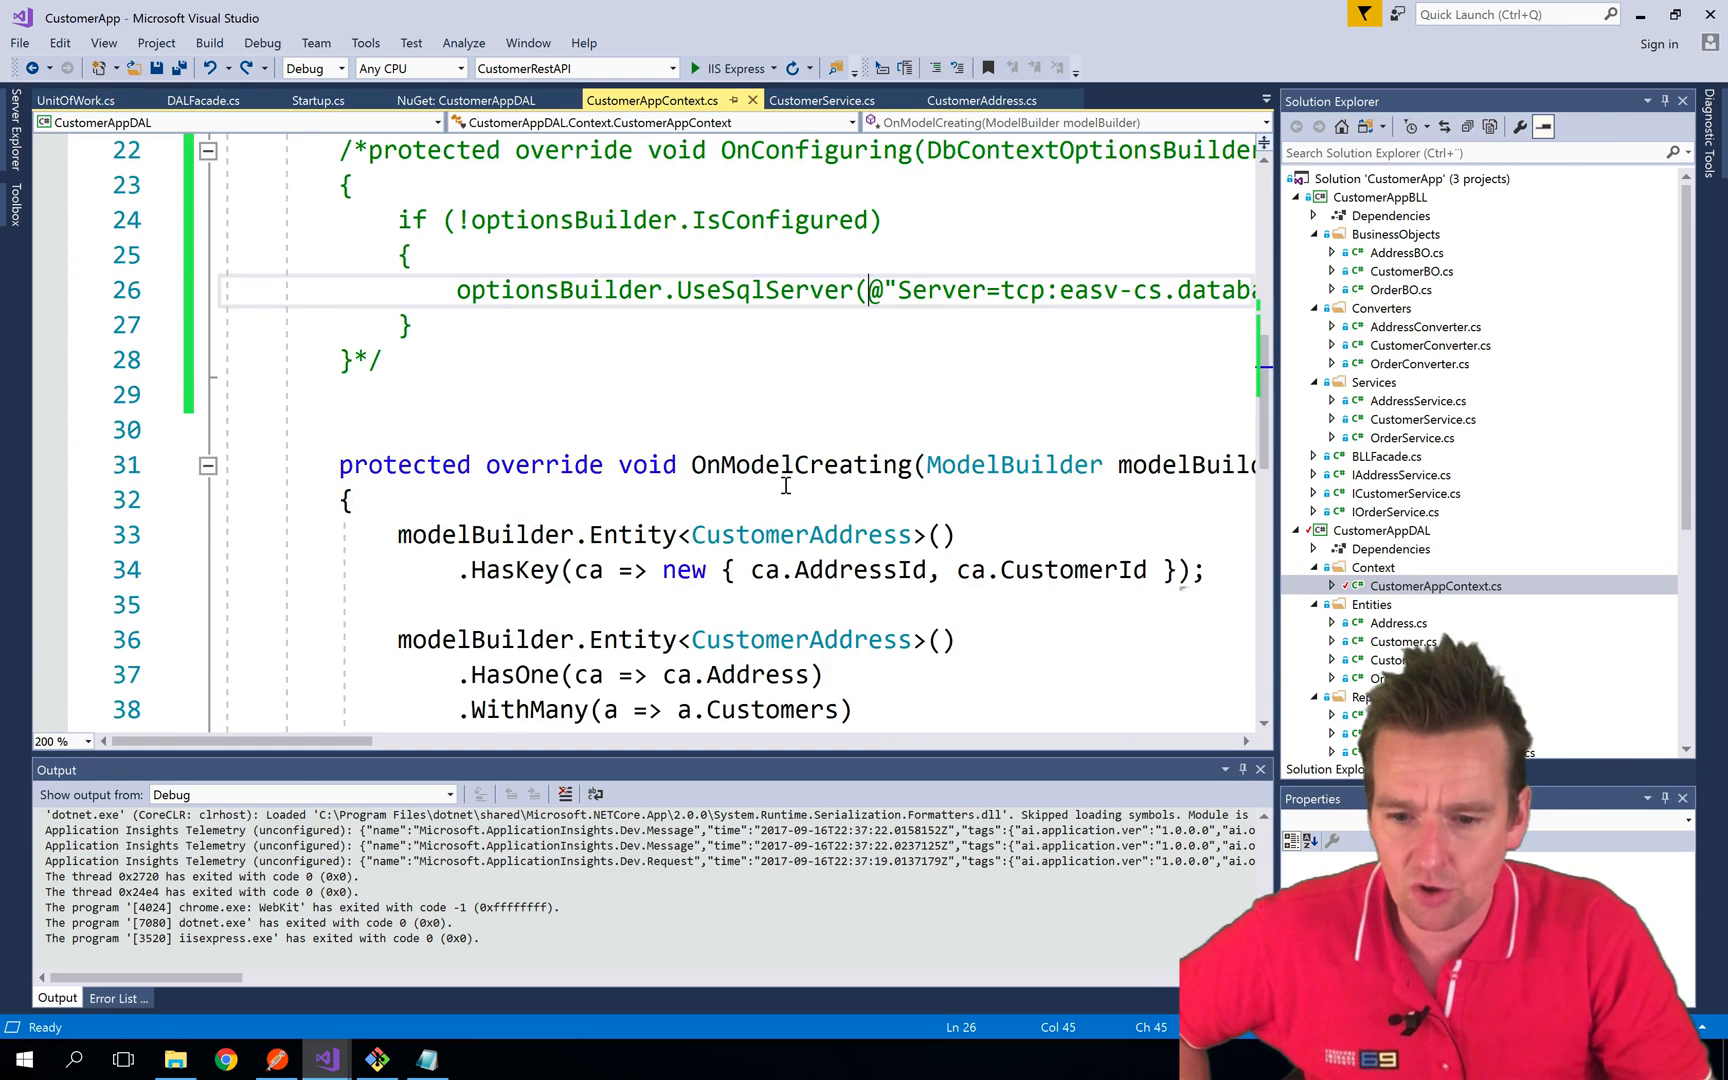
pyautogui.scroll(-3)
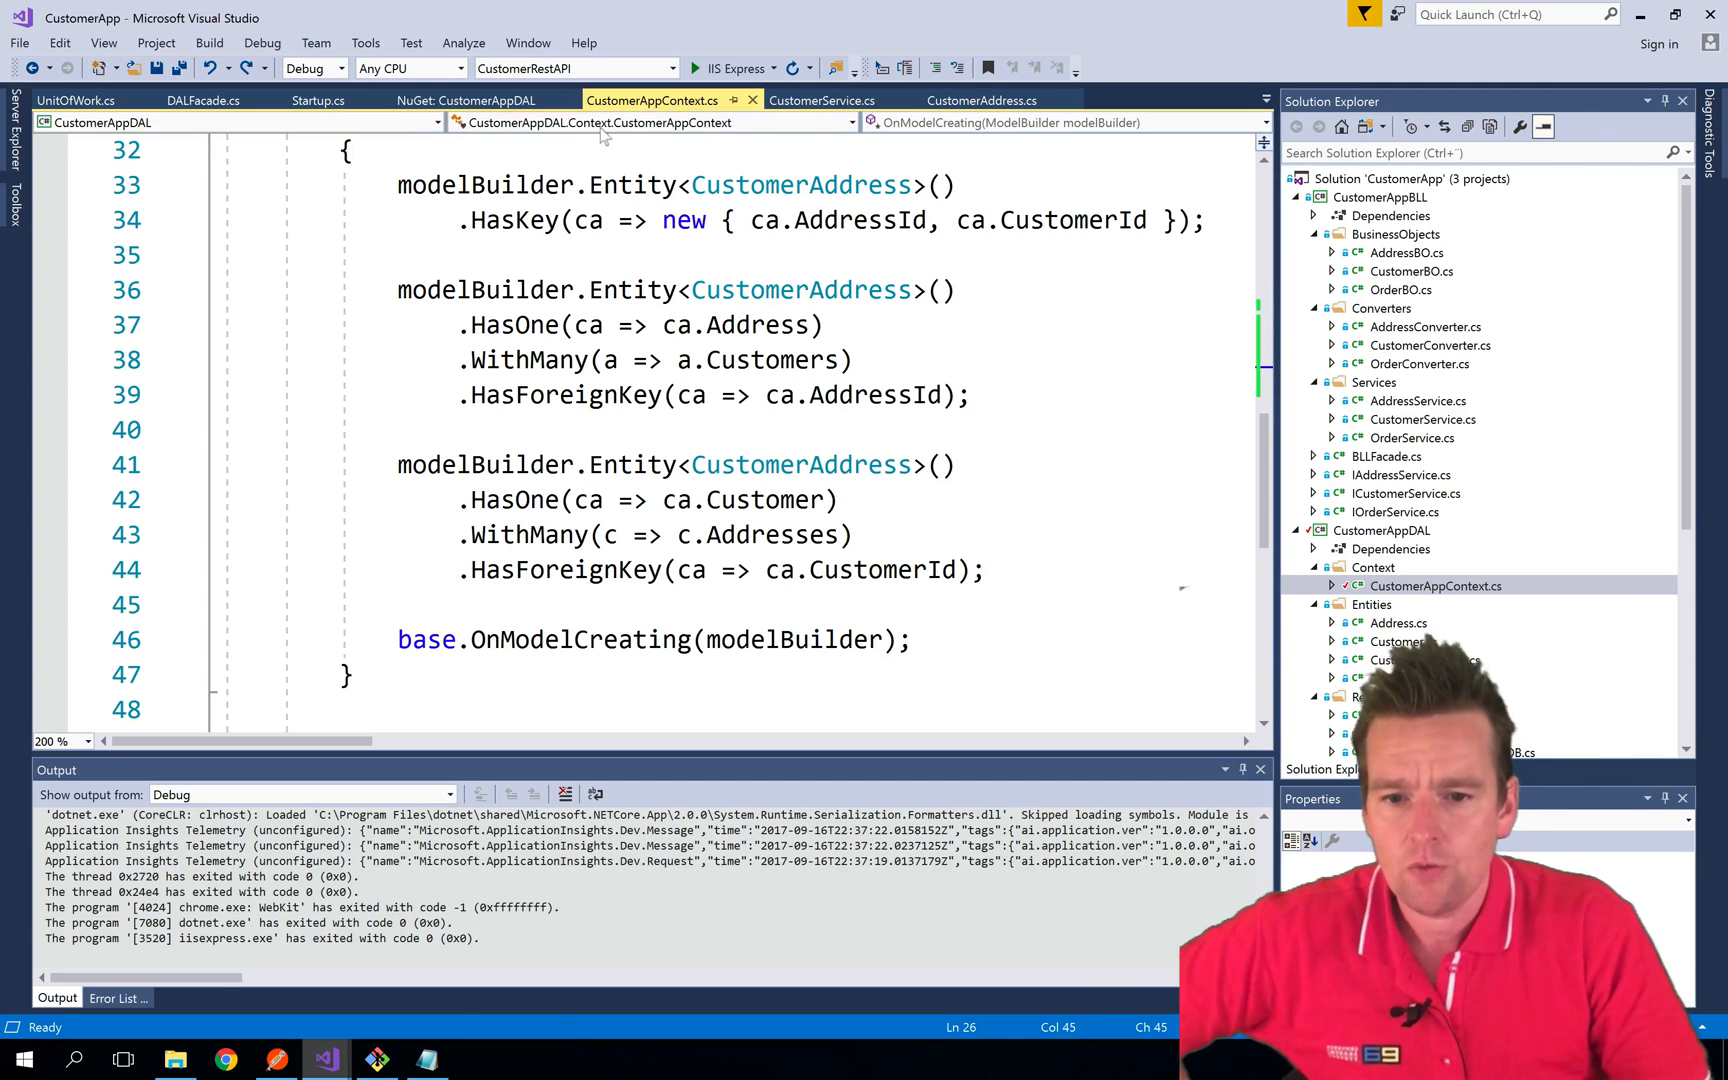
pyautogui.click(74, 100)
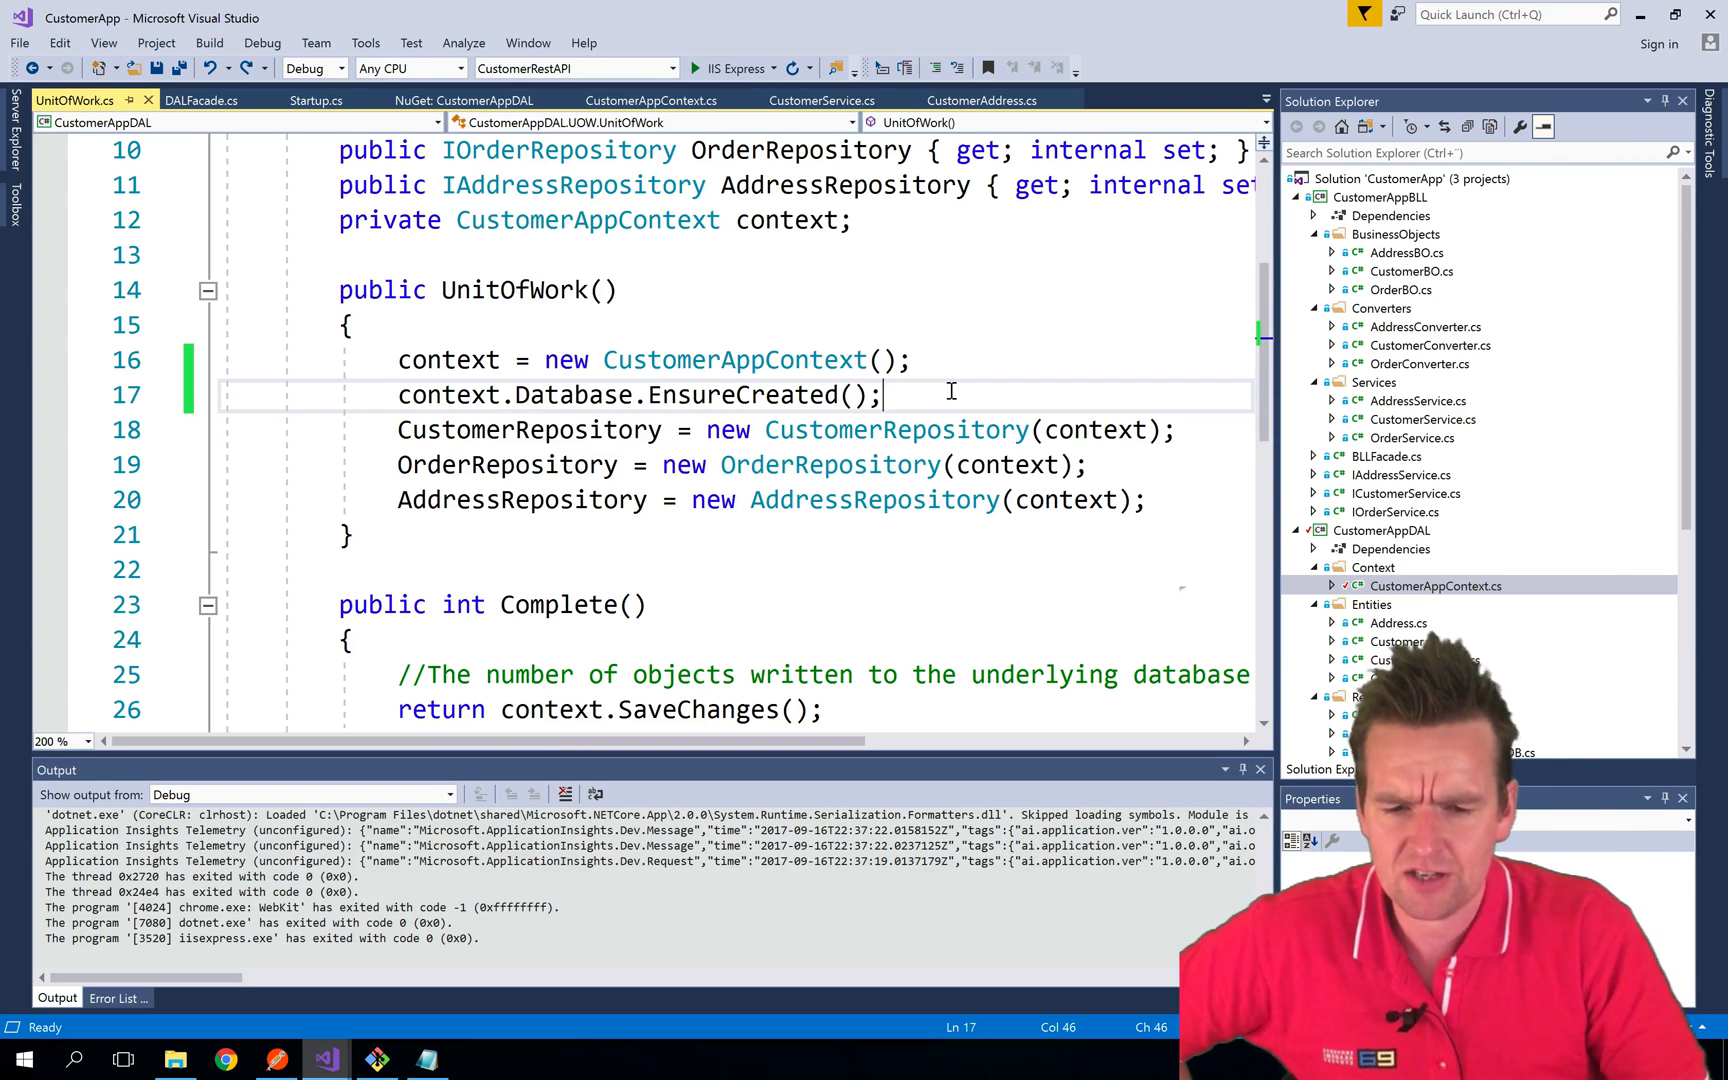
pyautogui.press('enter')
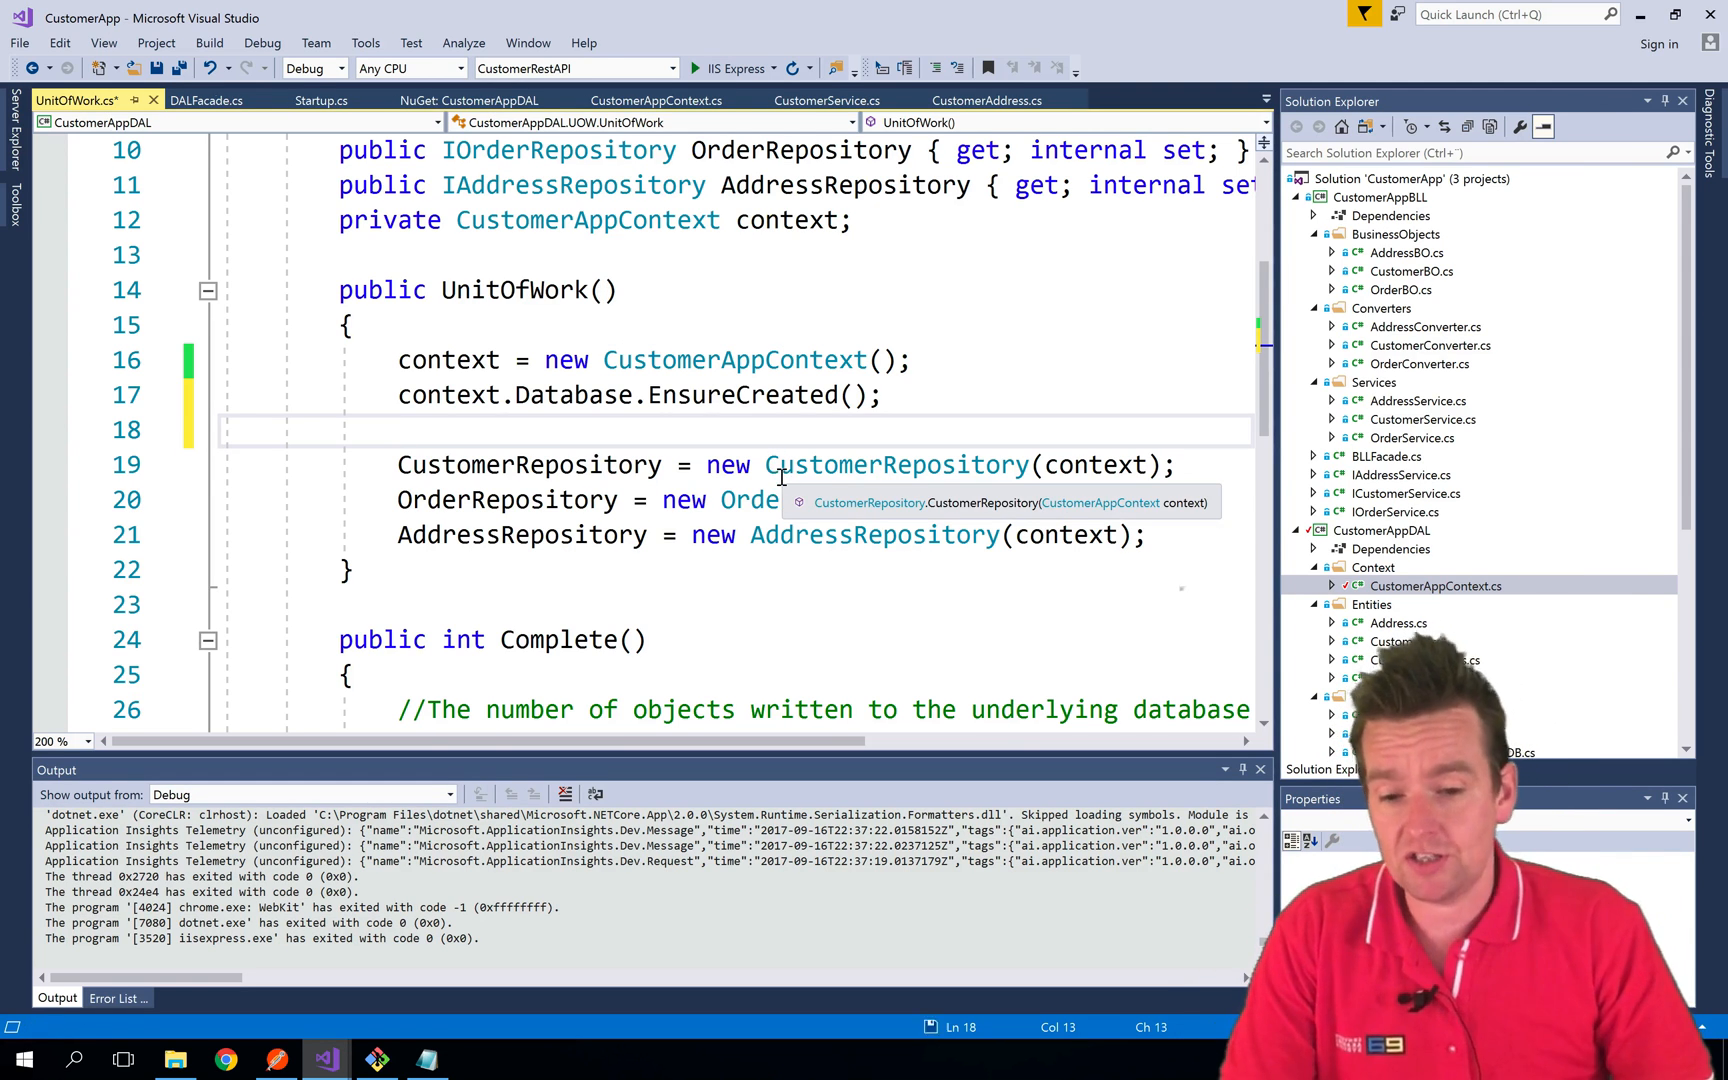
pyautogui.press('ctrl+s')
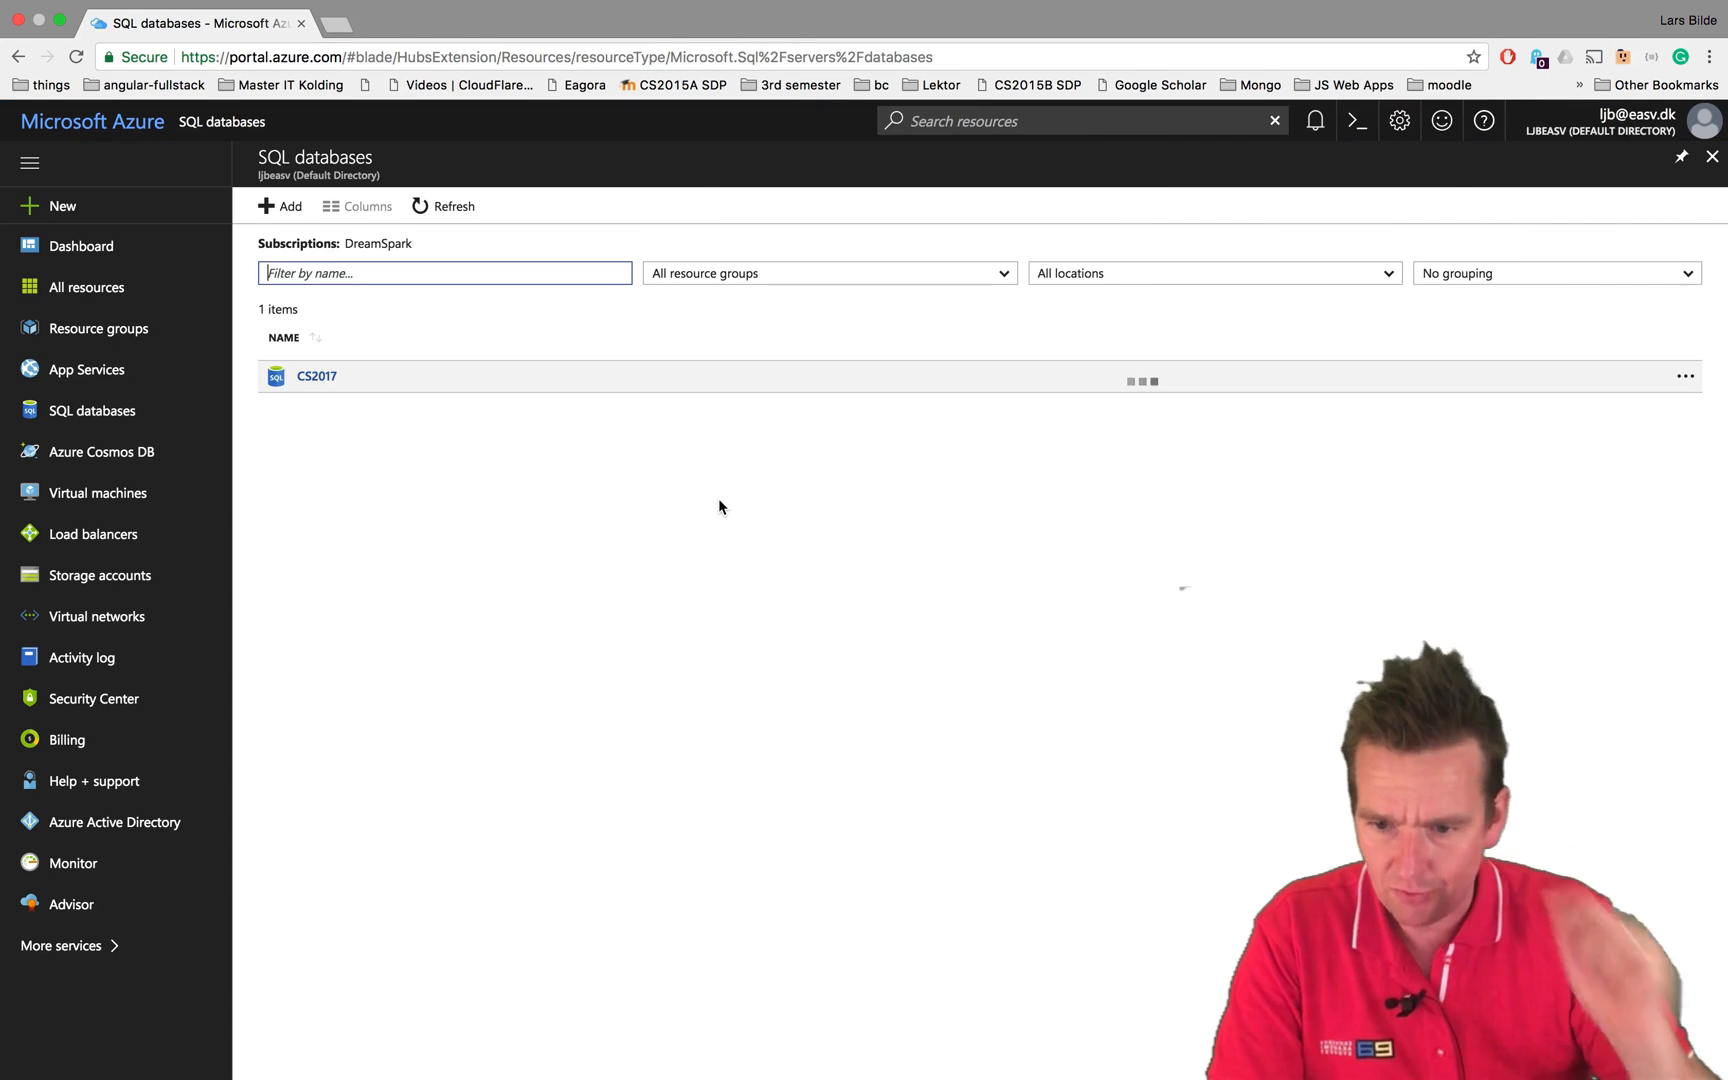
# Show the CS2017 database's connection strings and select the ADO.NET string for copying
pyautogui.click(318, 376)
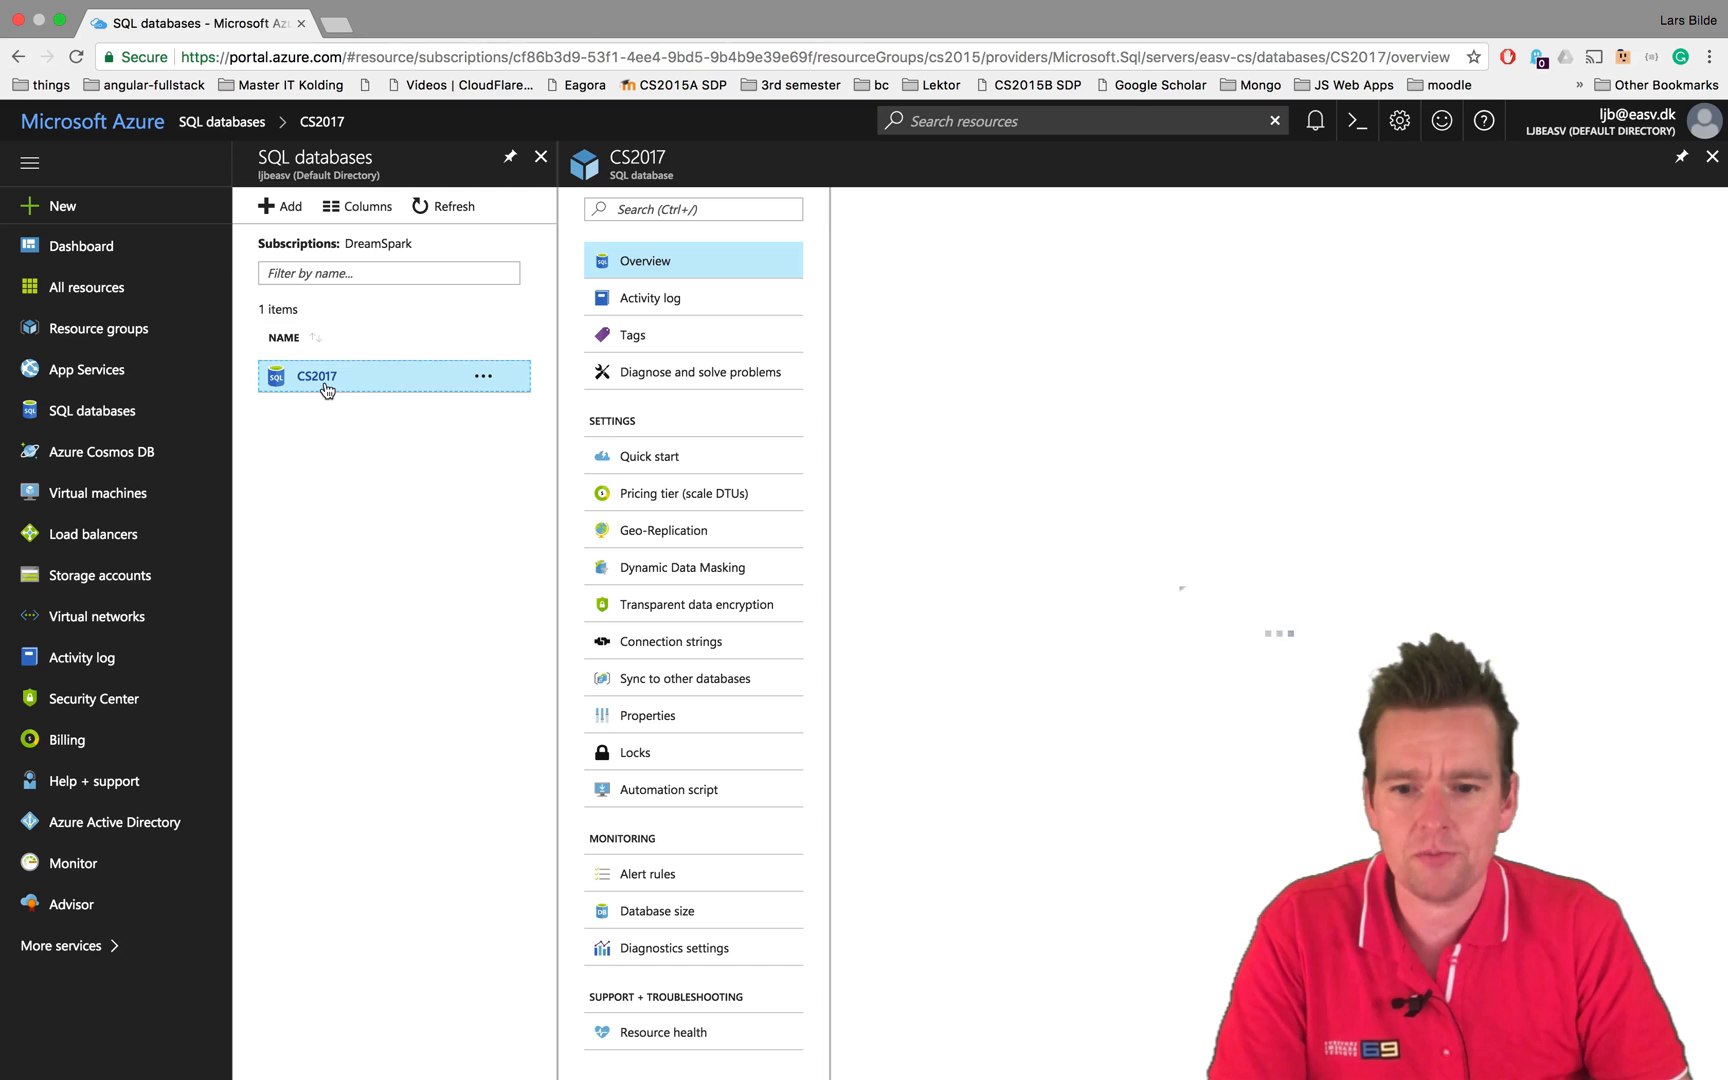
pyautogui.click(316, 376)
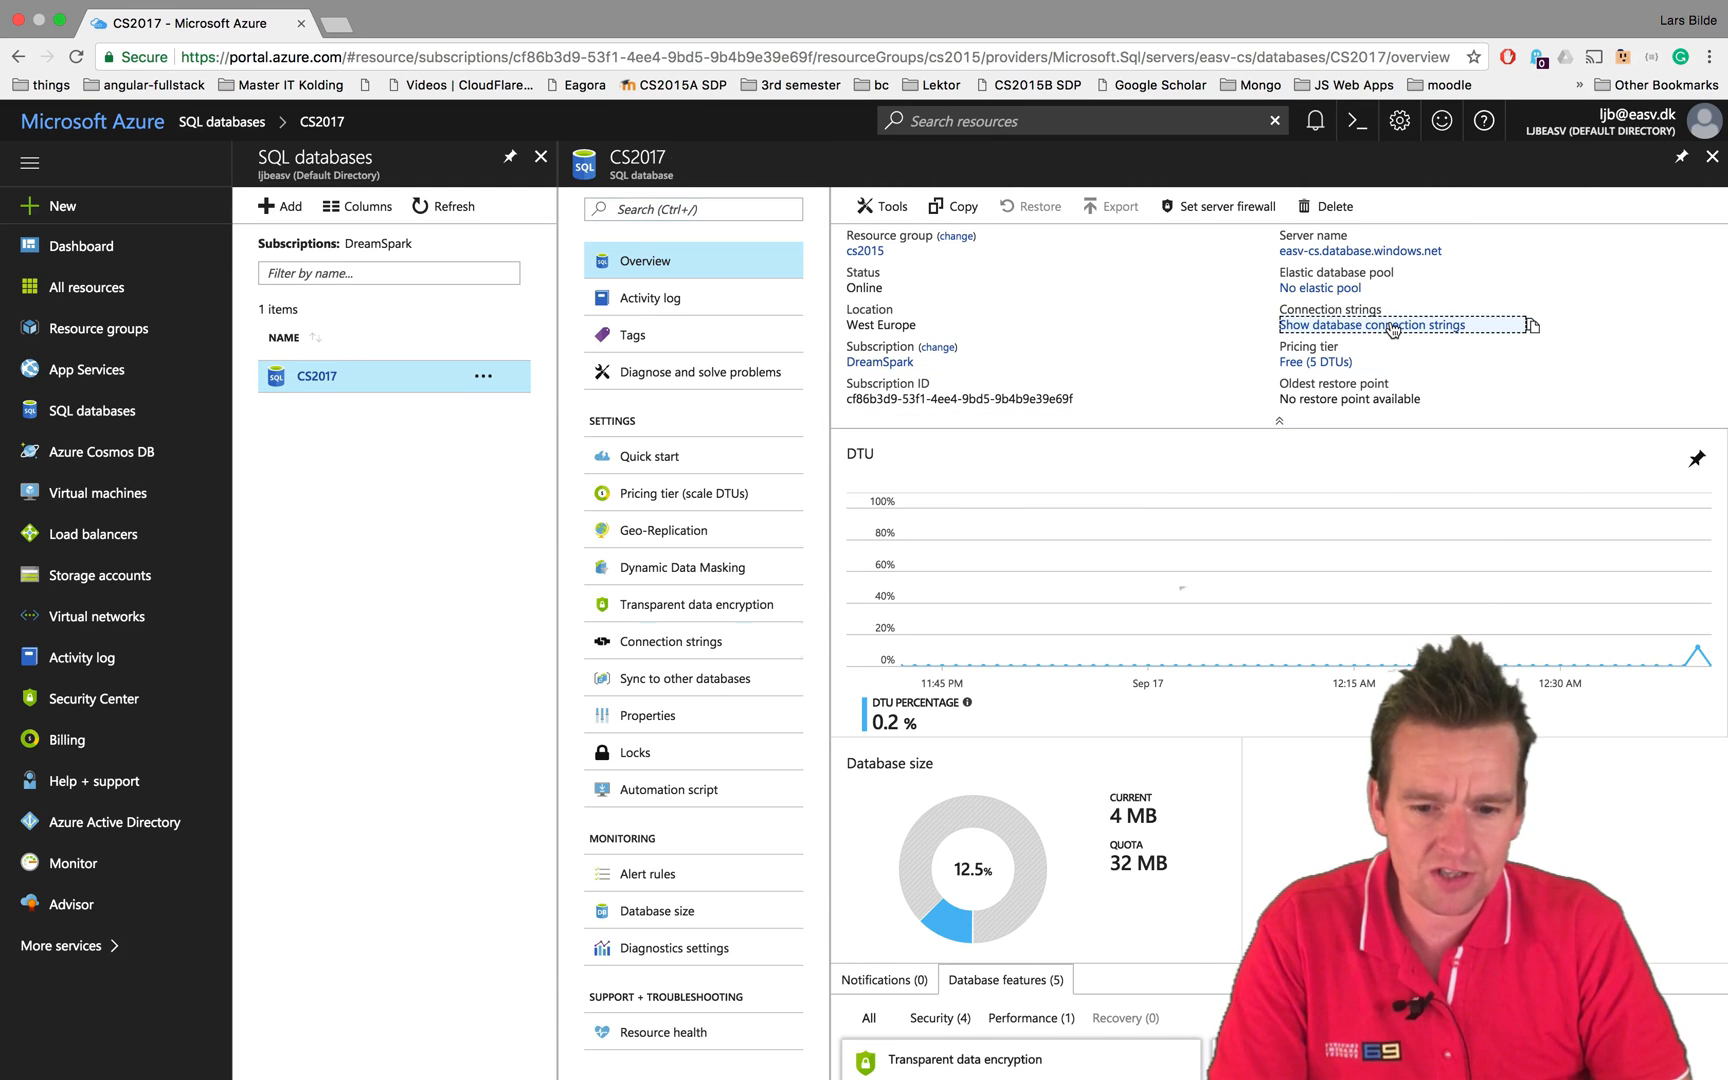
pyautogui.click(1392, 324)
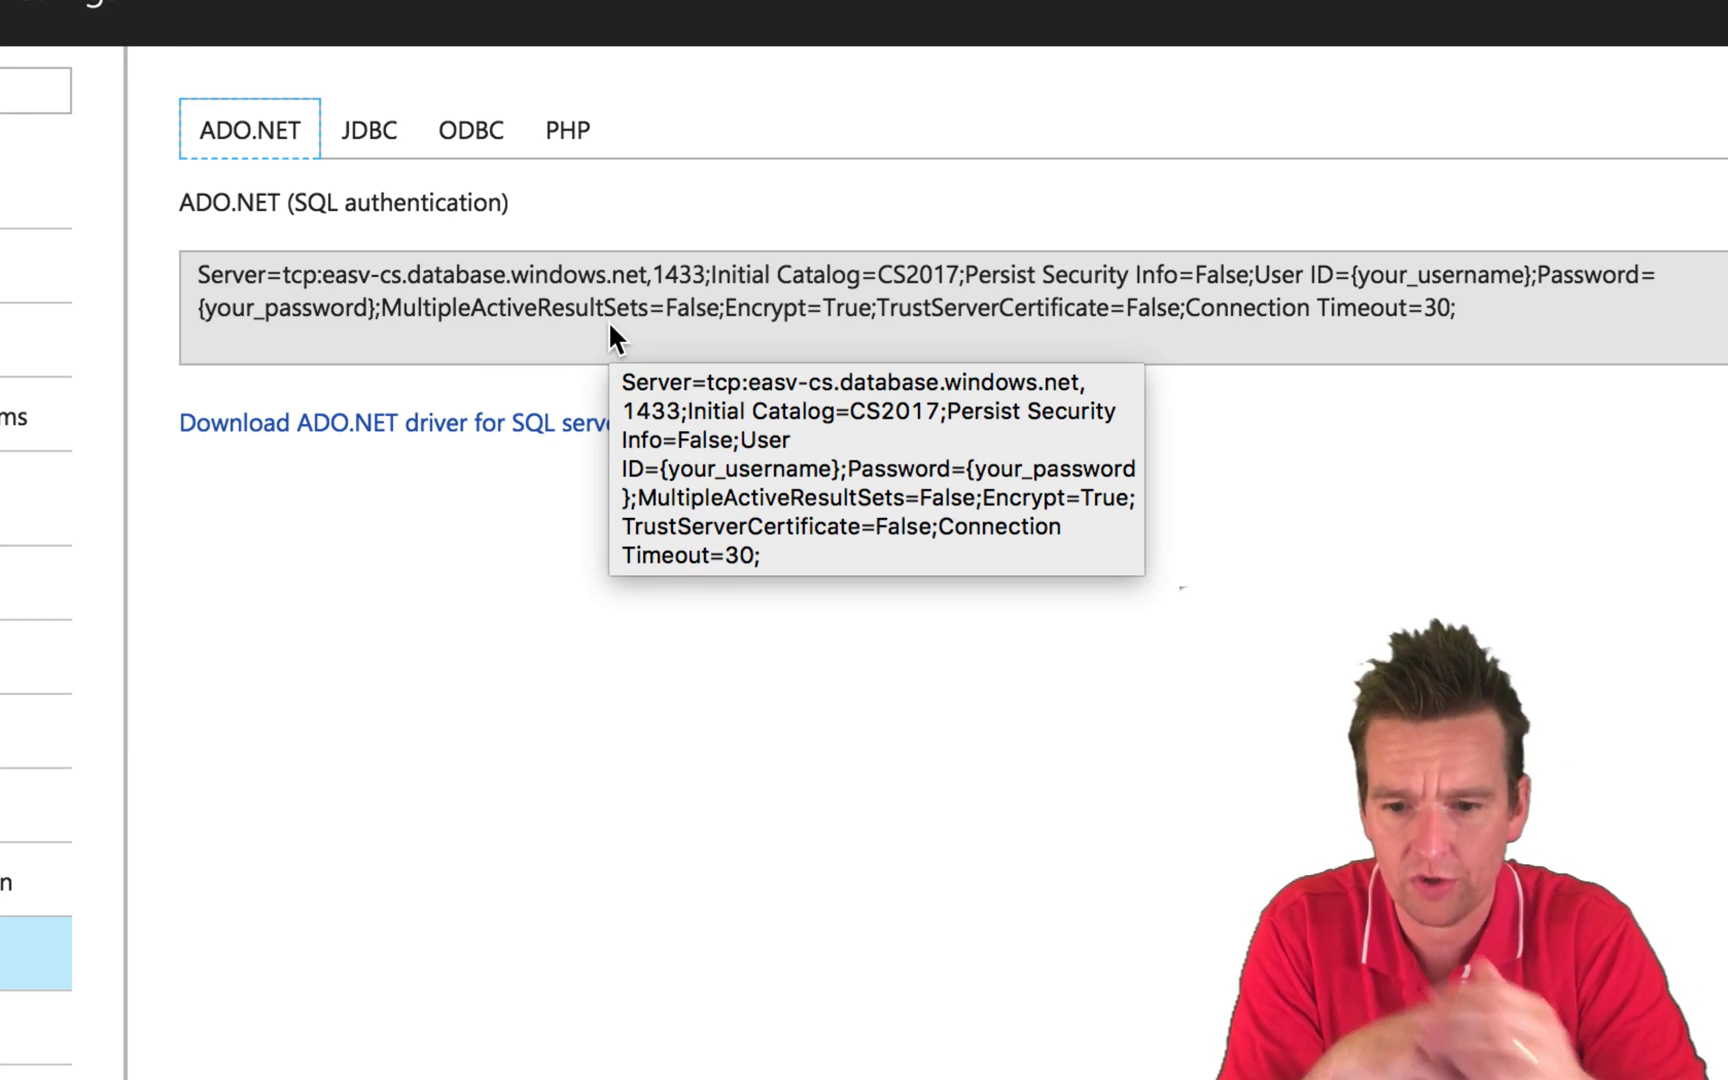
pyautogui.moveTo(308, 276)
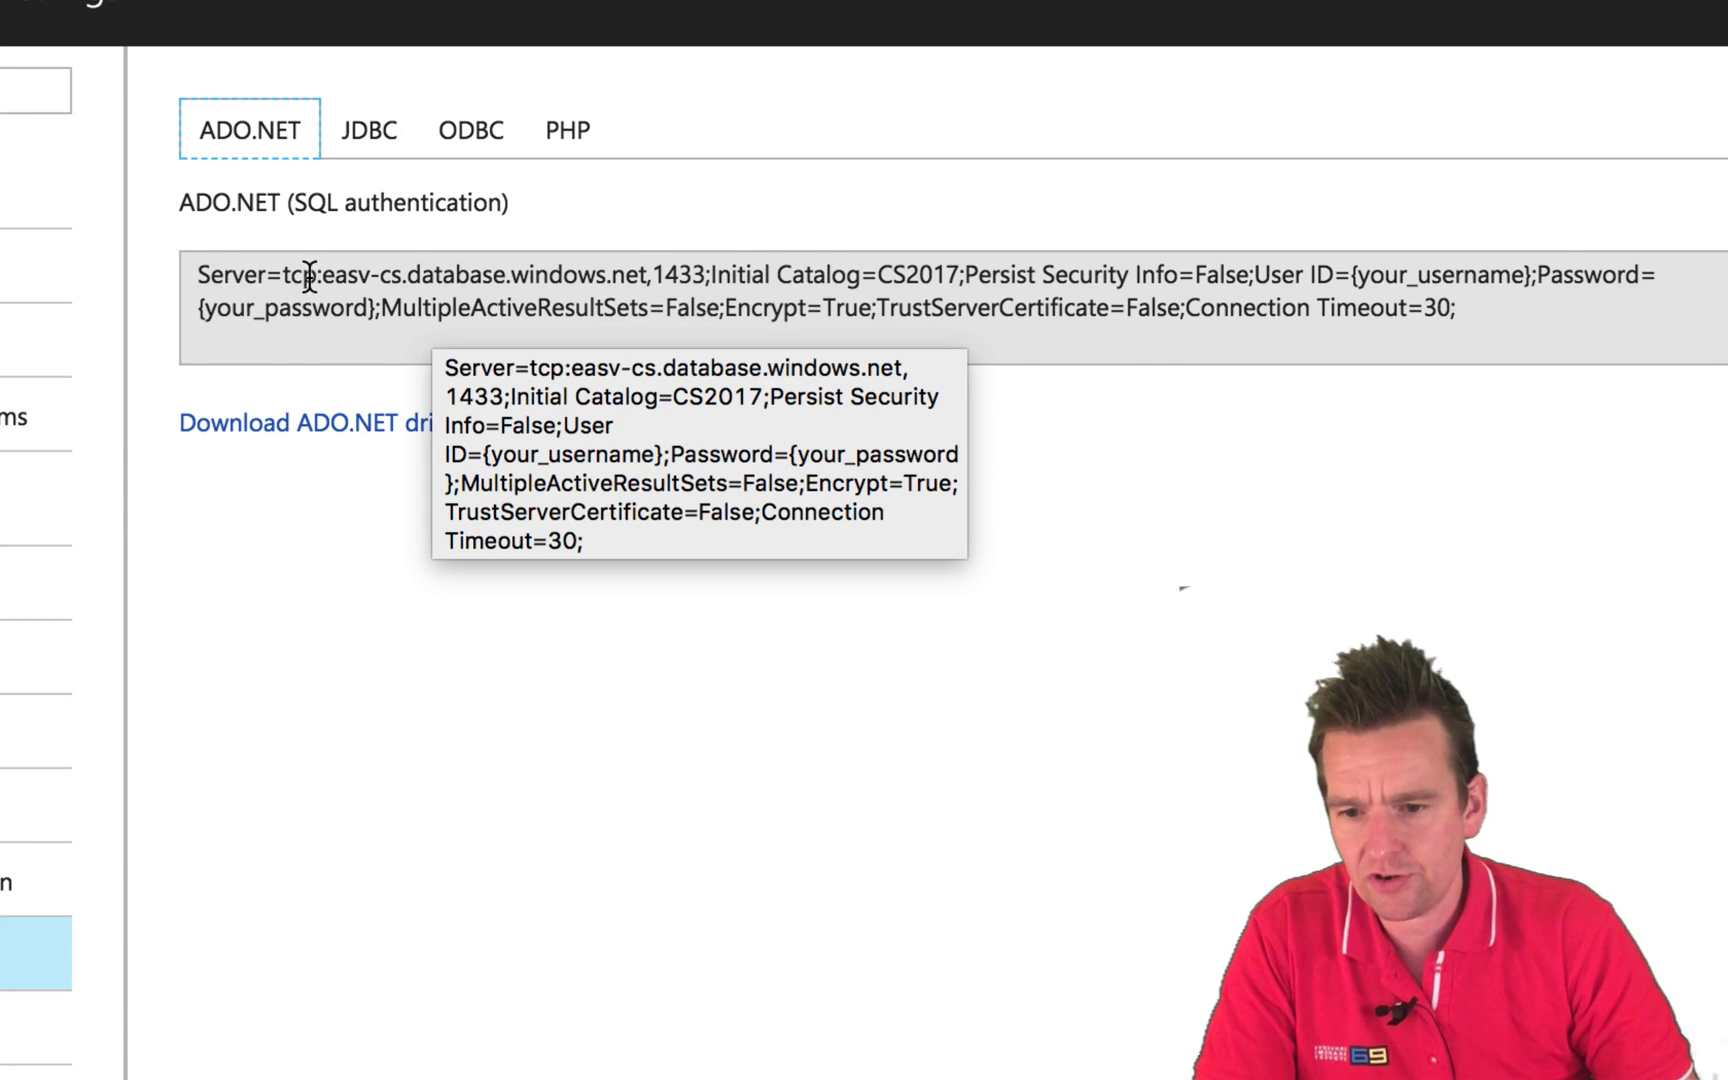
pyautogui.moveTo(196, 274); pyautogui.dragTo(652, 274)
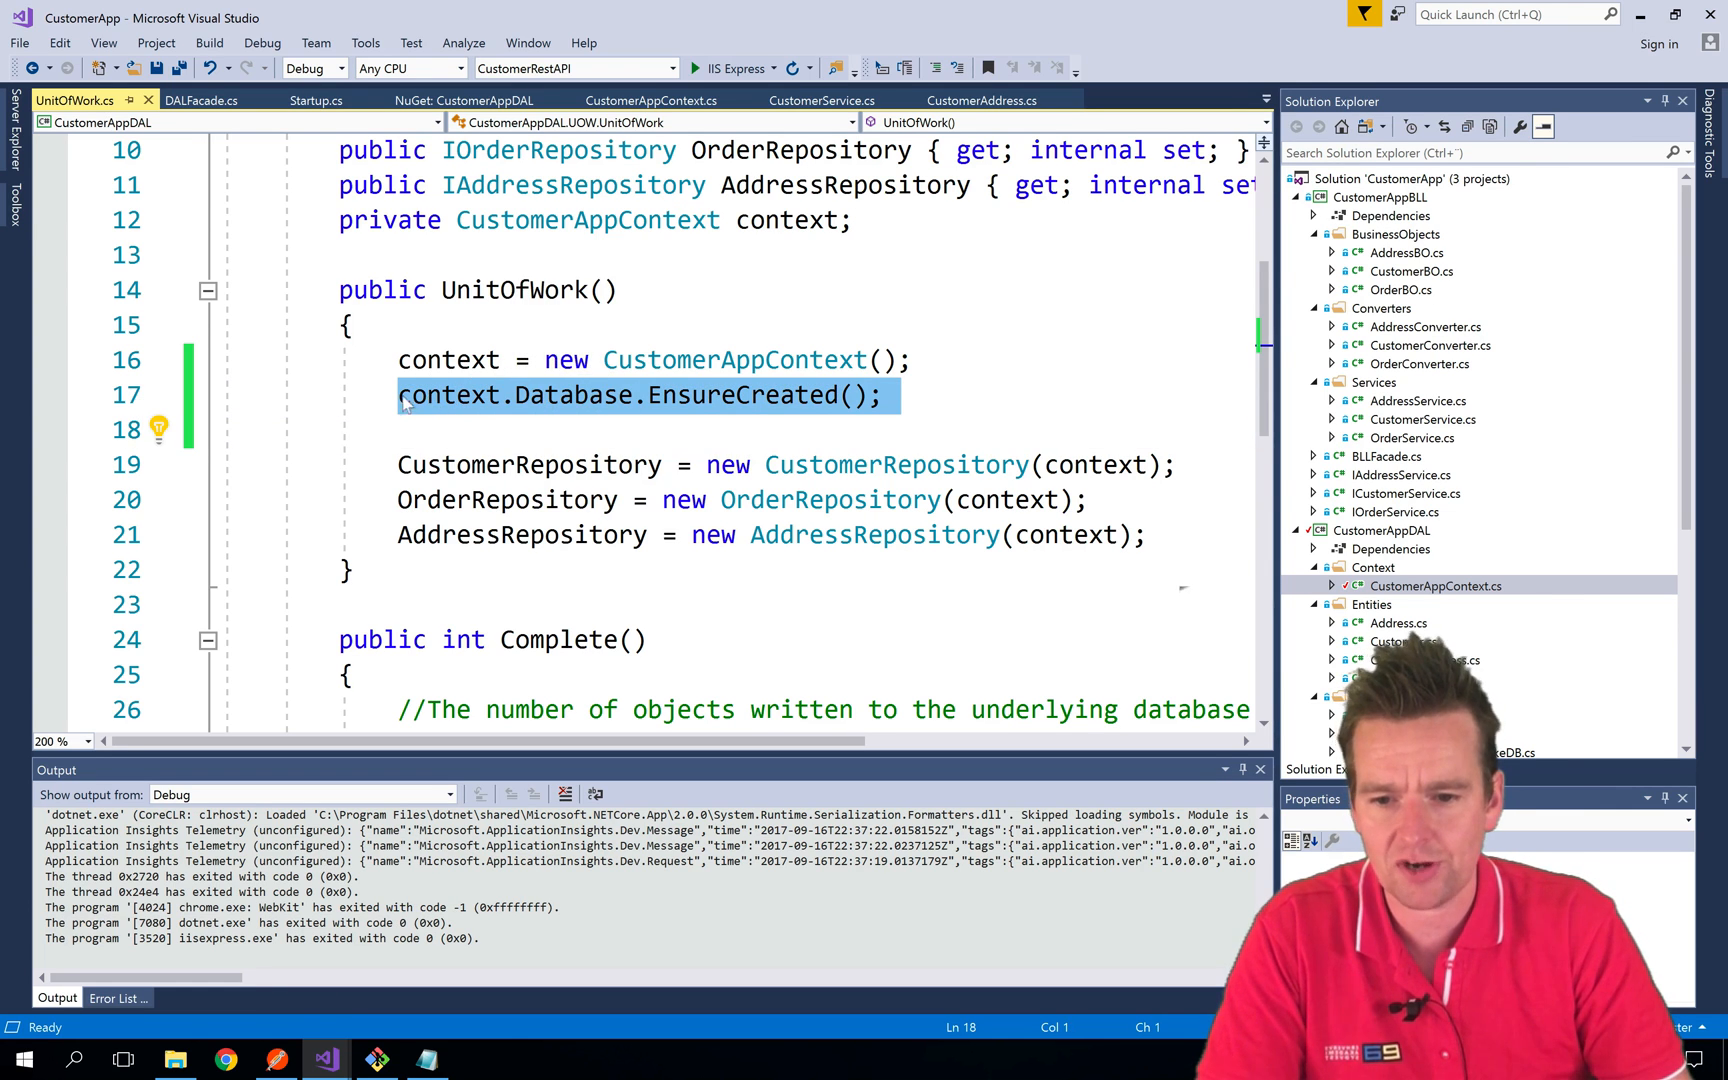
pyautogui.moveTo(752, 394)
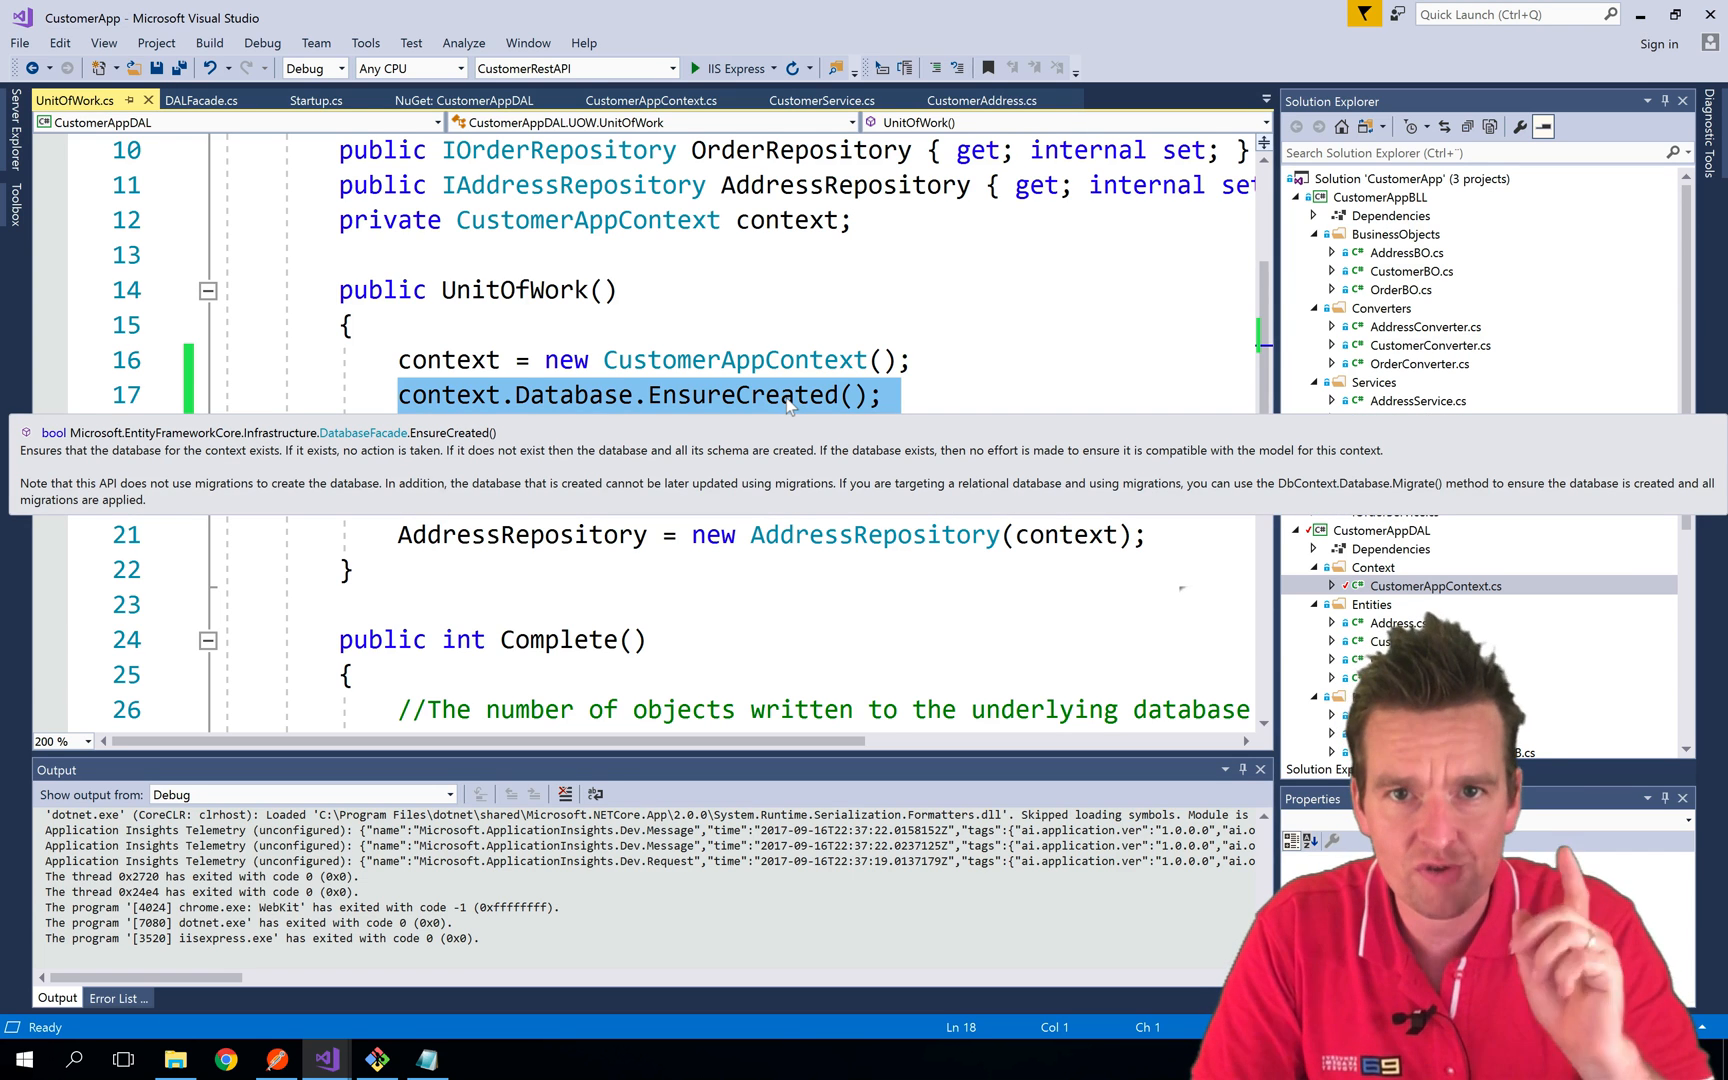
pyautogui.moveTo(802, 414)
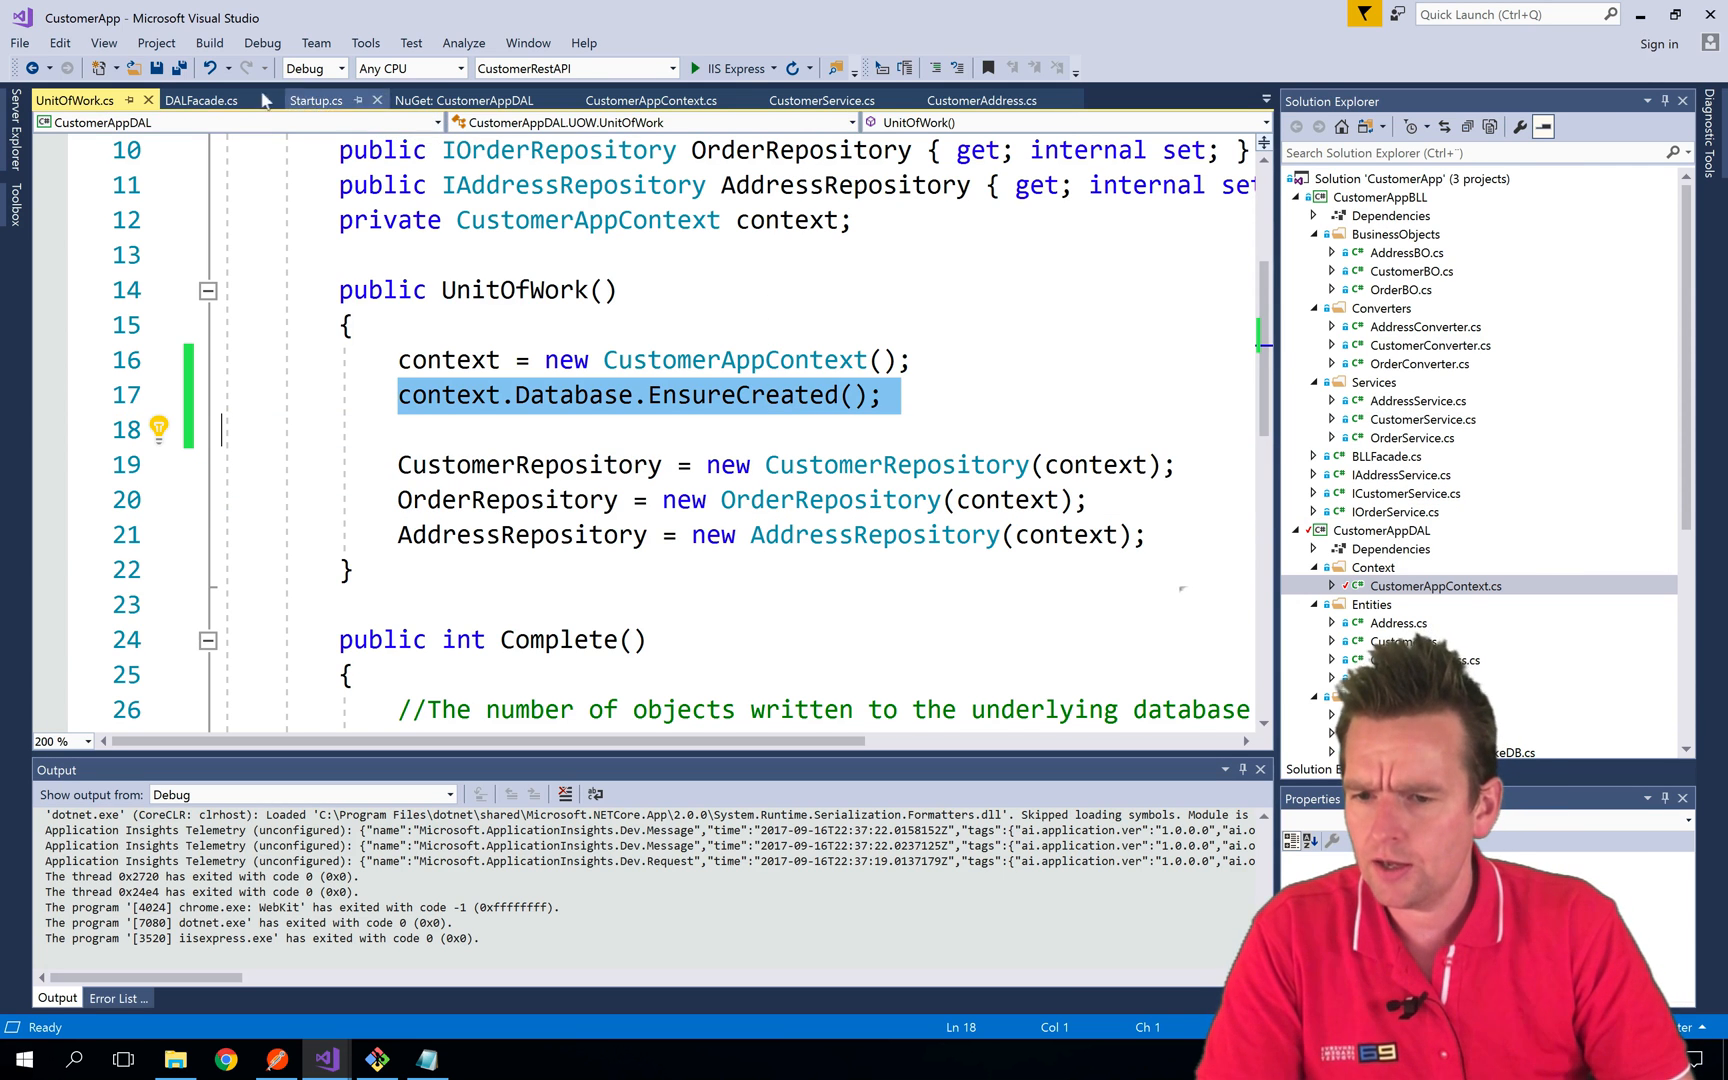
# Add an OnConfiguring override to CustomerAppContext and select the Azure ADO.NET connection string
pyautogui.click(650, 100)
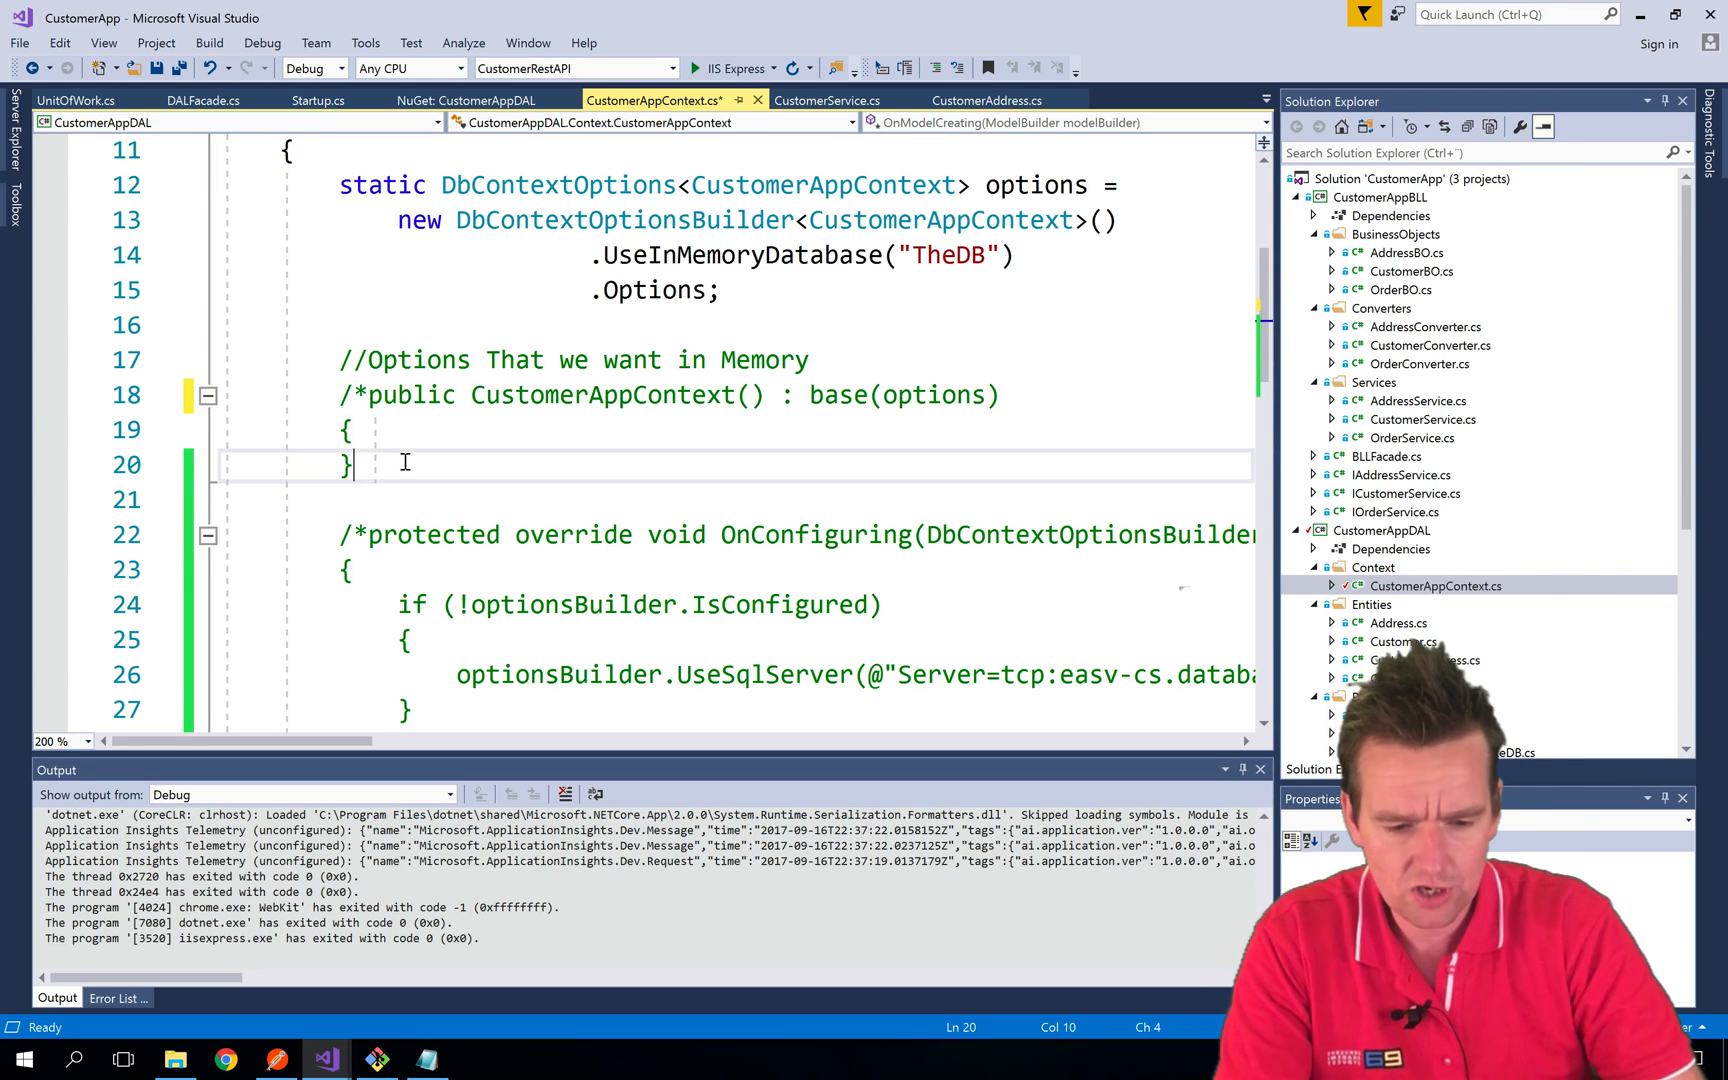
pyautogui.write('*/')
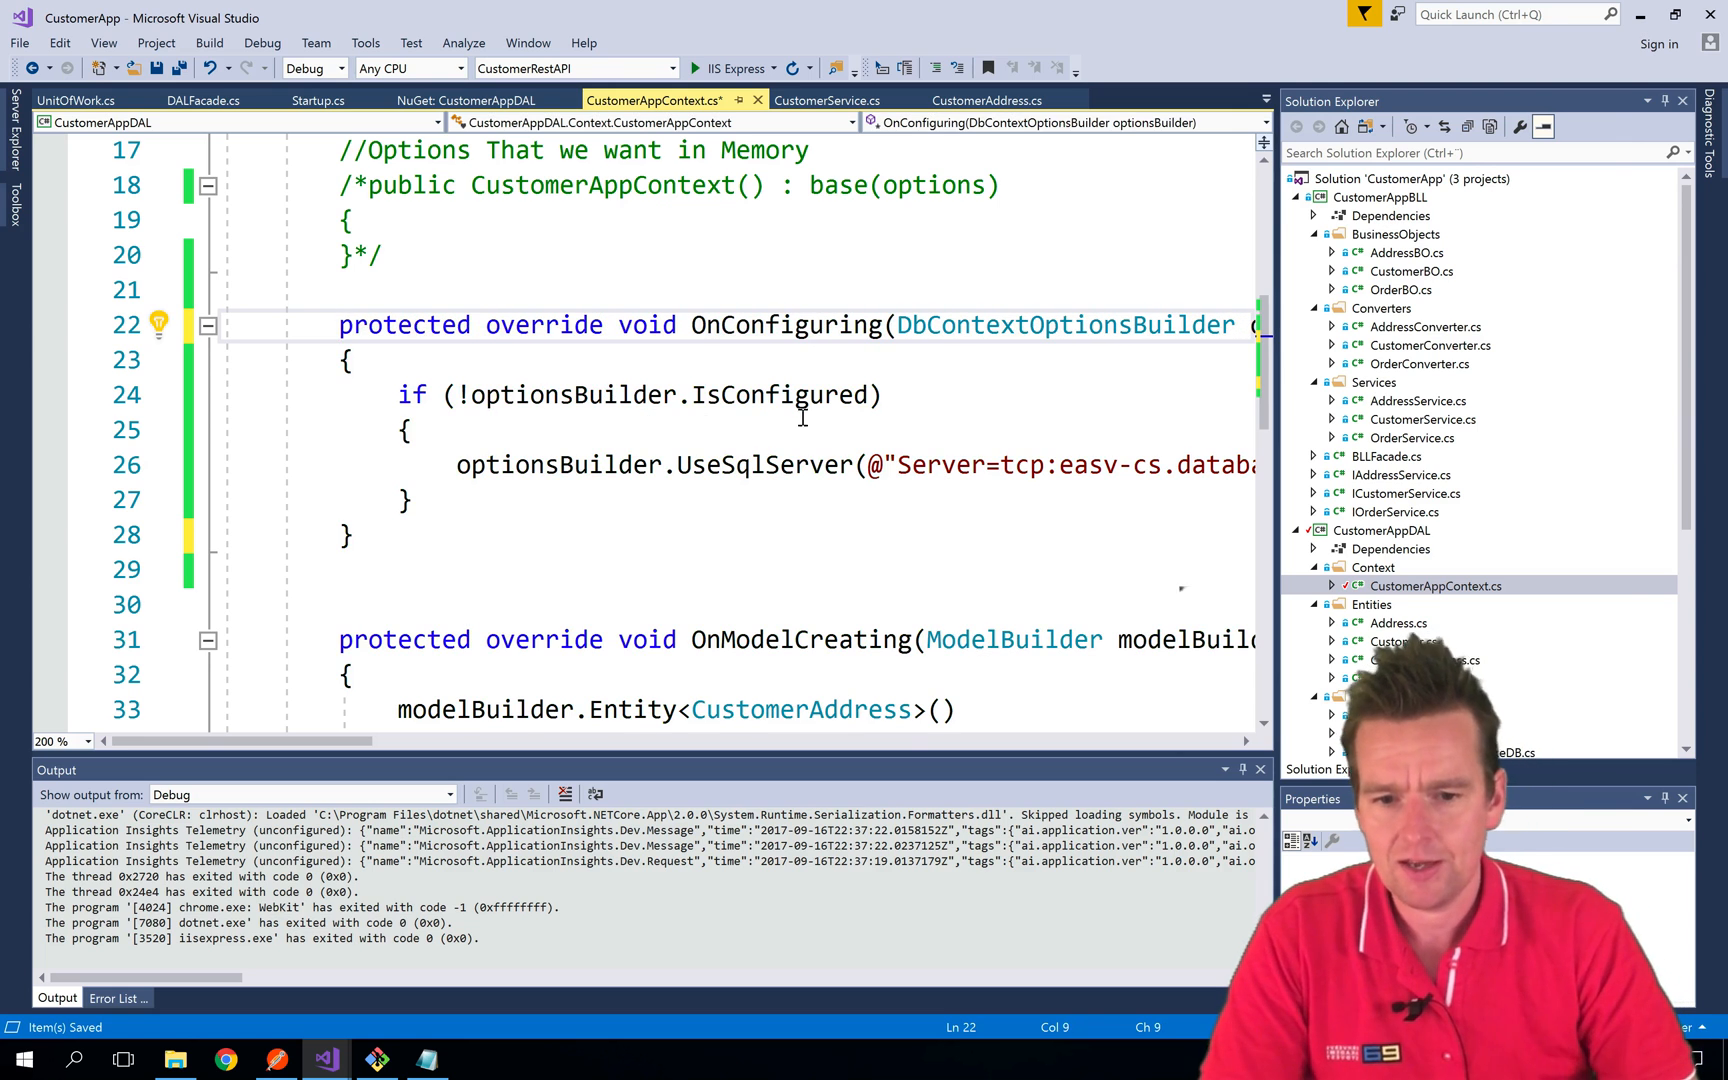
pyautogui.click(408, 536)
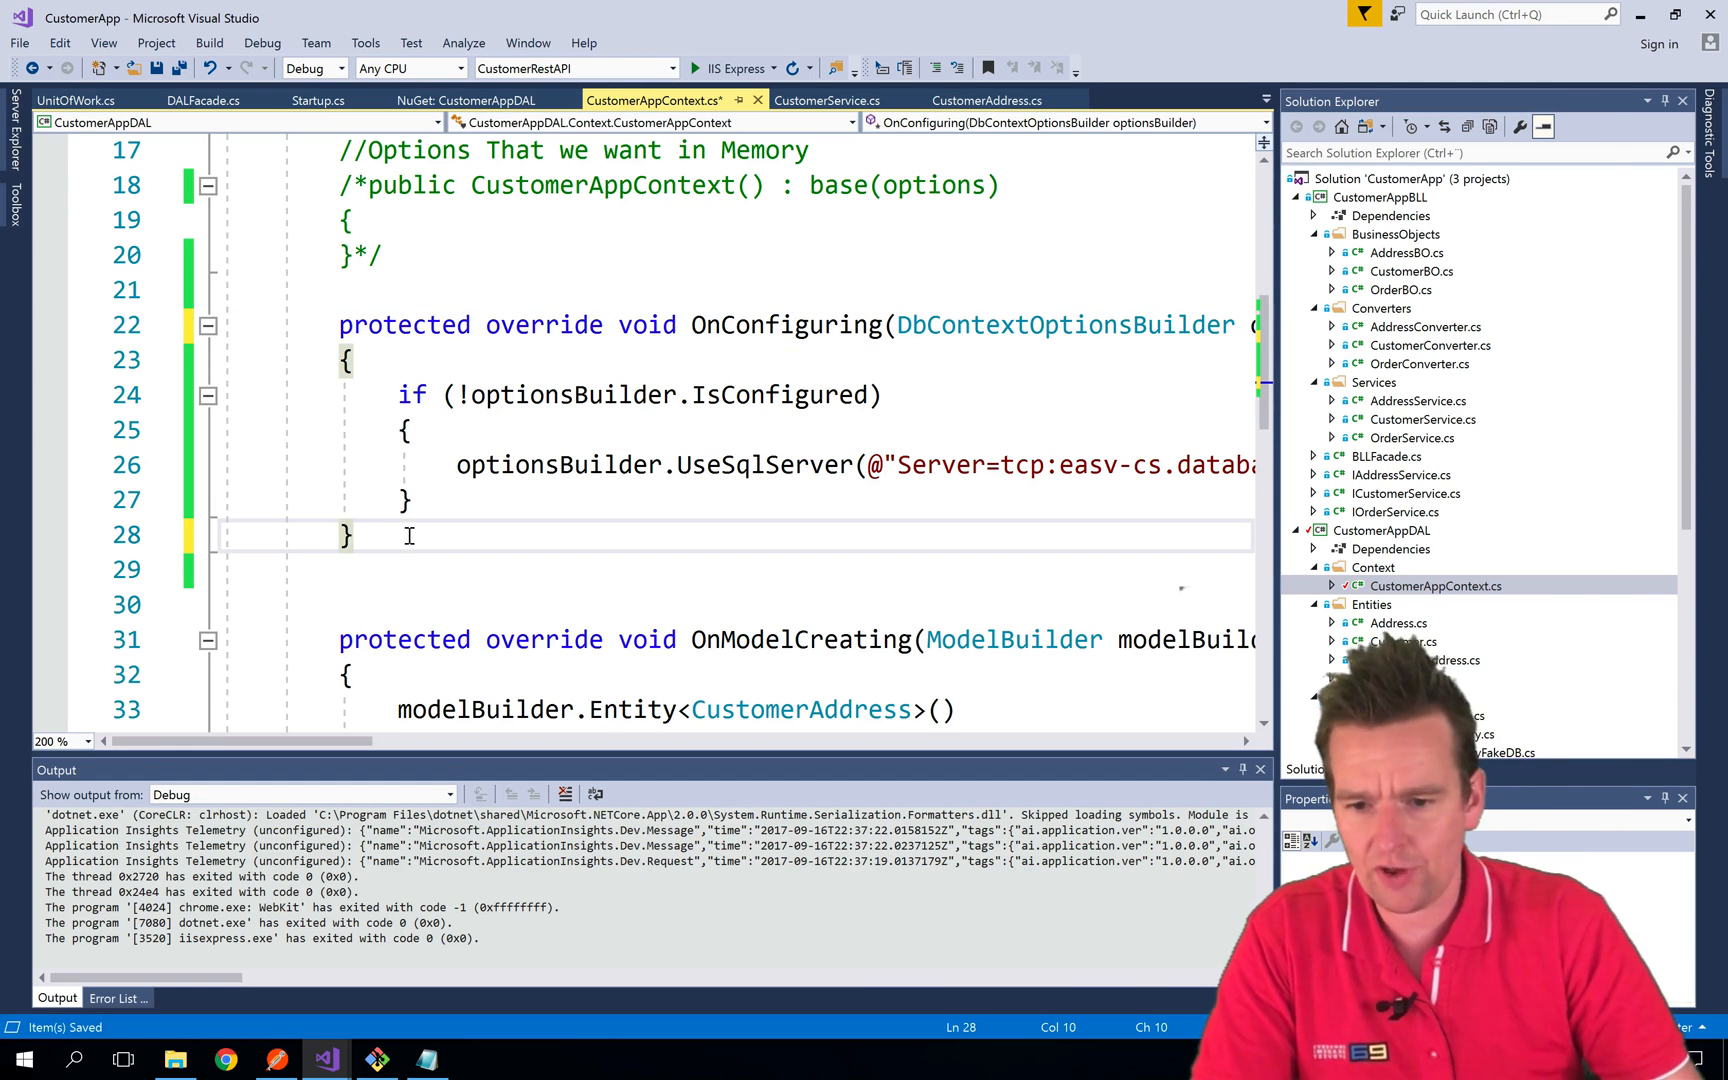
pyautogui.write('*')
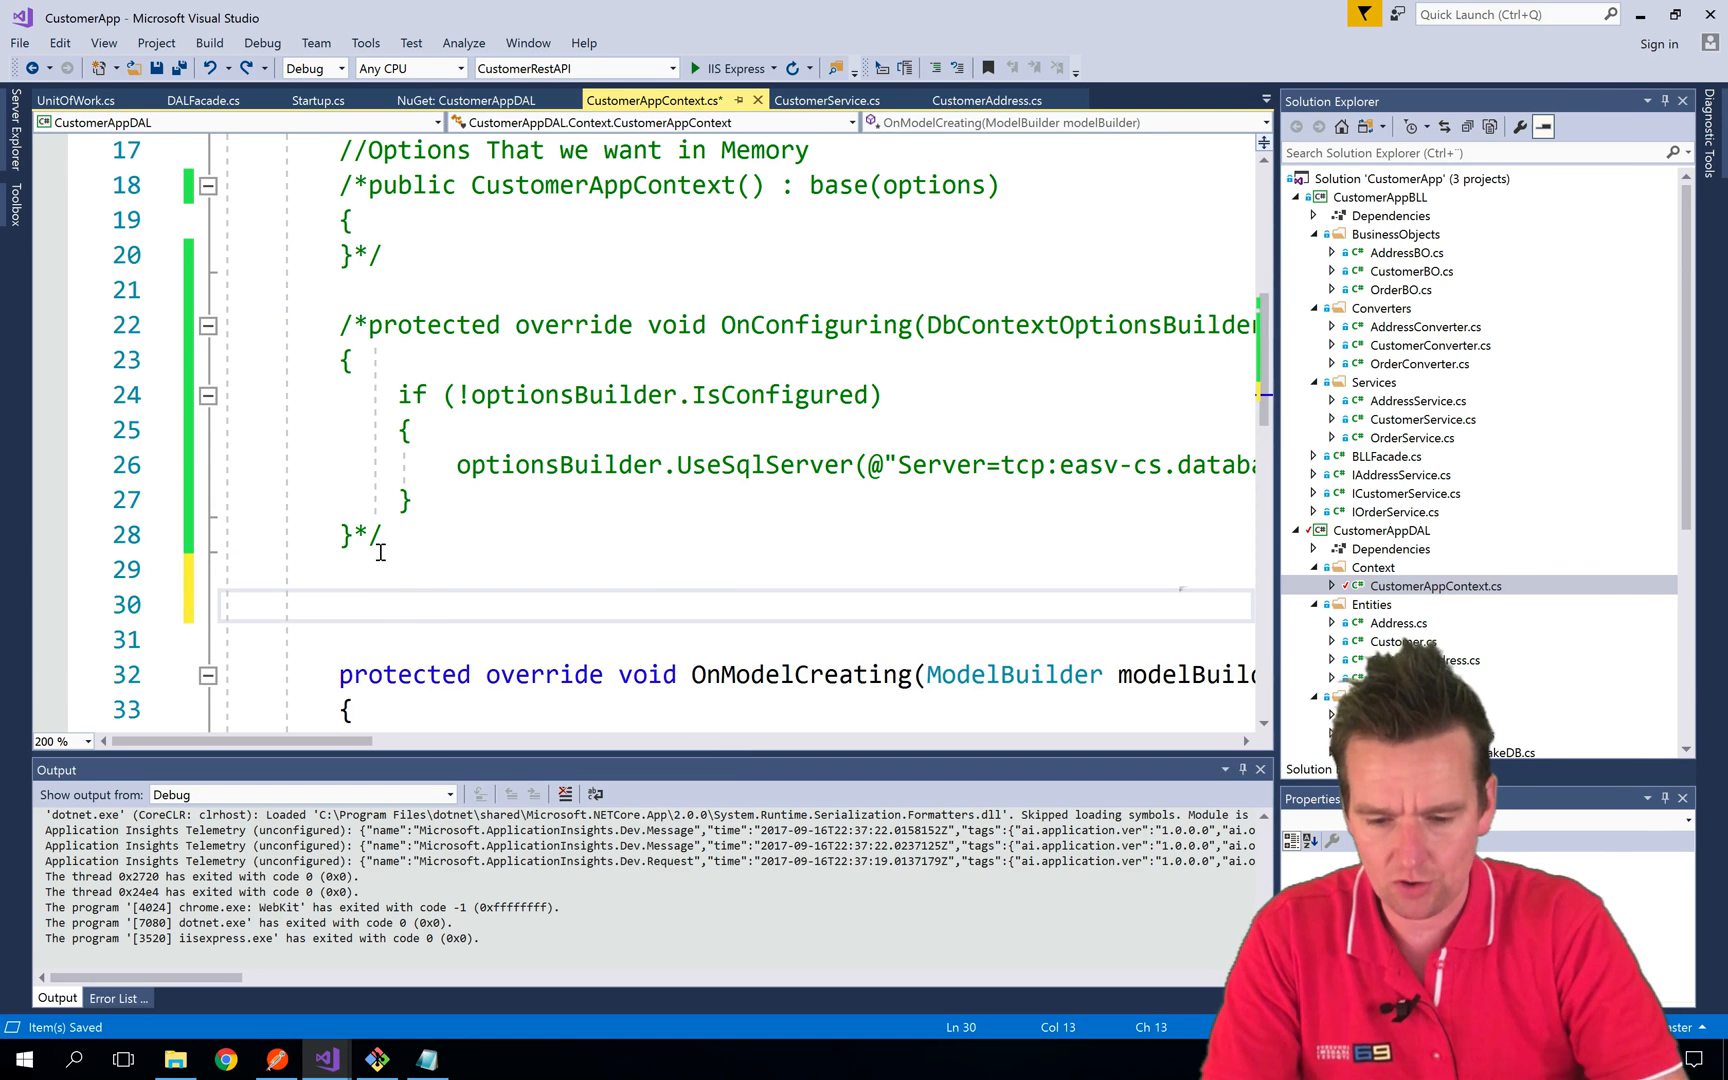
pyautogui.write('override')
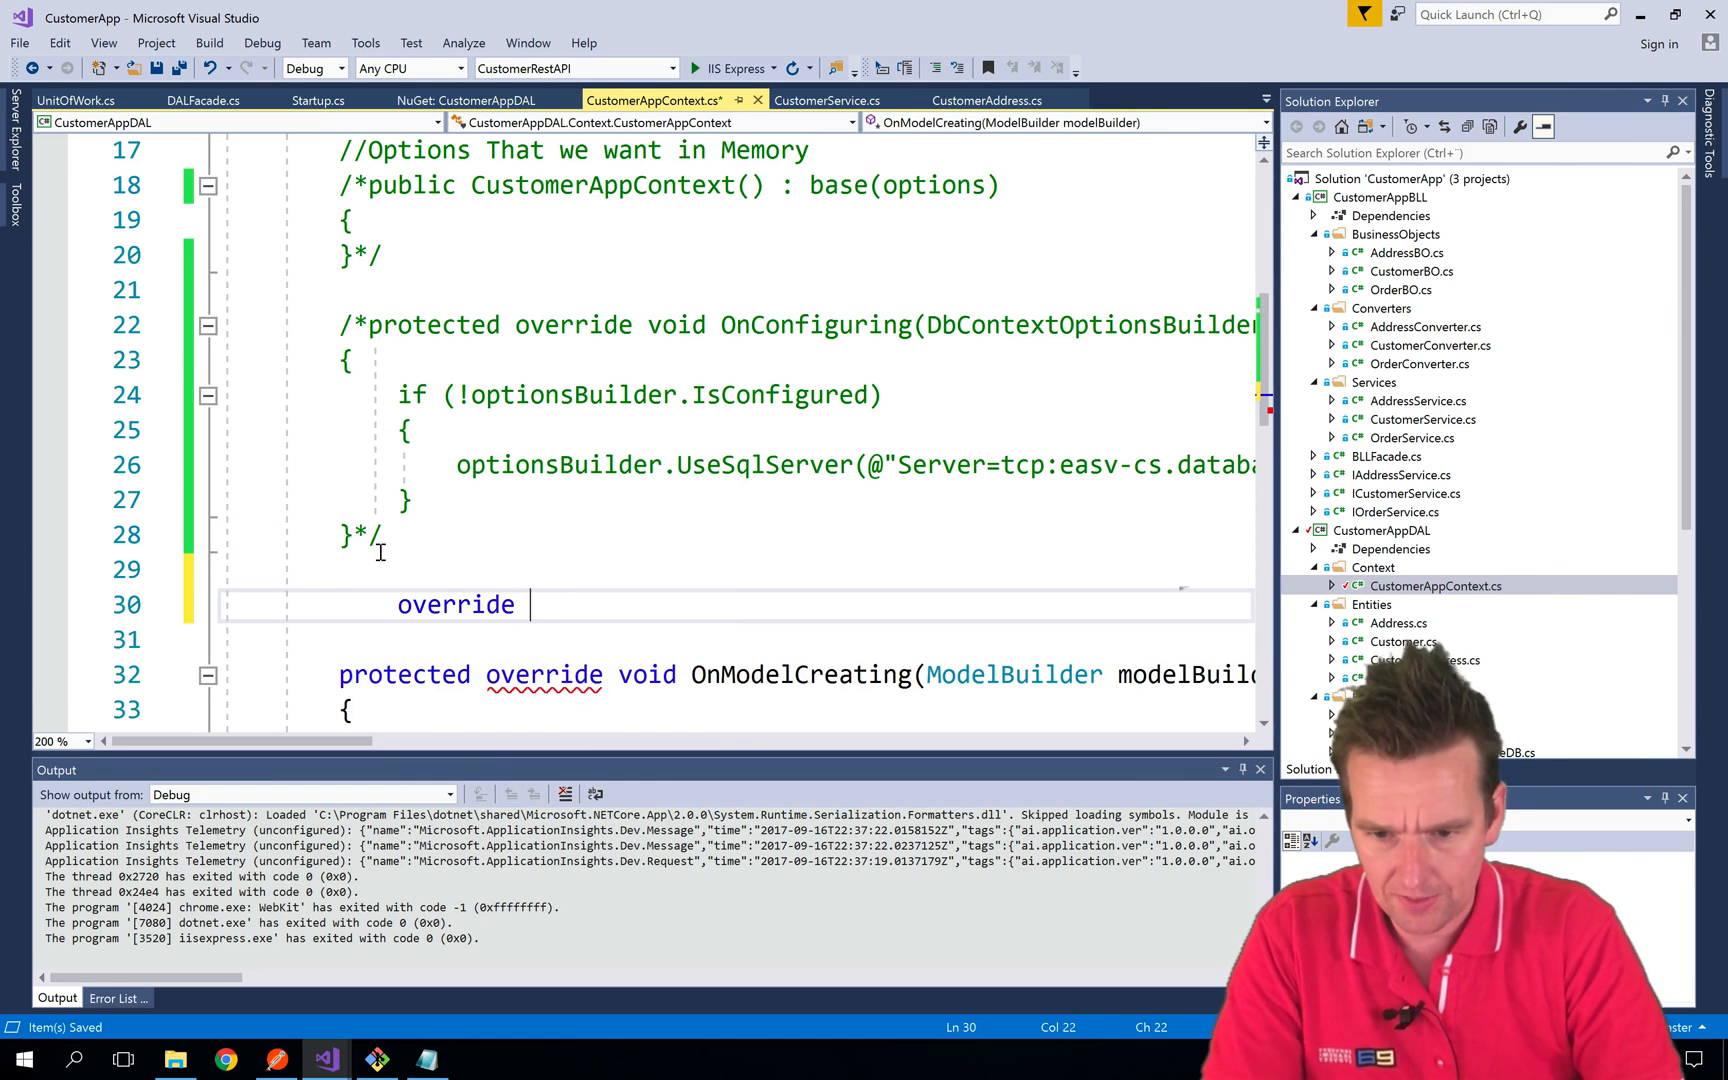
pyautogui.write('On')
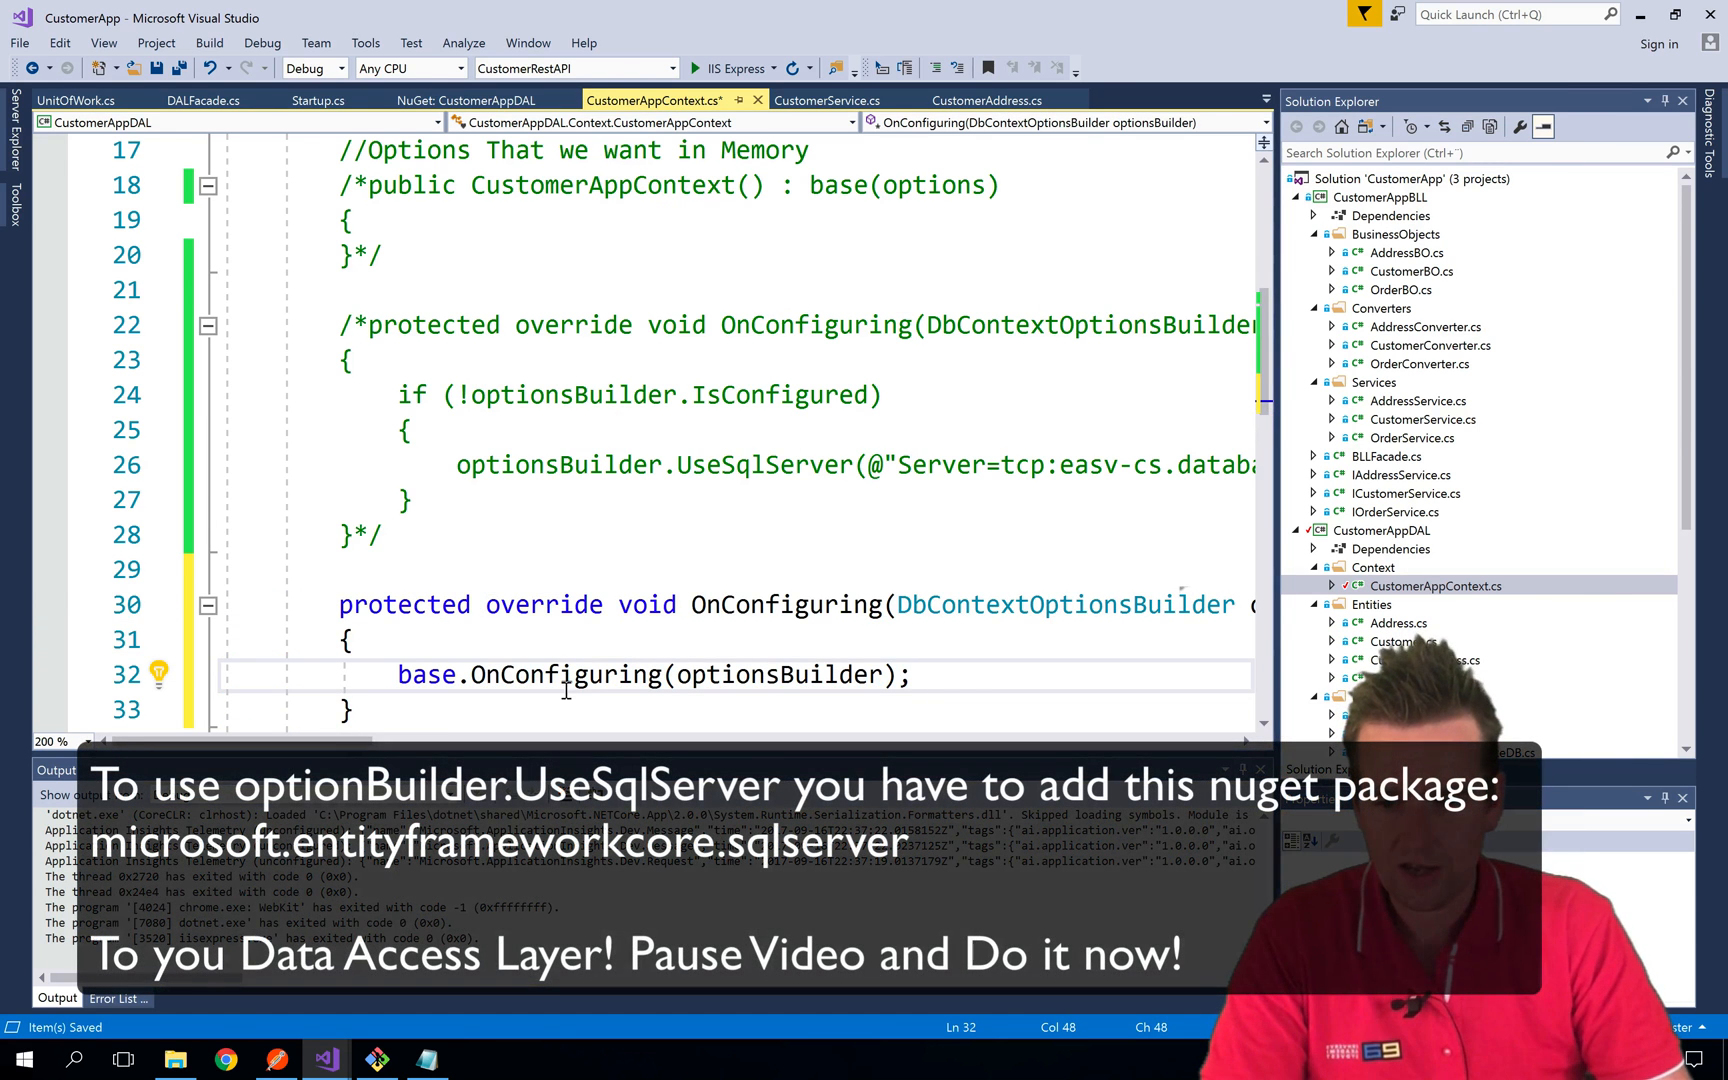
pyautogui.moveTo(342, 604); pyautogui.dragTo(352, 710)
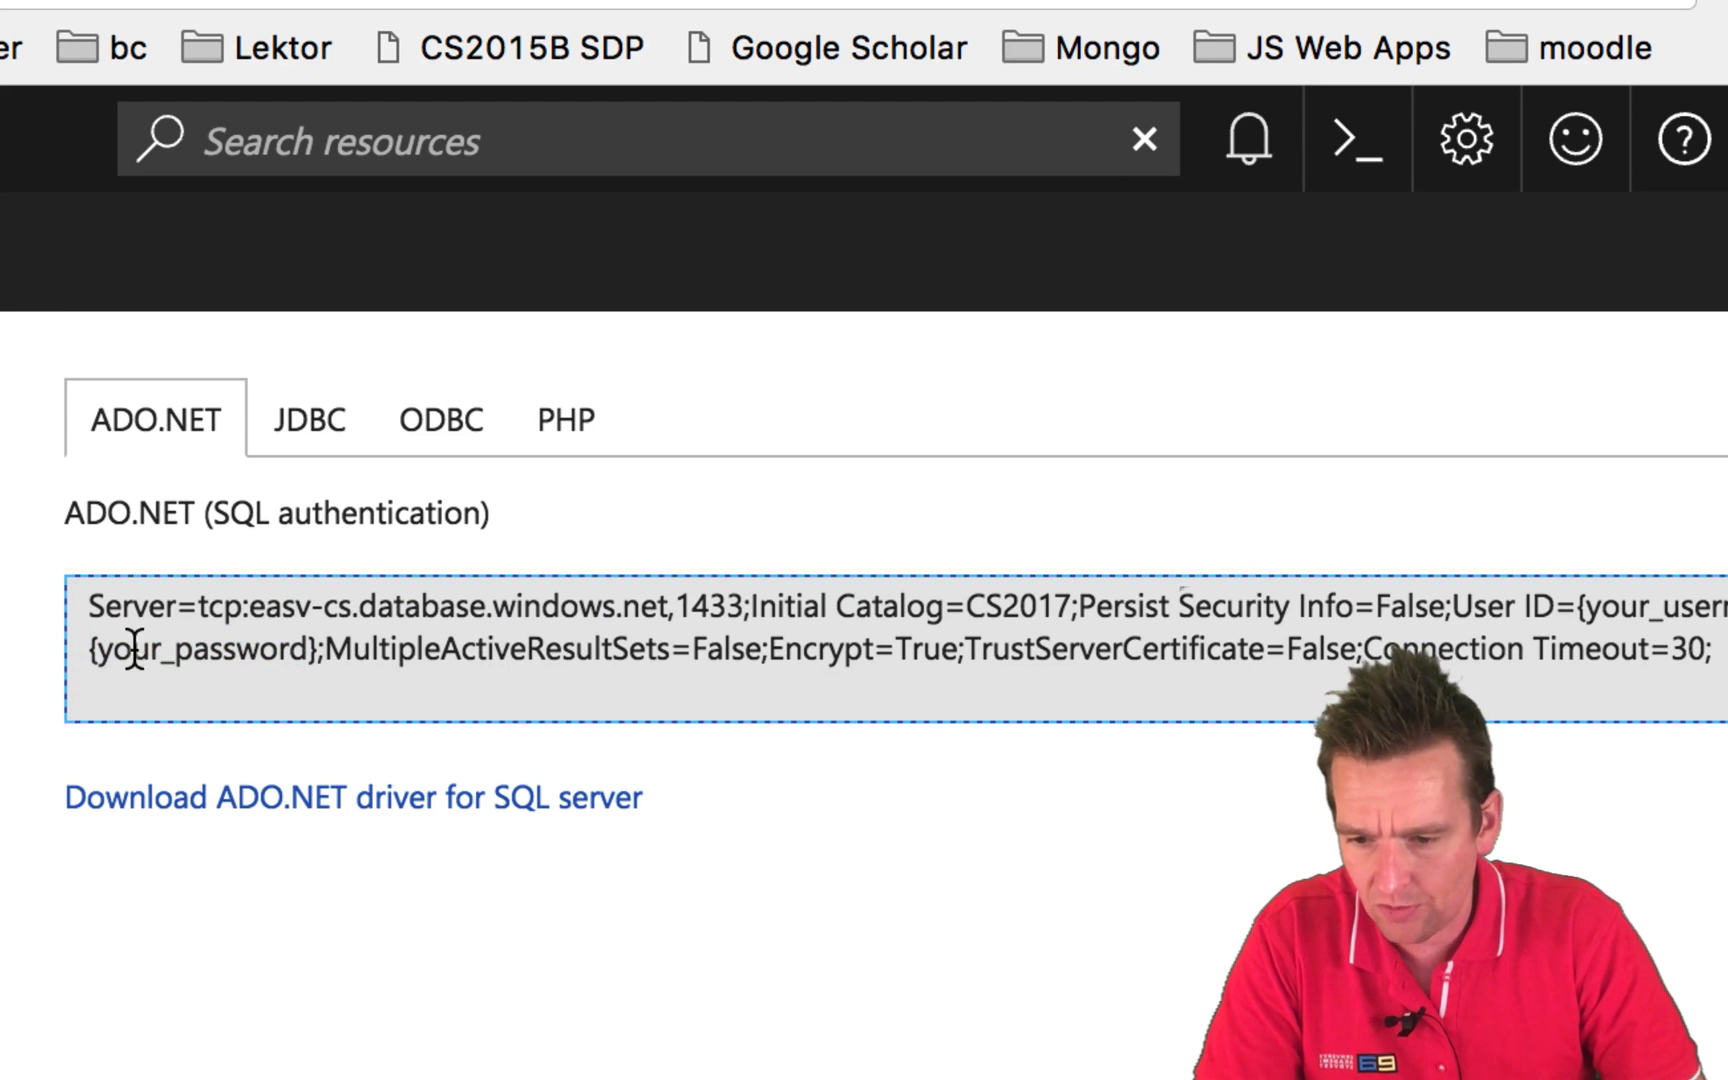
# Copy the ADO.NET connection string into CustomerAppContext's UseSqlServer call
pyautogui.doubleClick(198, 650)
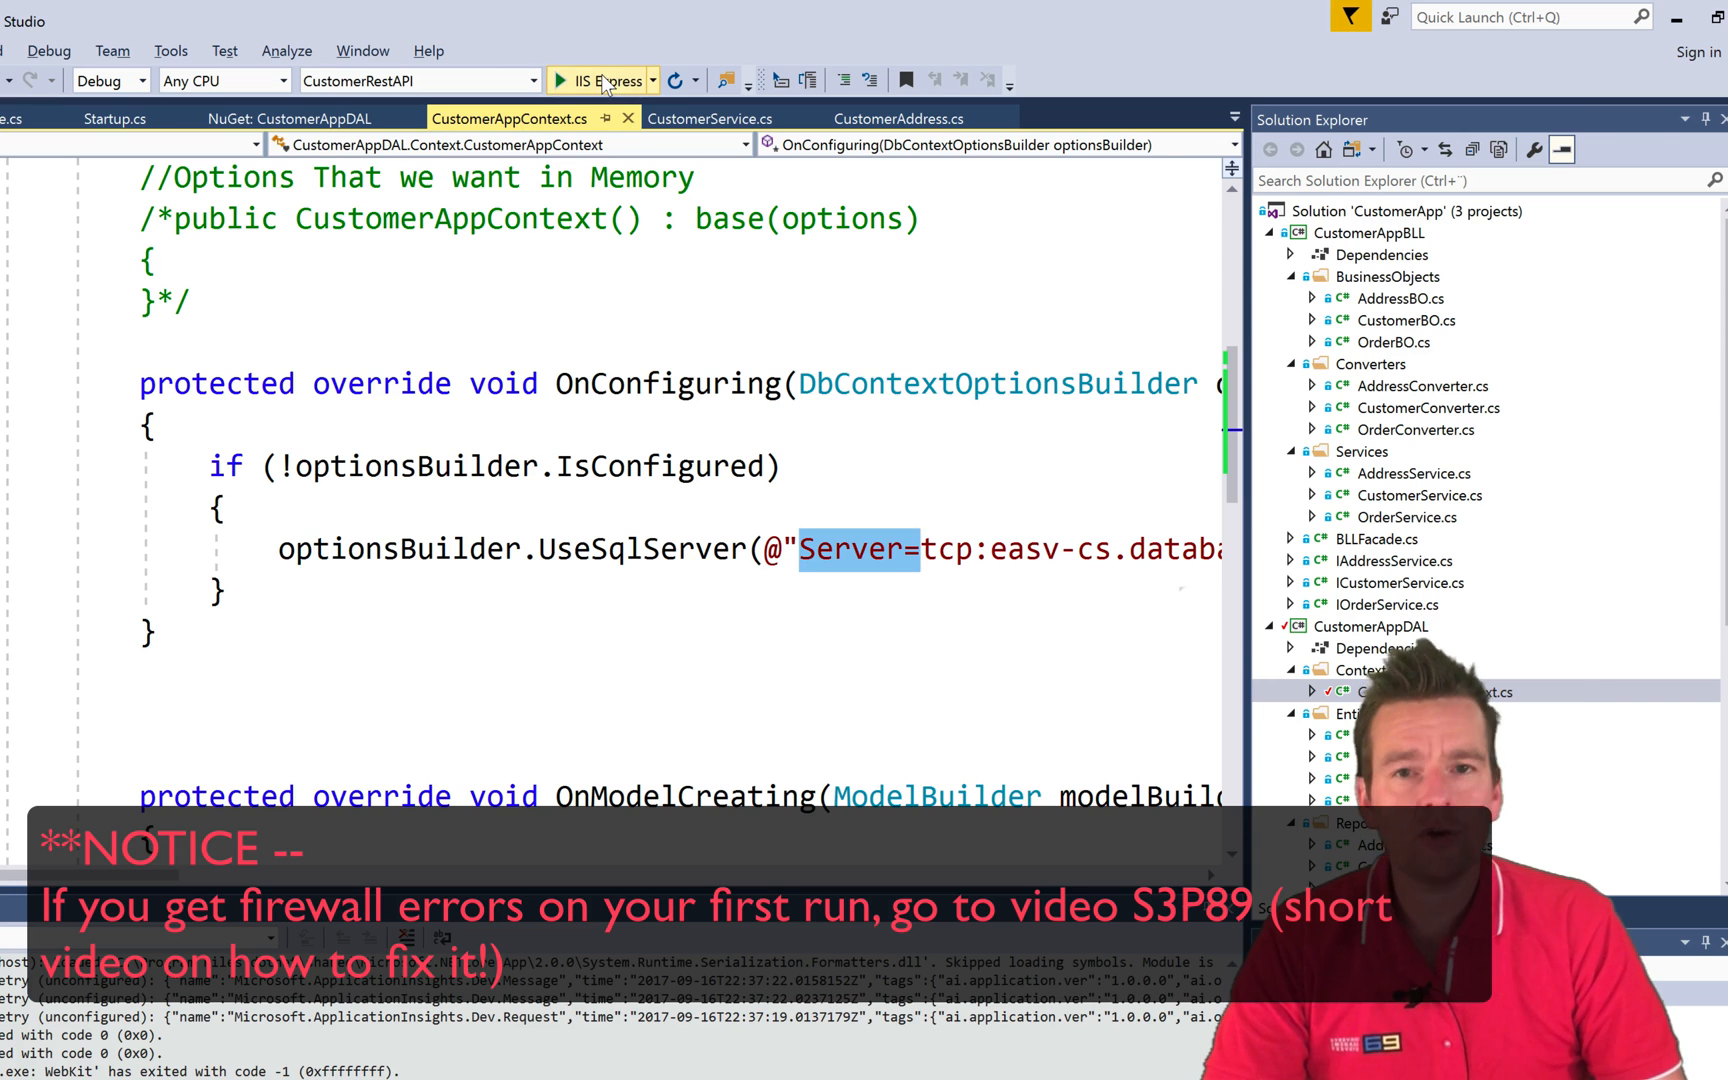
pyautogui.moveTo(604, 80)
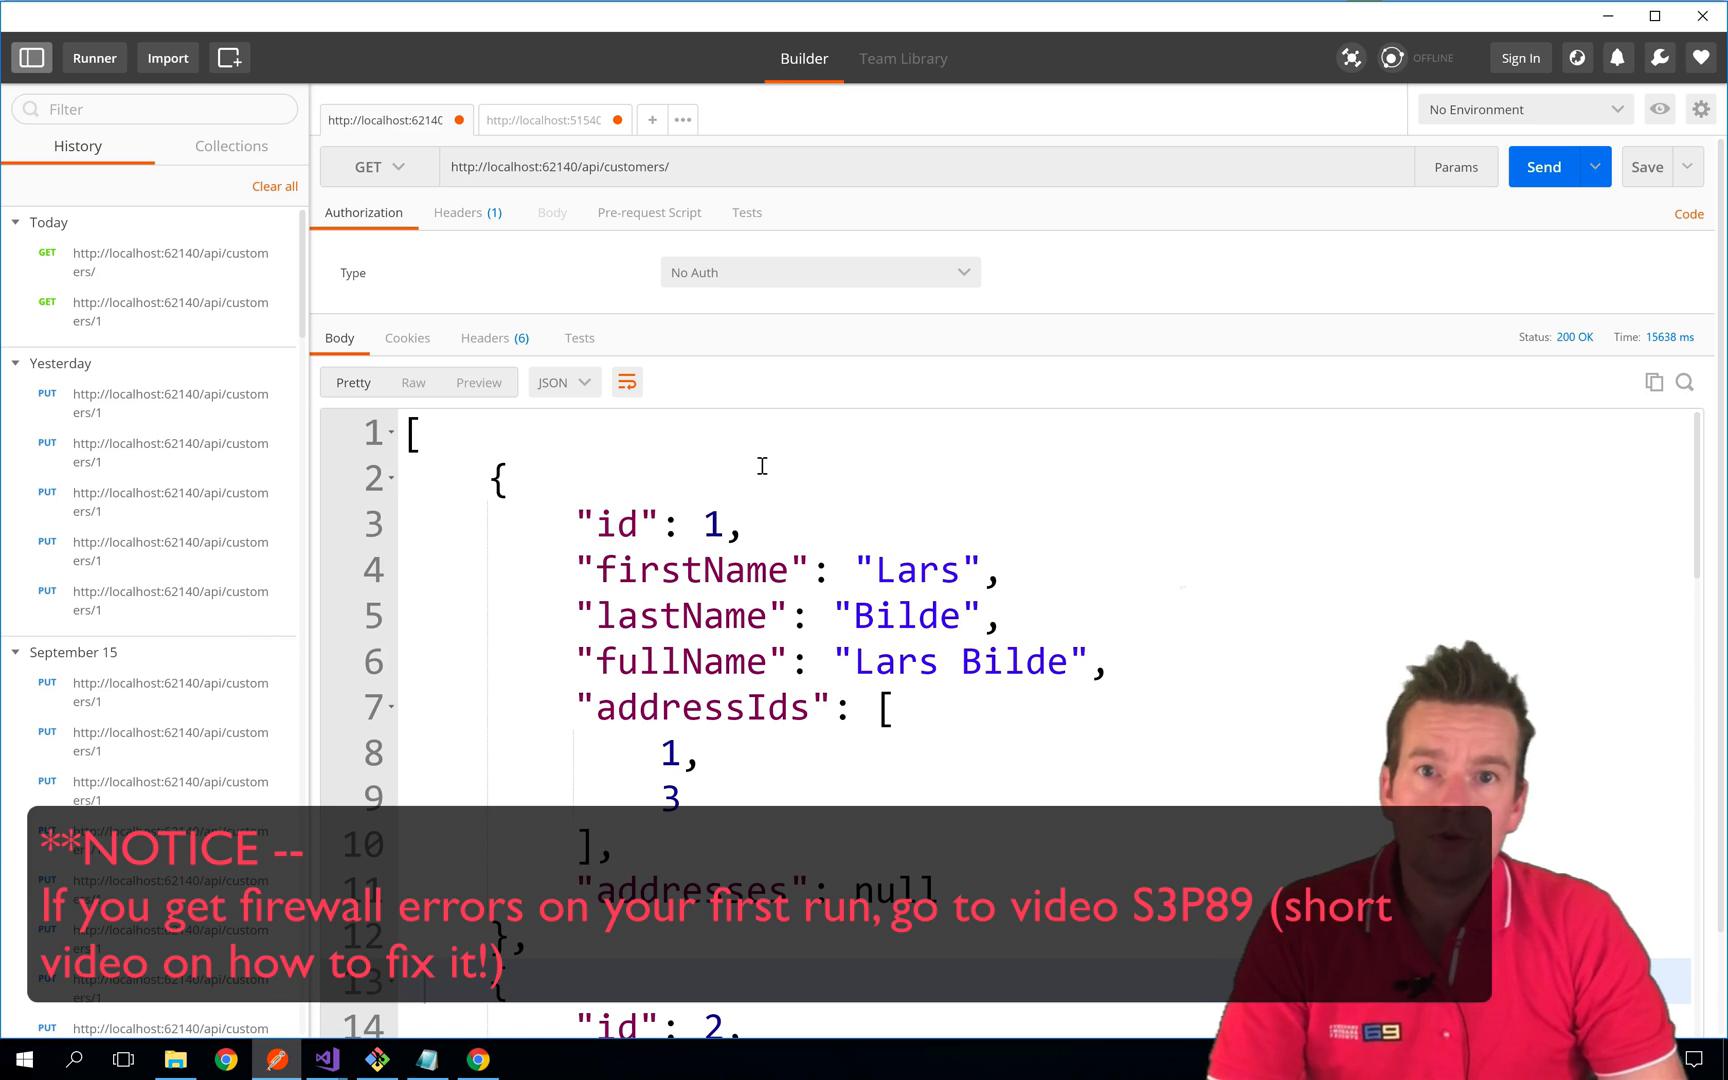
pyautogui.moveTo(1542, 166)
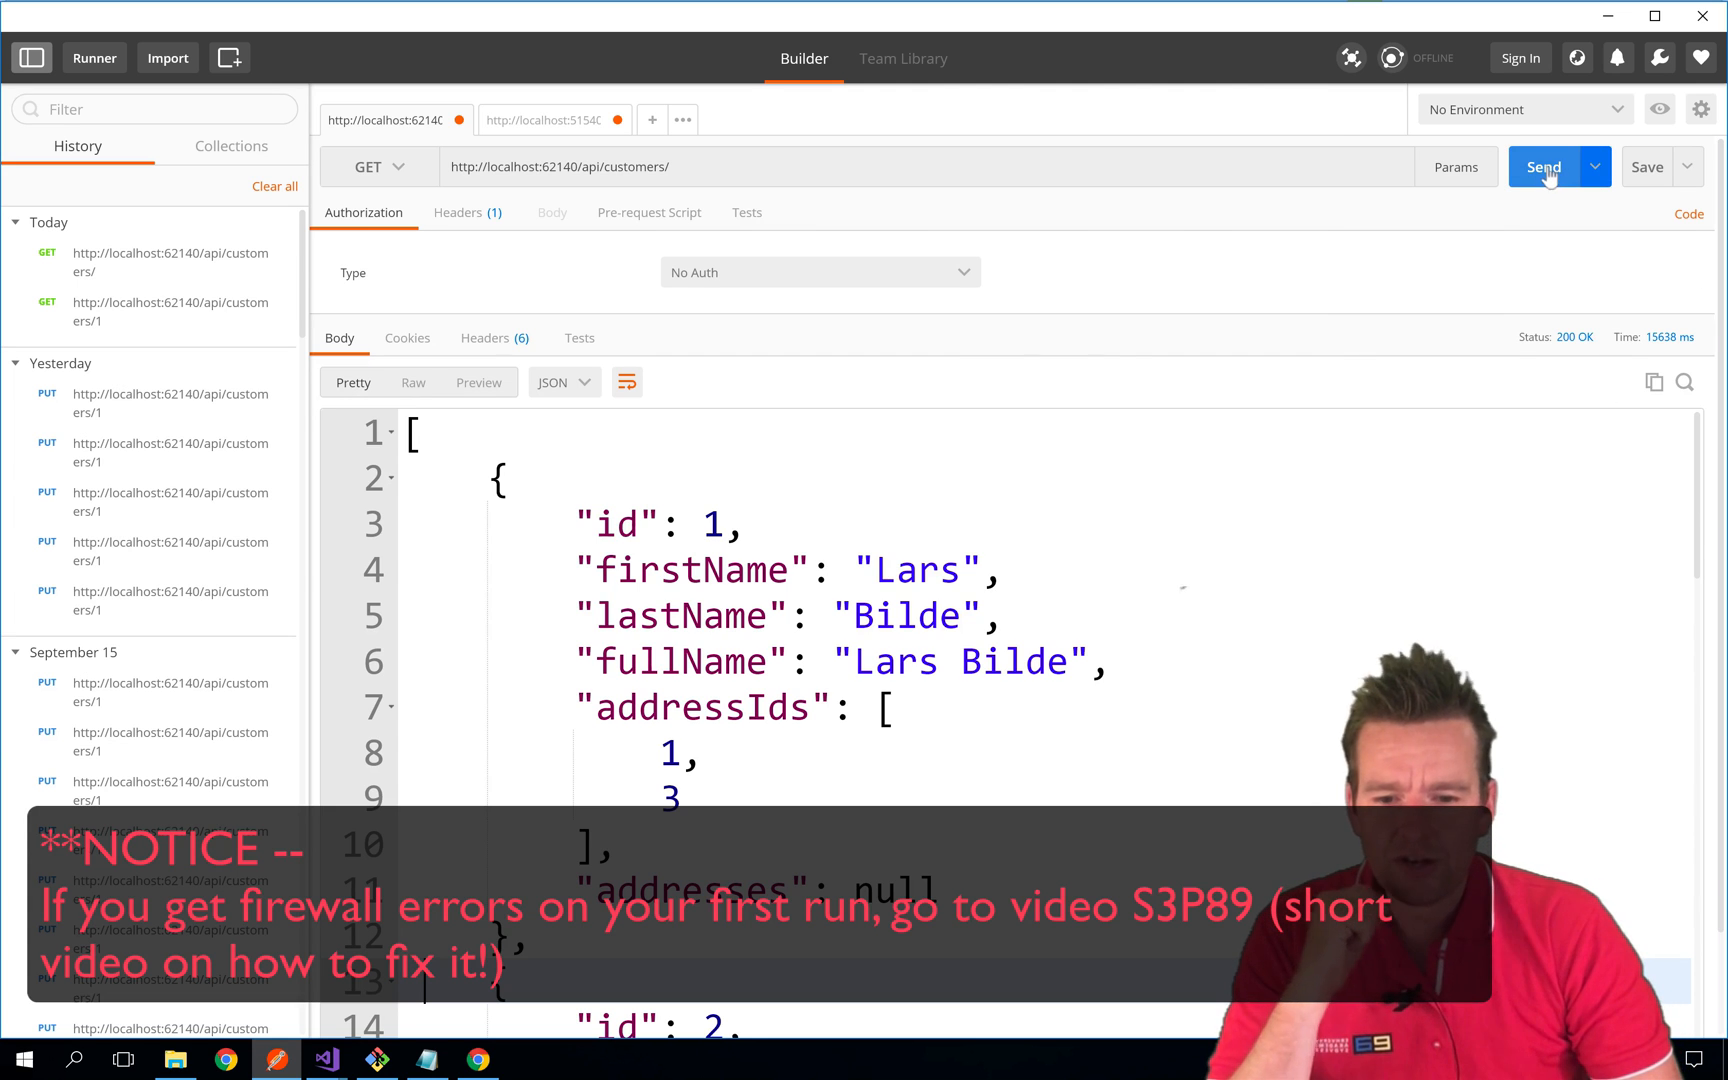
pyautogui.click(1542, 166)
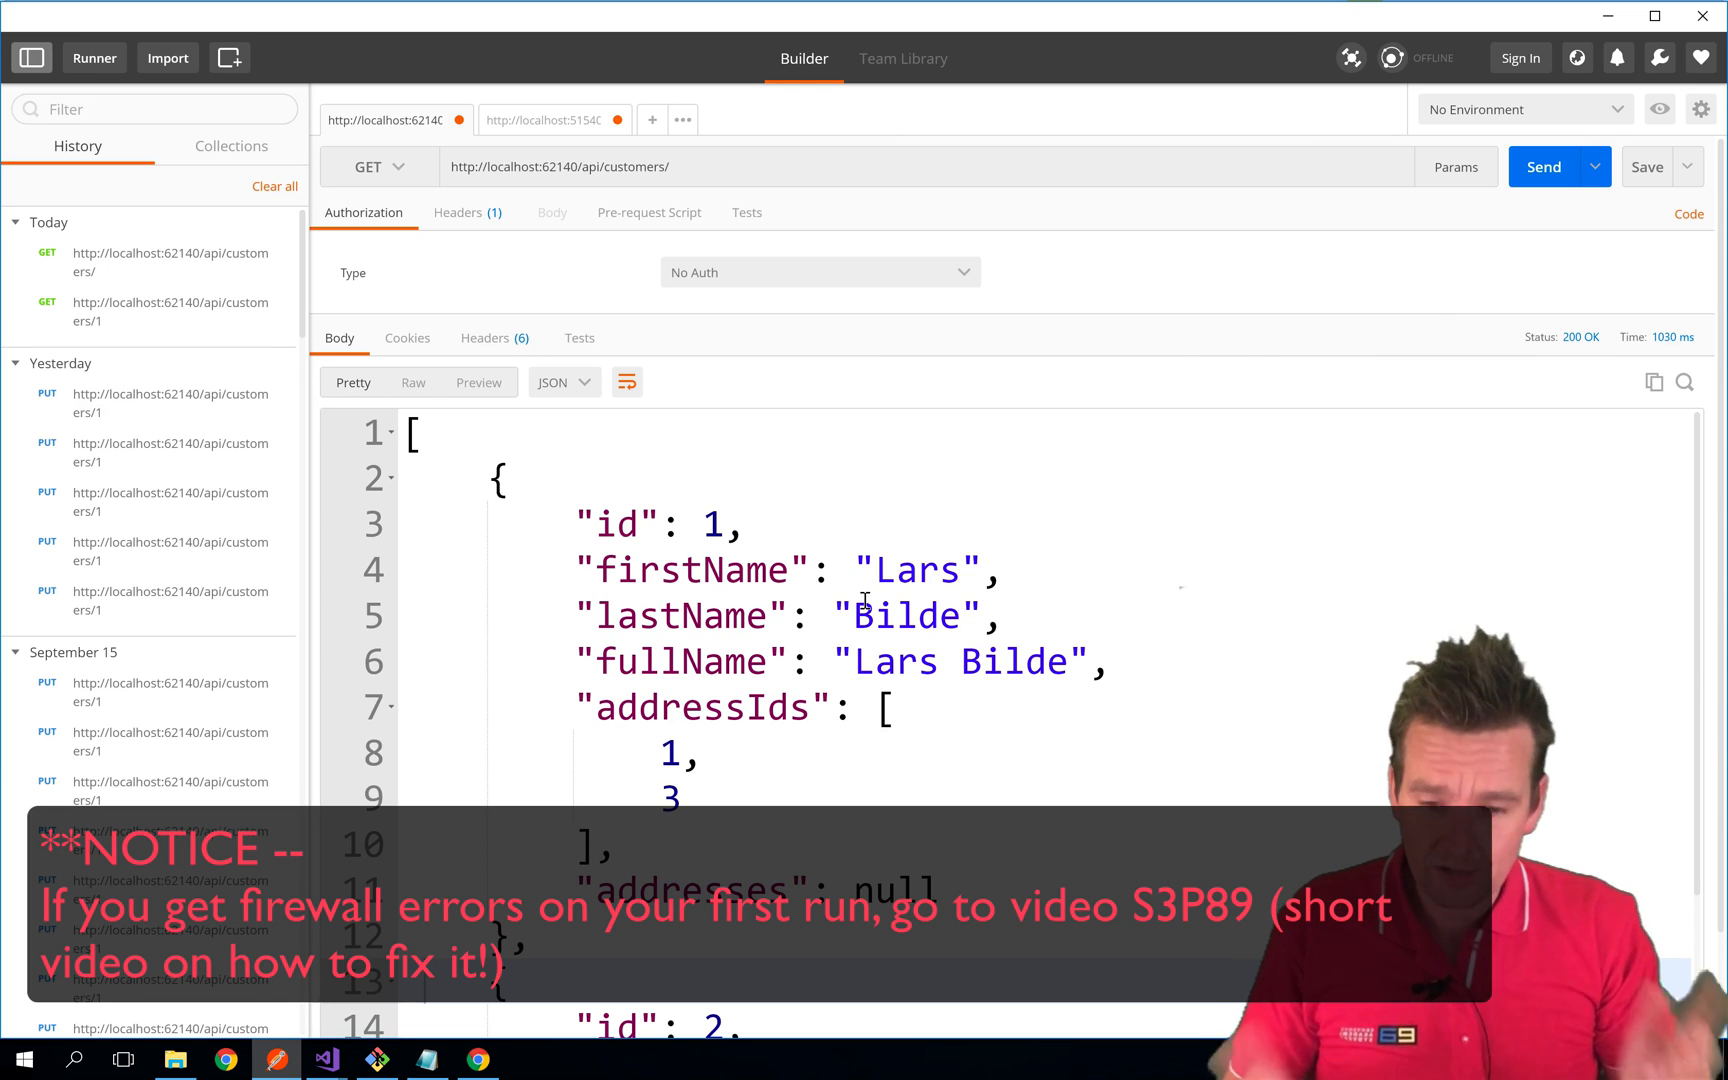
# PUT api/customers/1 with firstName 'Boobllddkjfhd' and see the updated full name returned
pyautogui.click(376, 166)
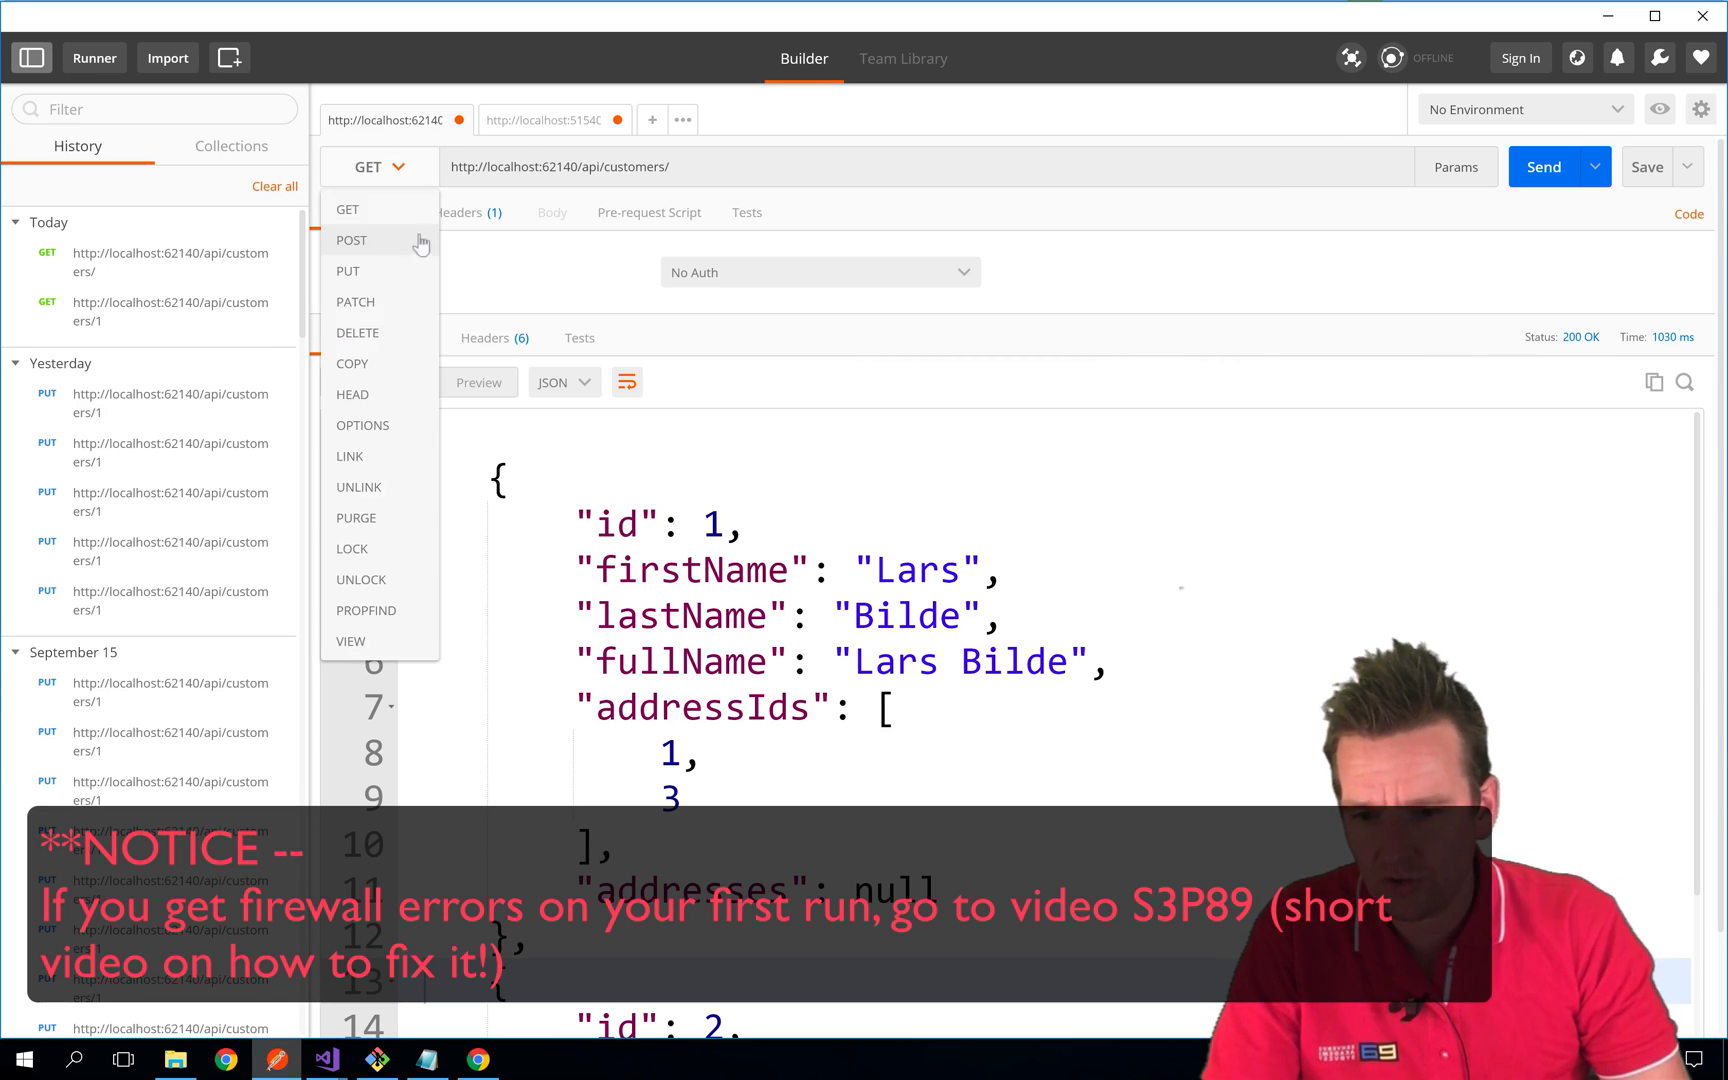
pyautogui.click(348, 270)
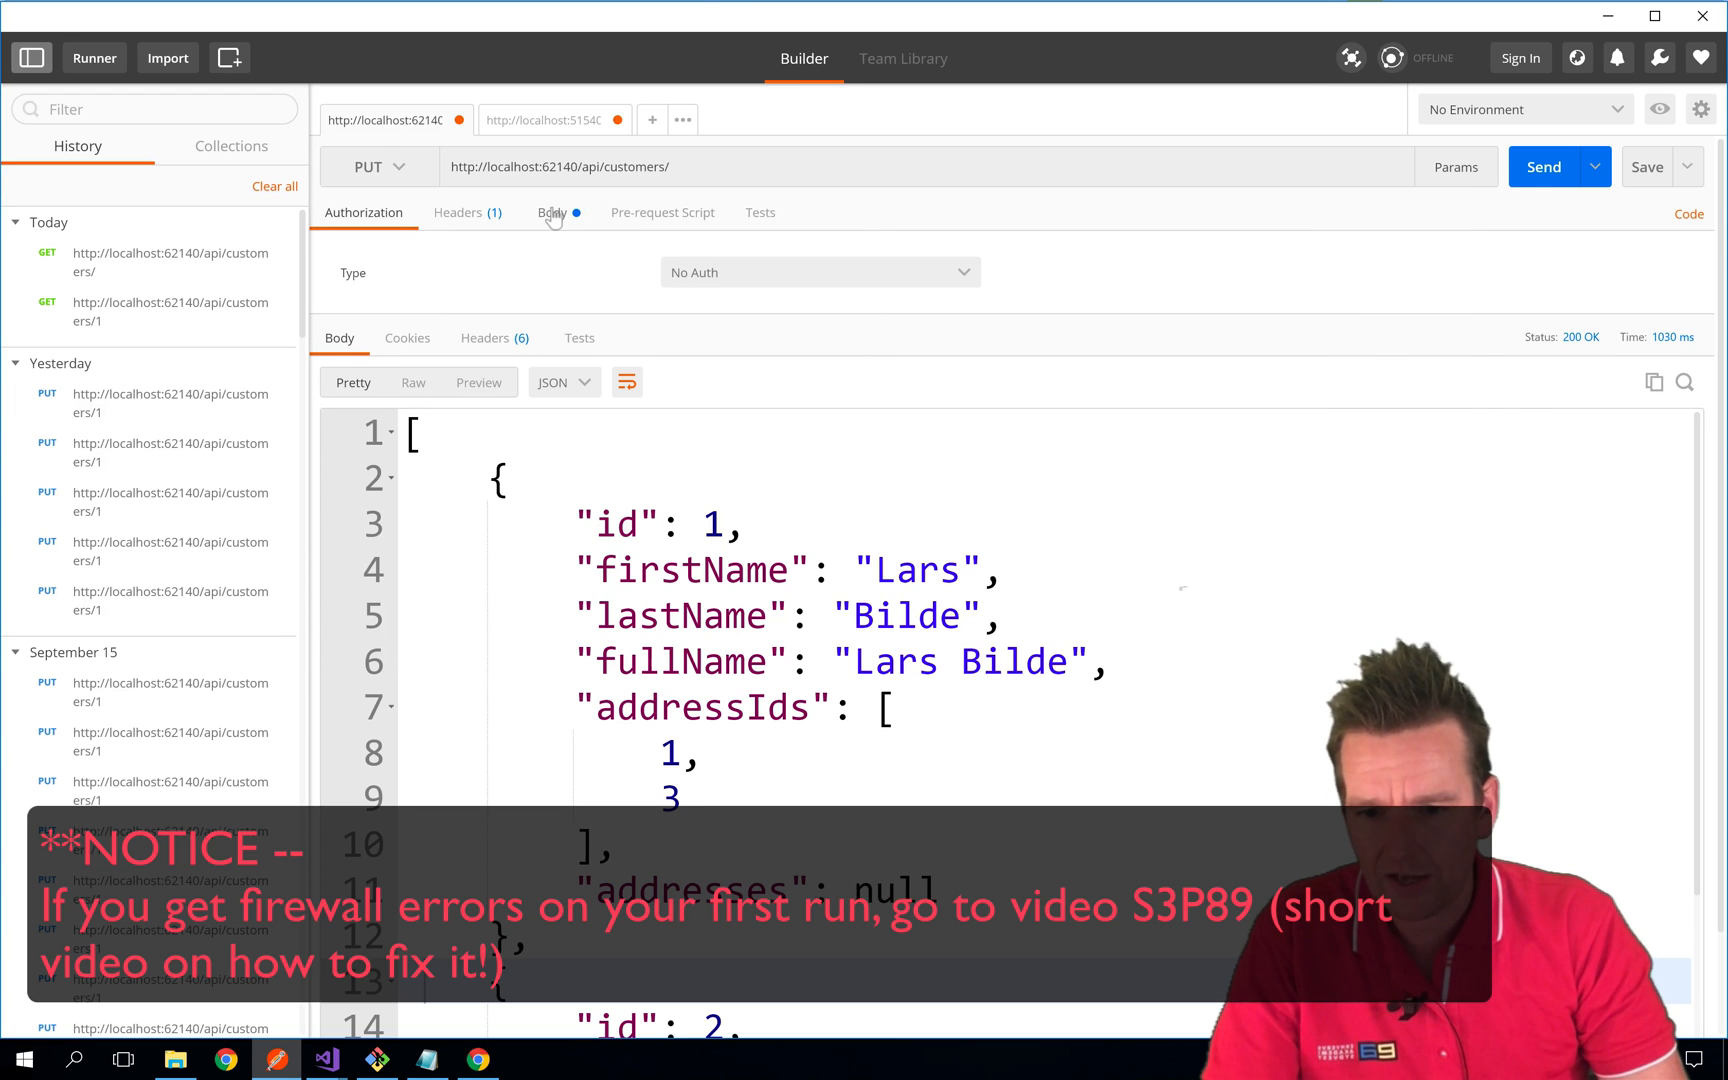
pyautogui.click(554, 212)
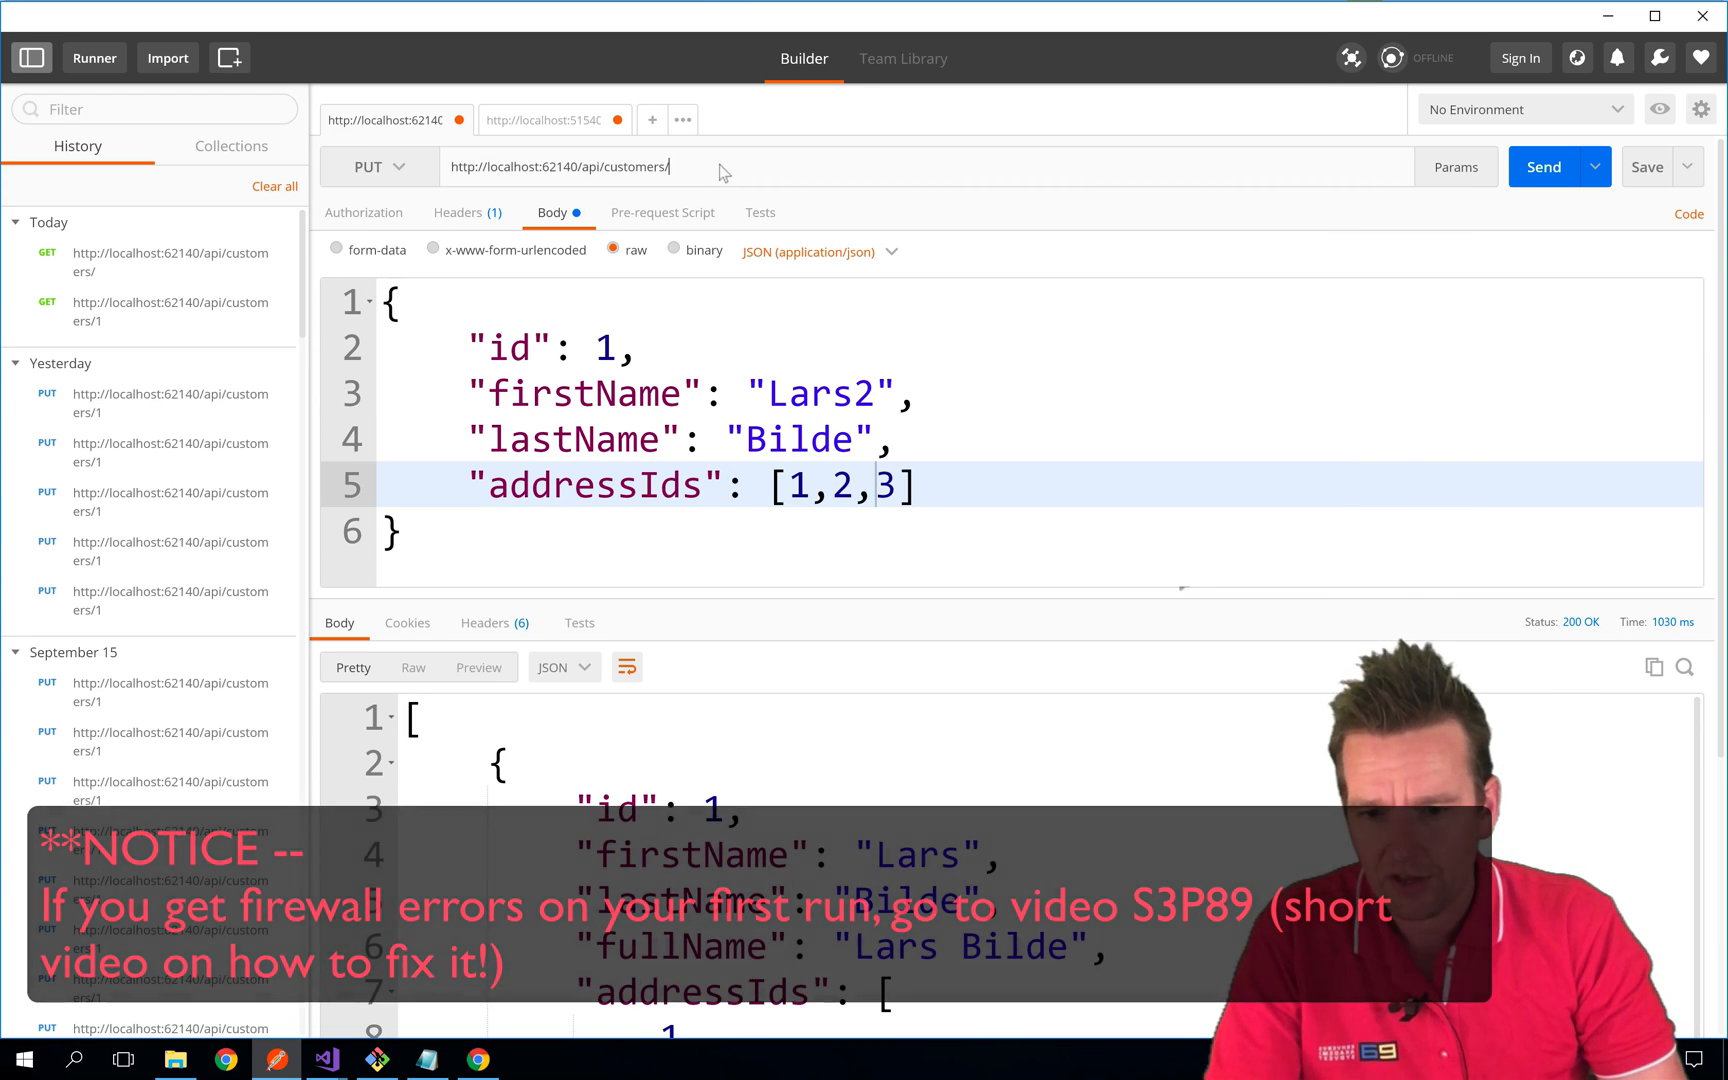
pyautogui.write('1')
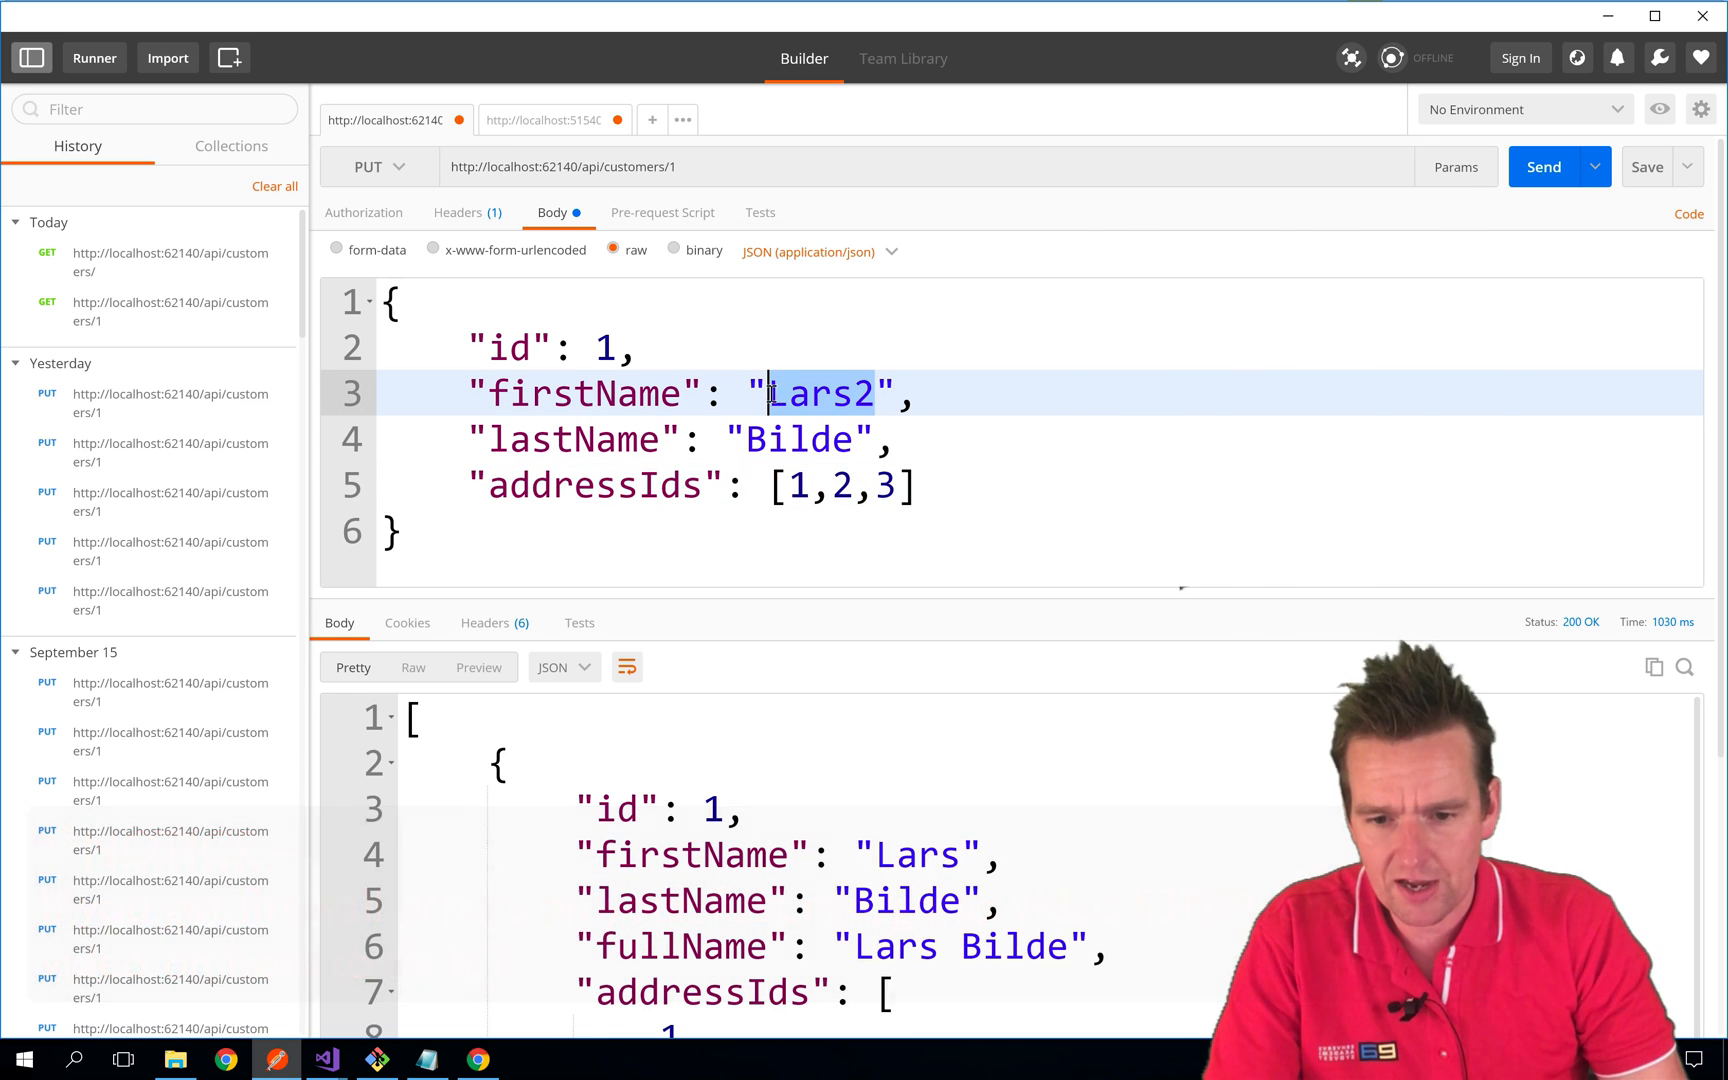
pyautogui.write('Boo')
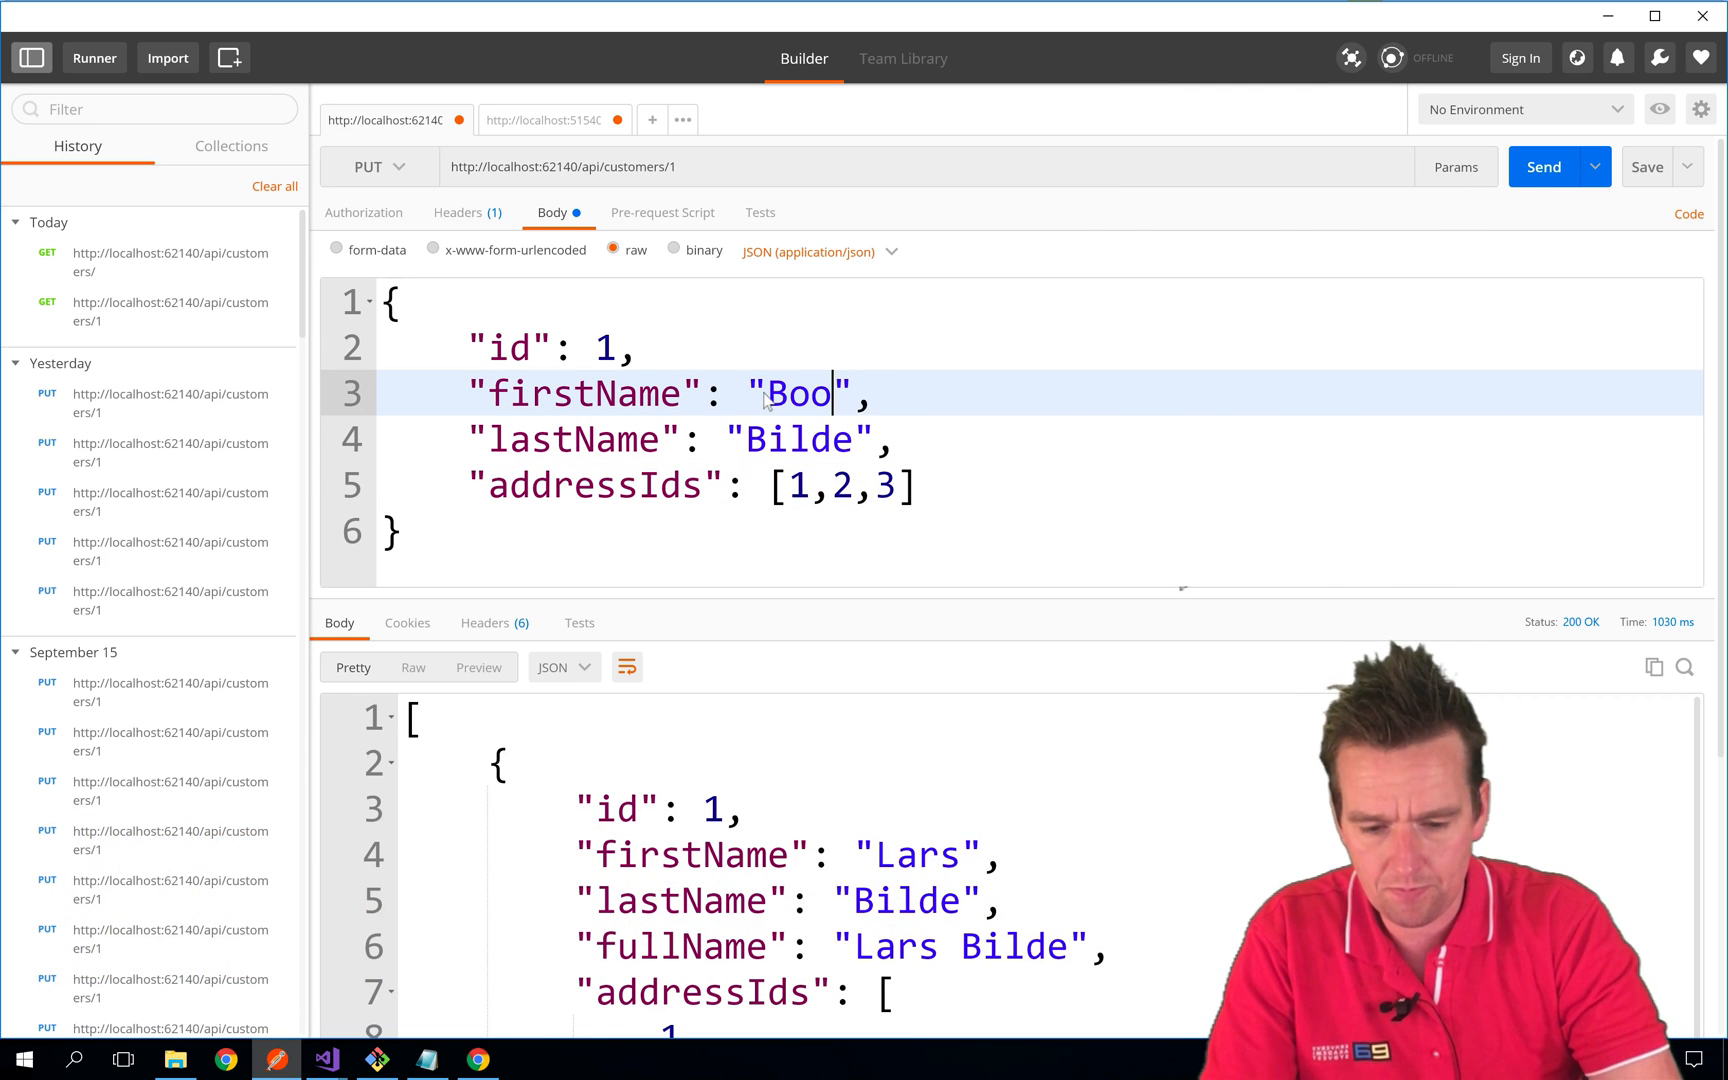
pyautogui.write('blldkjfhd')
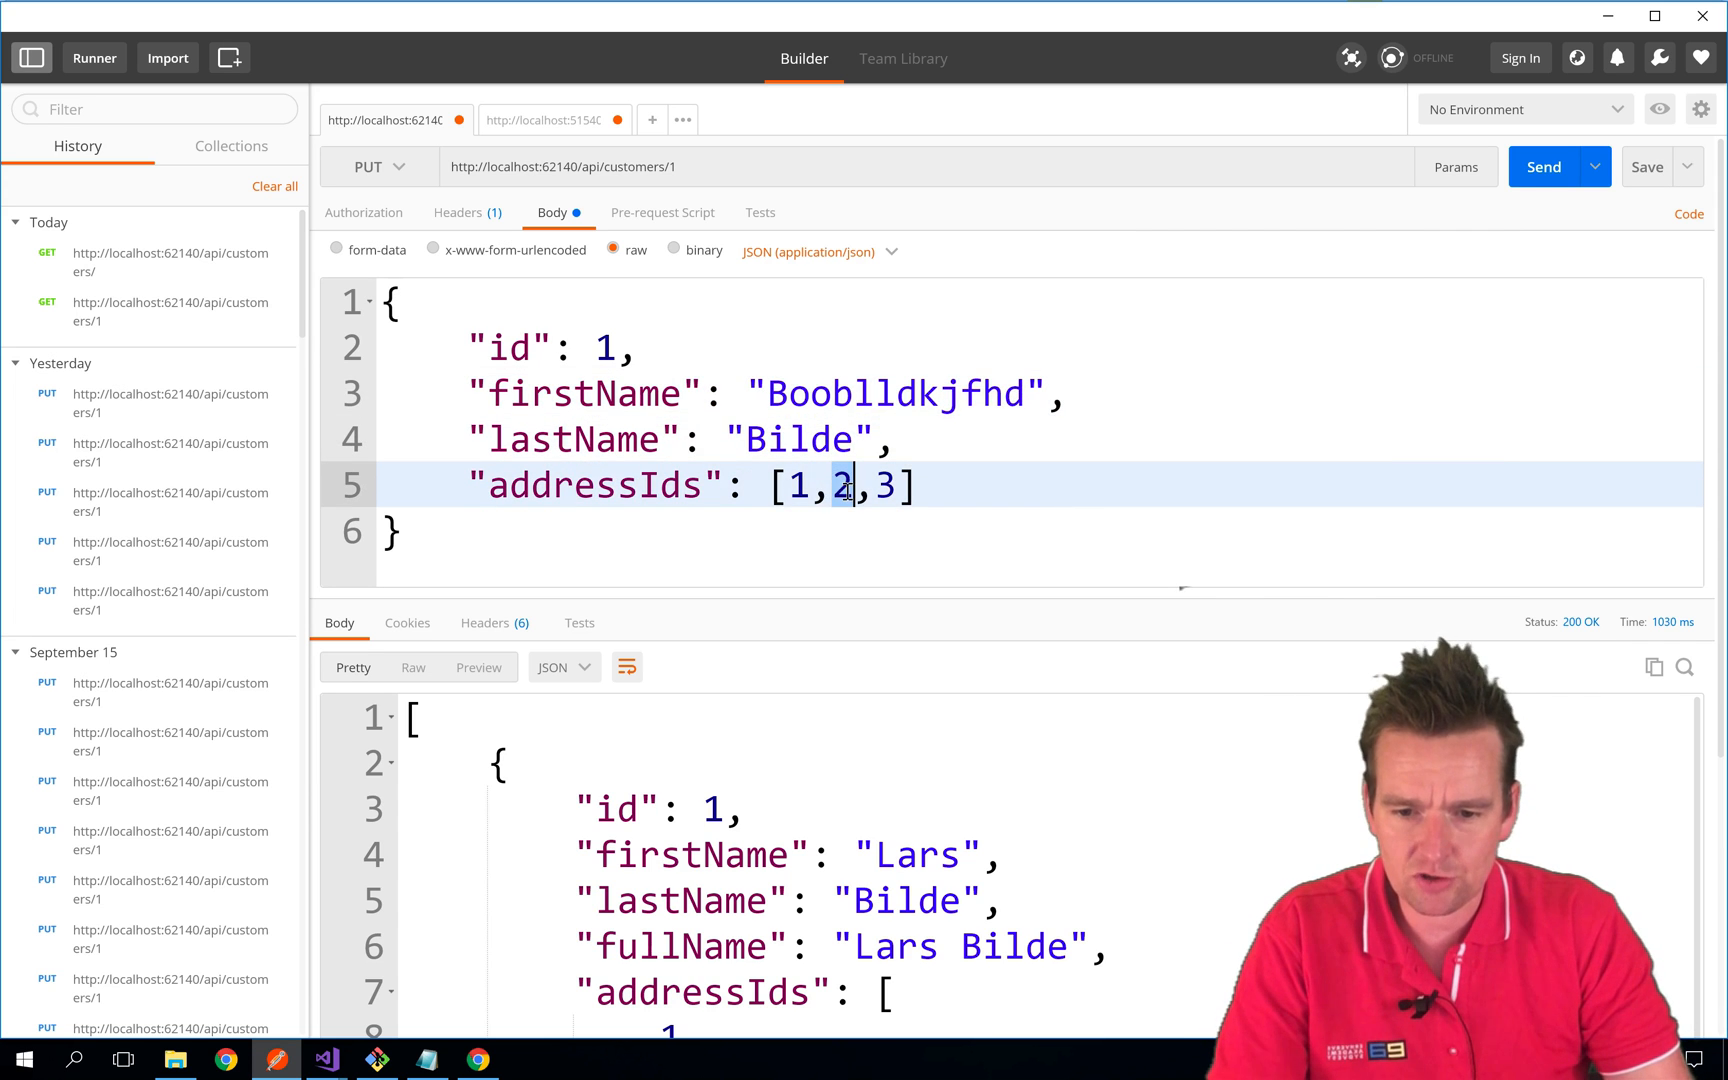
pyautogui.click(1542, 166)
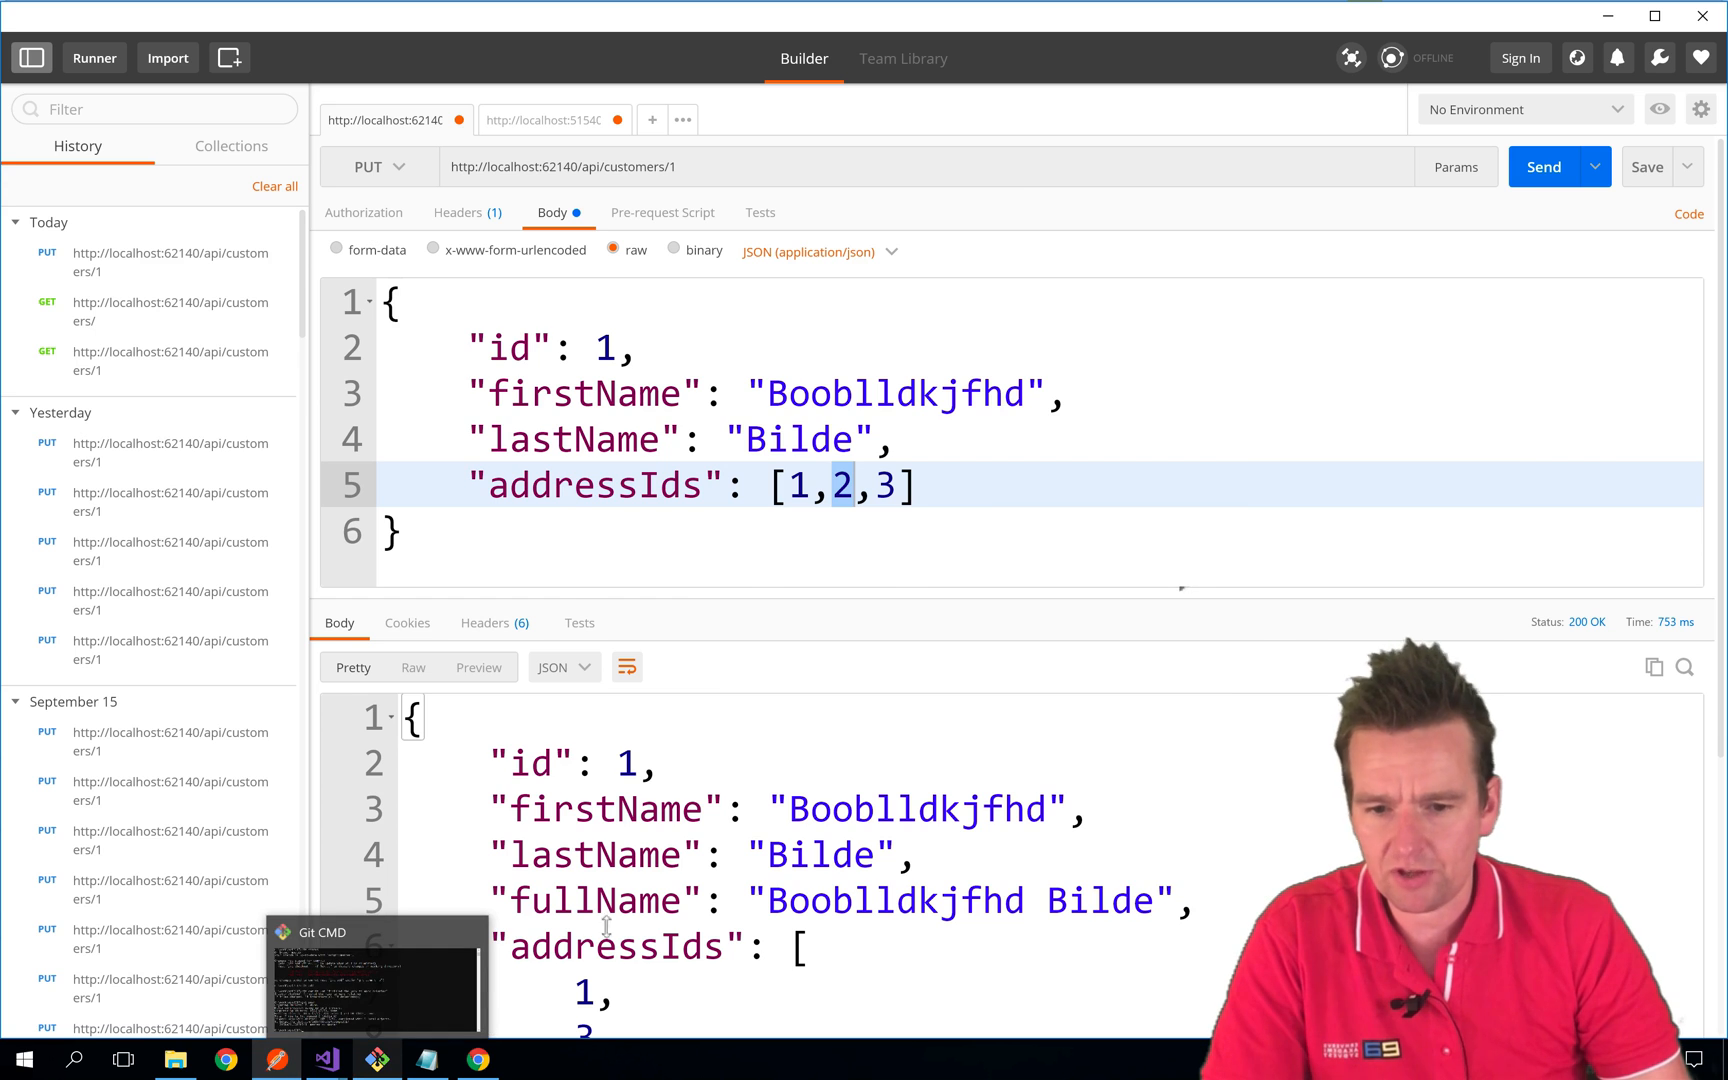
pyautogui.click(1542, 166)
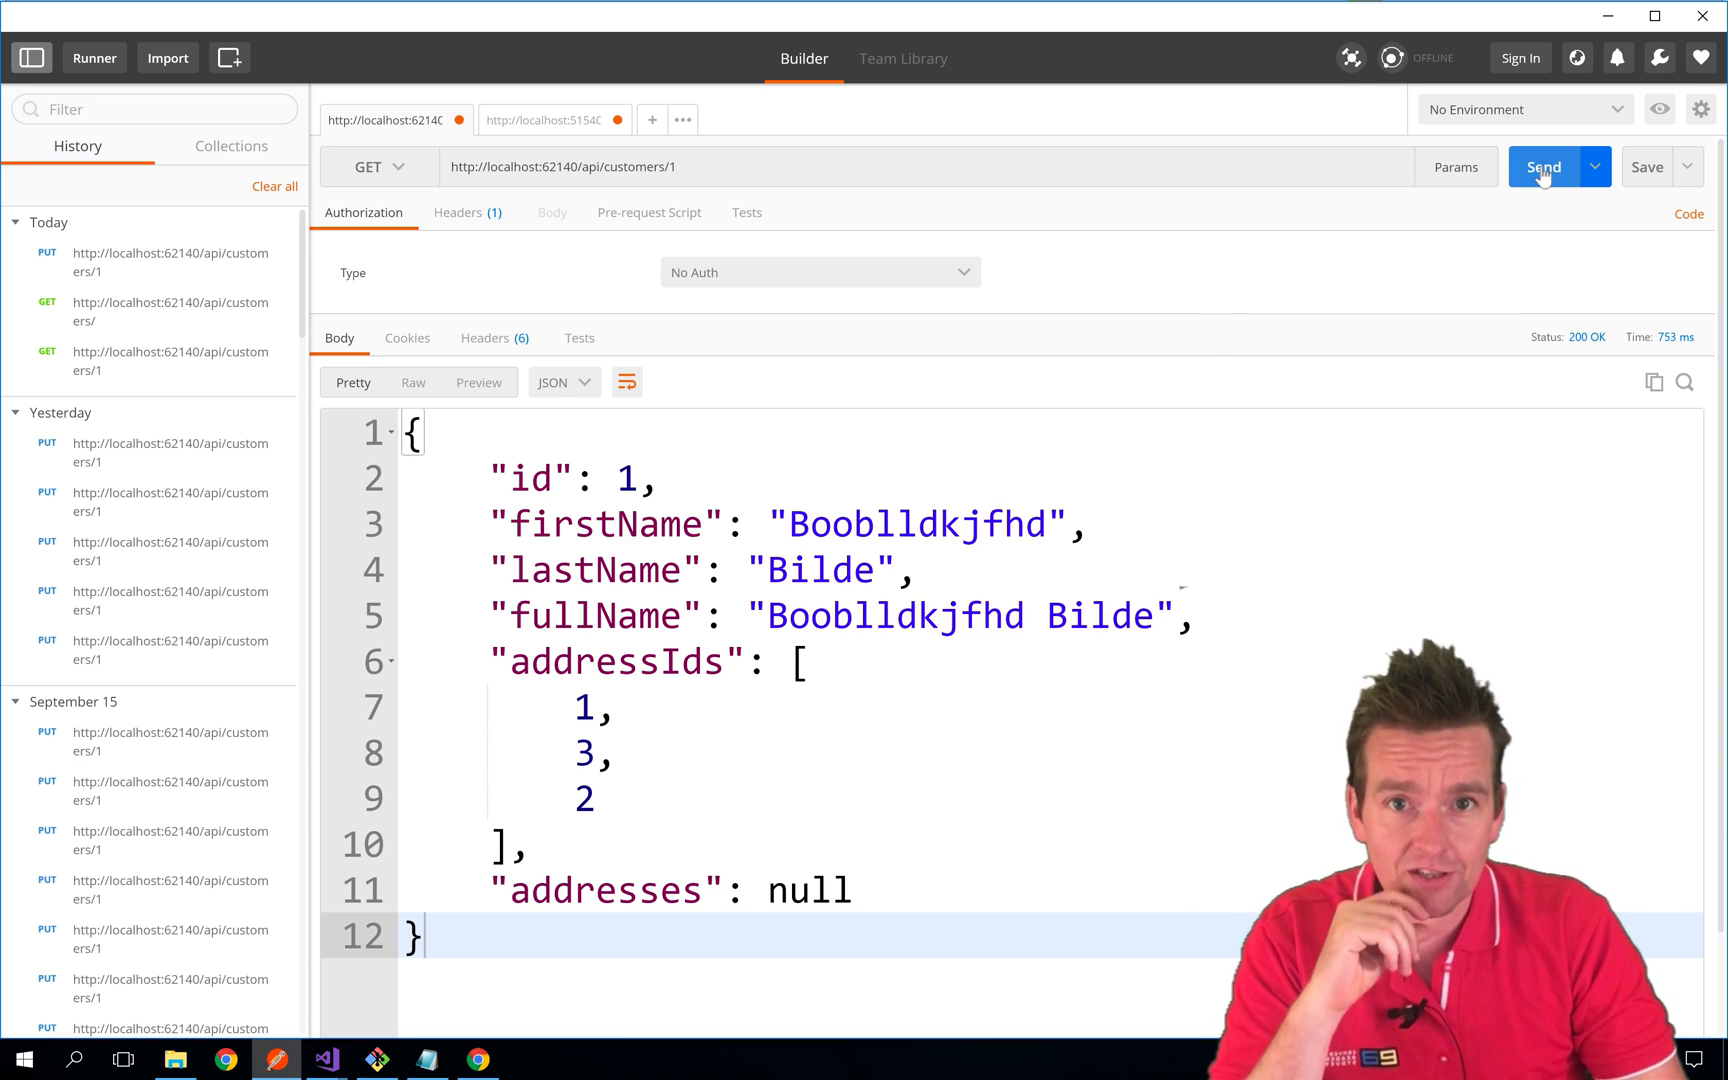
# GET customer 1 with its addresses, then GET api/customers listing all four customers
pyautogui.click(1542, 166)
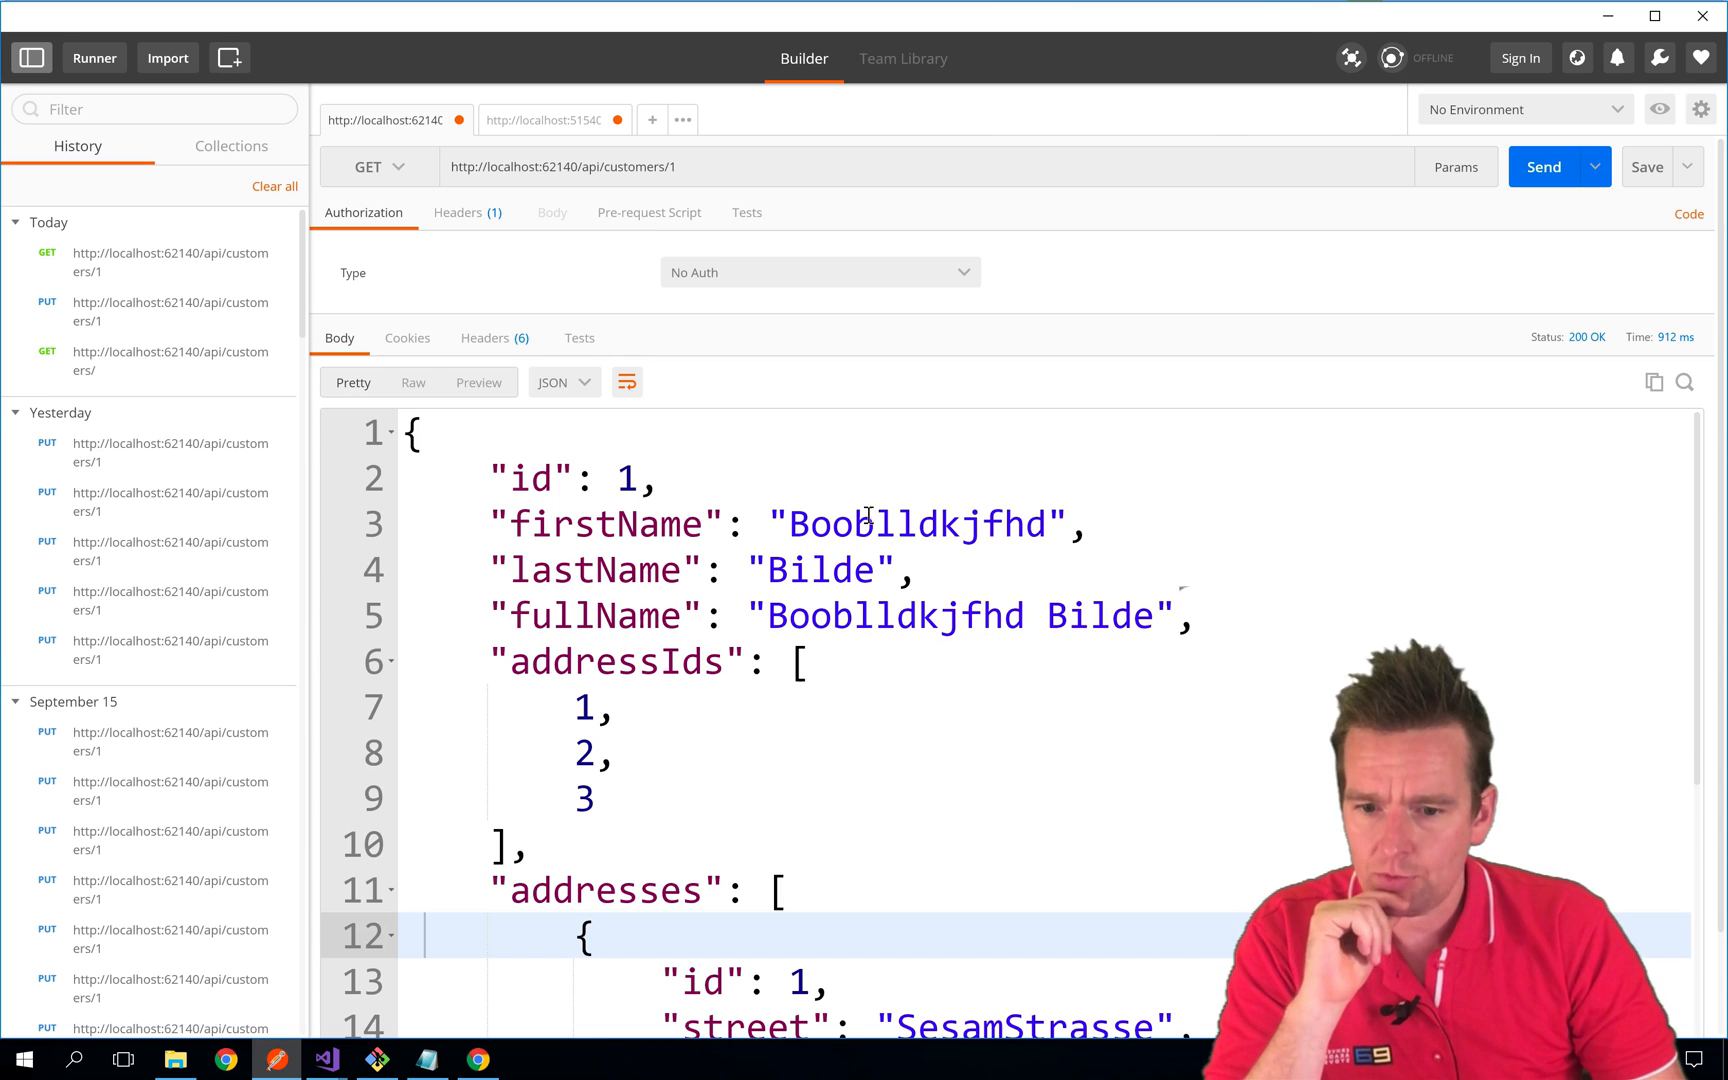
pyautogui.moveTo(888, 916)
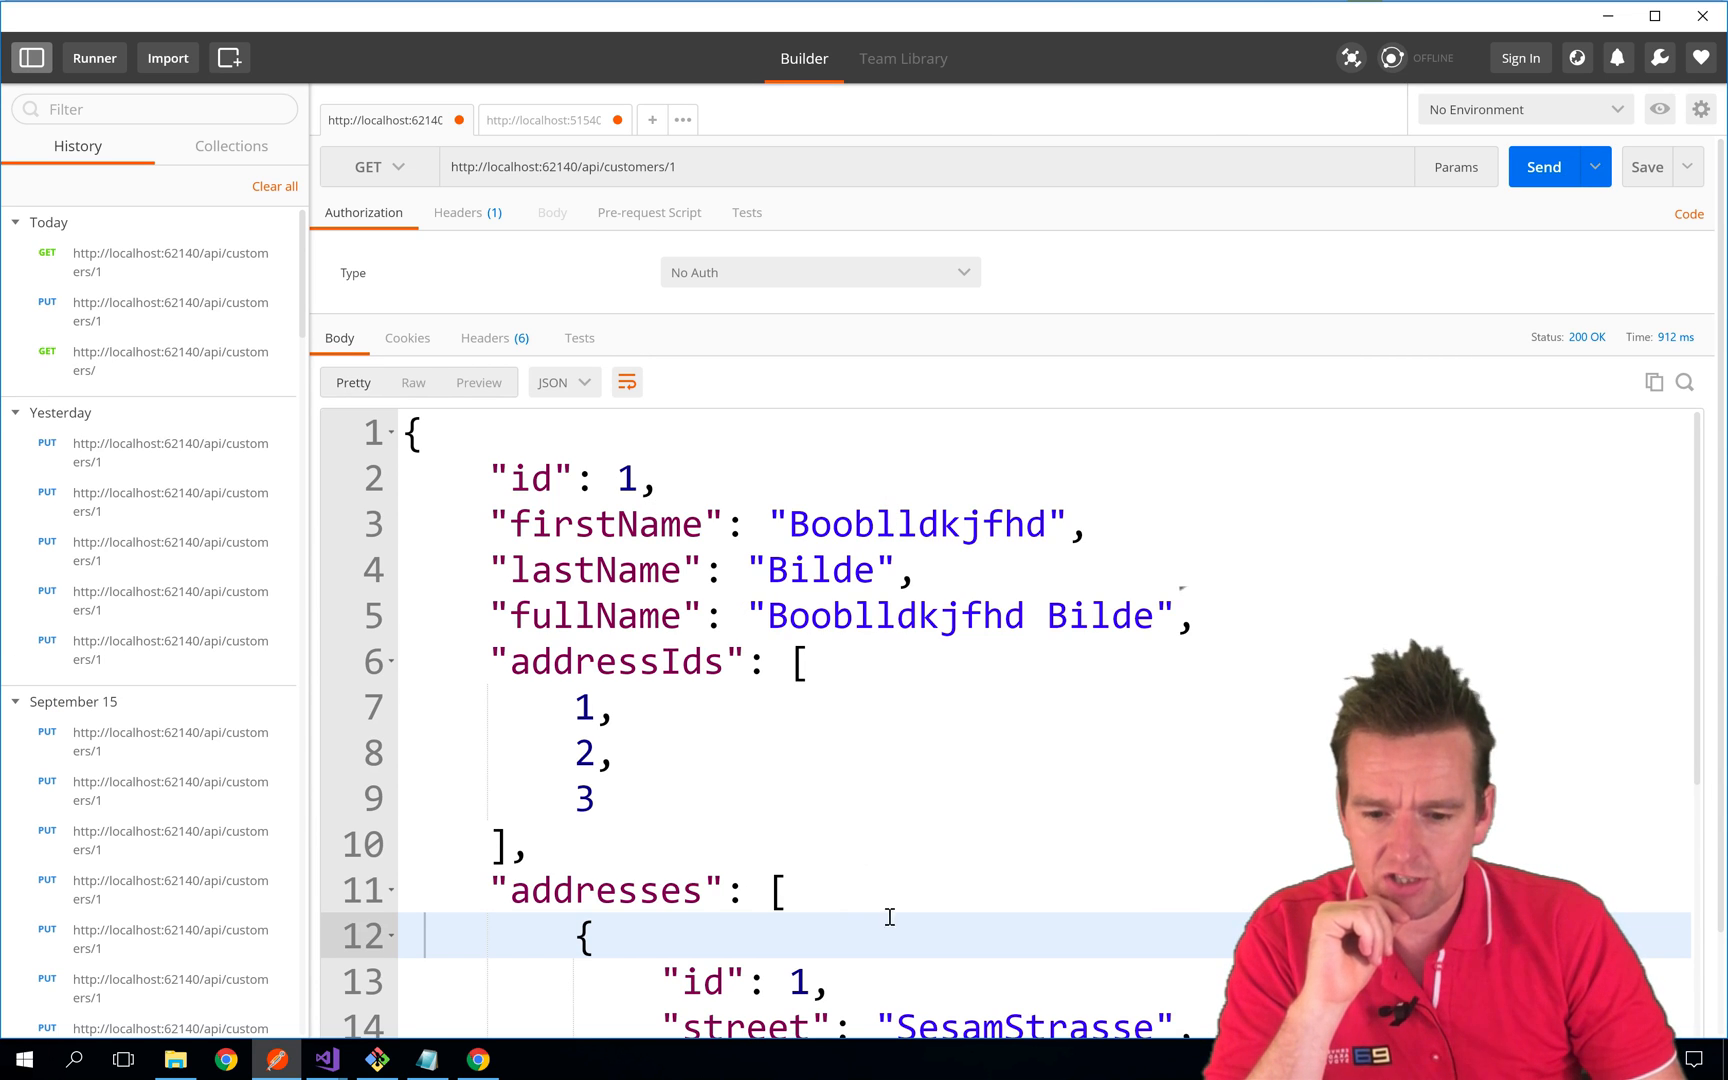
pyautogui.scroll(-3)
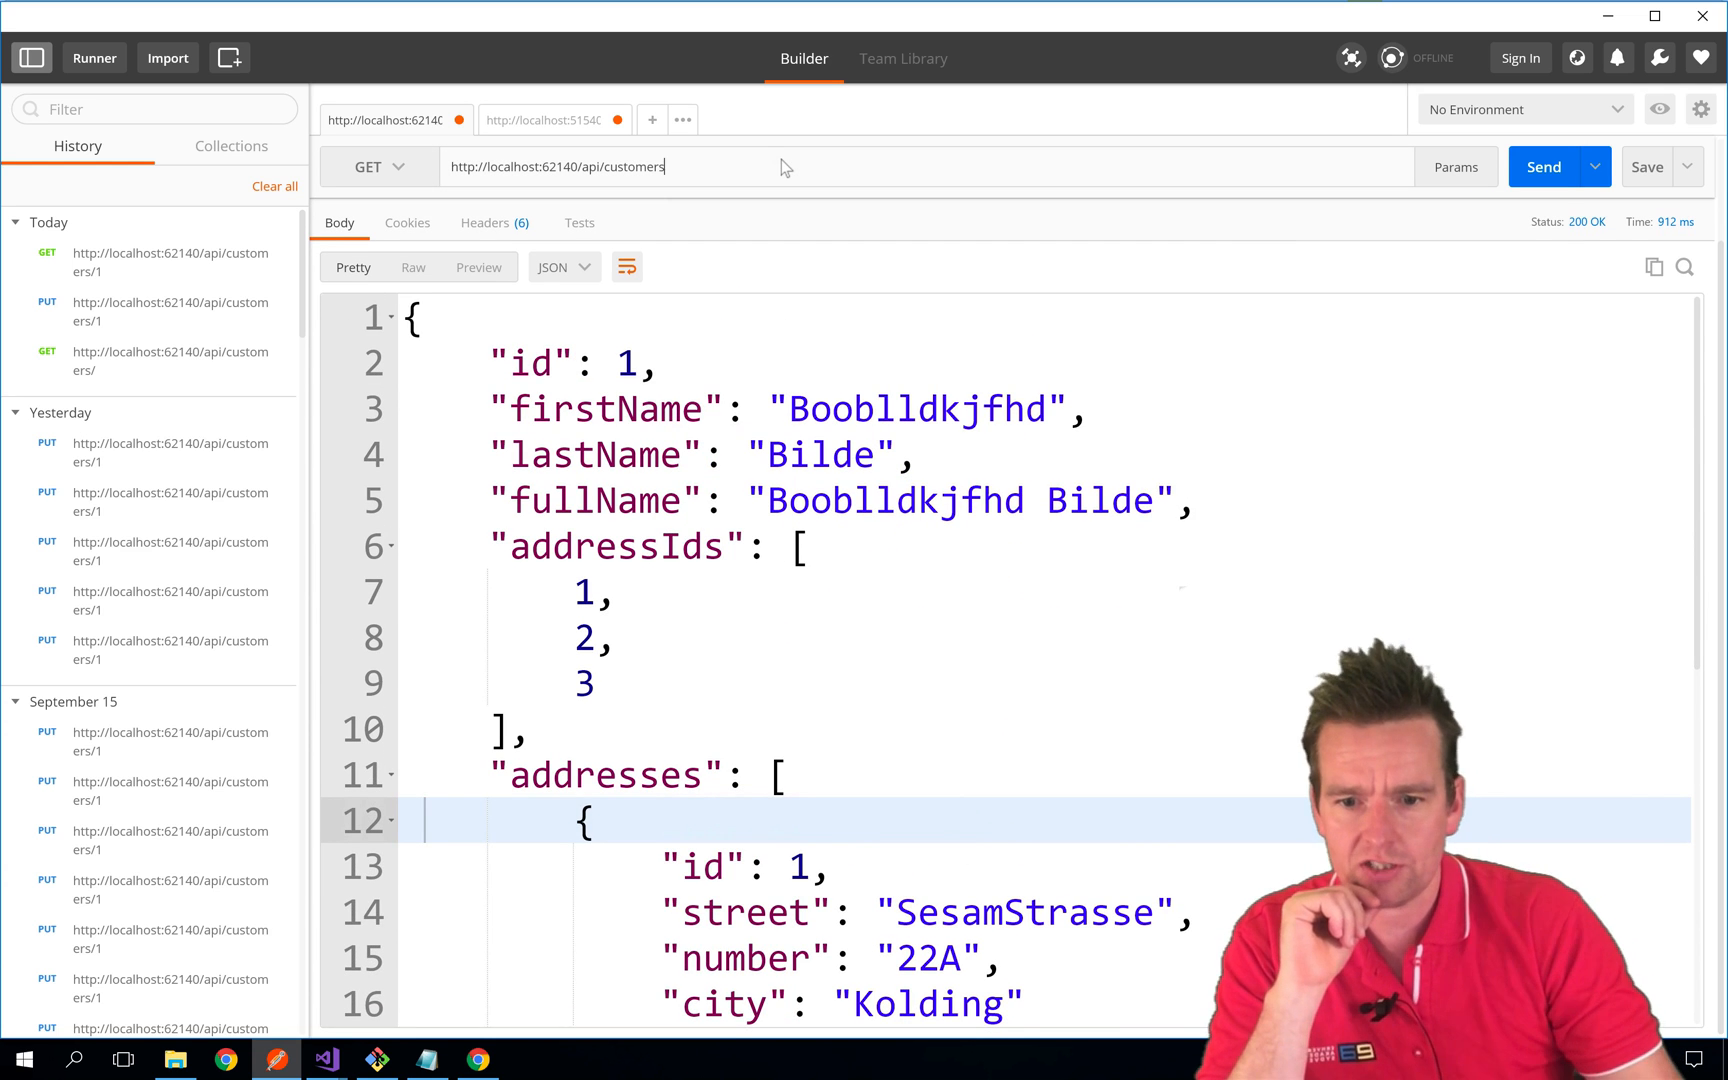
pyautogui.click(1542, 166)
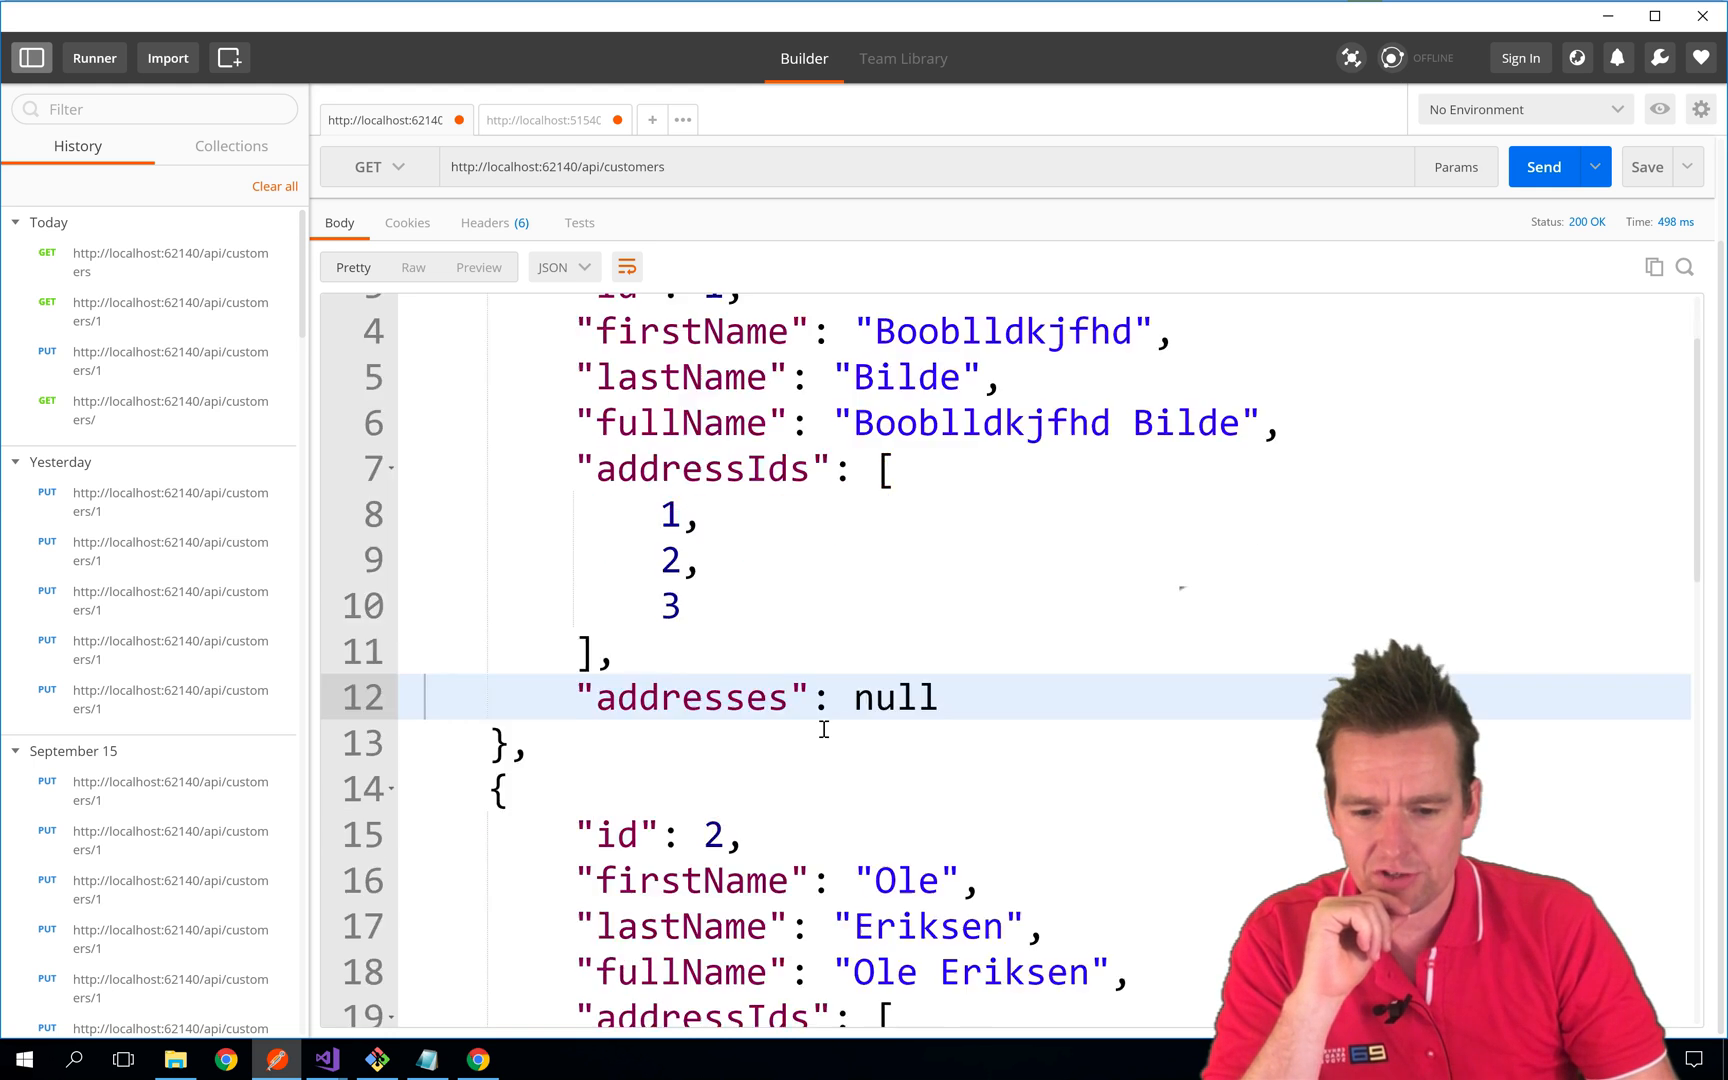
pyautogui.scroll(-3)
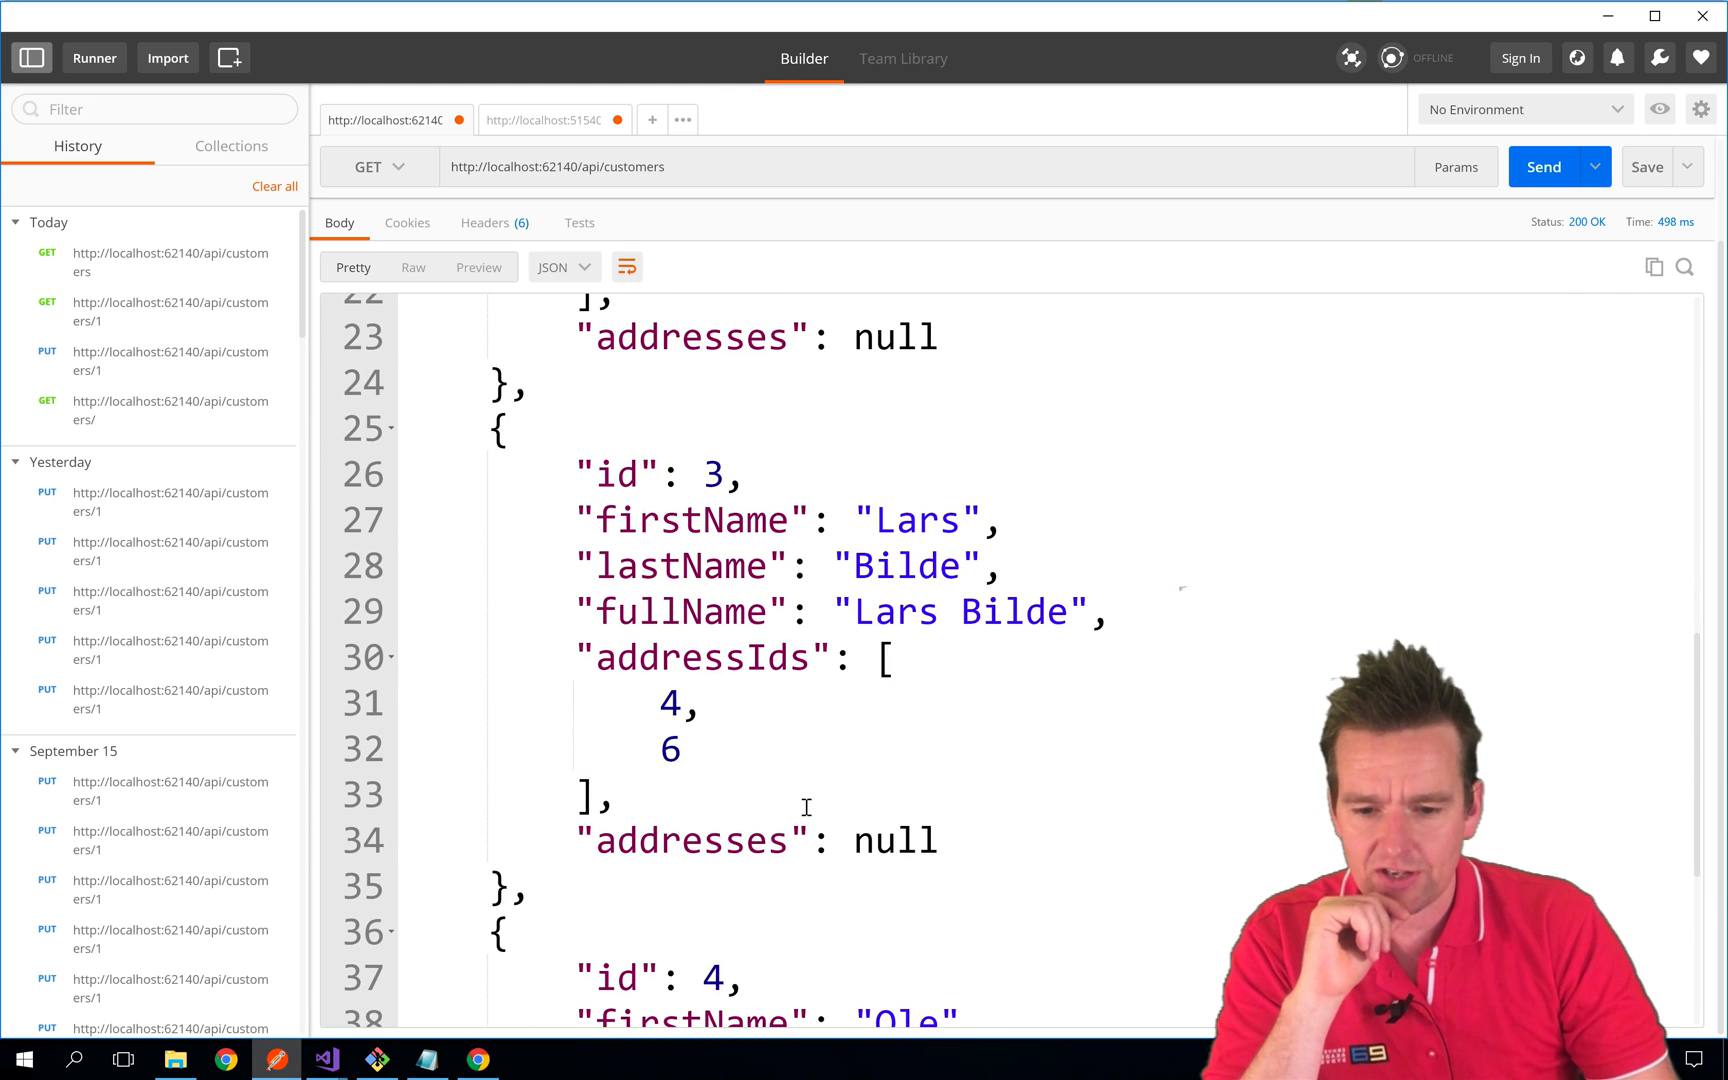
pyautogui.scroll(-3)
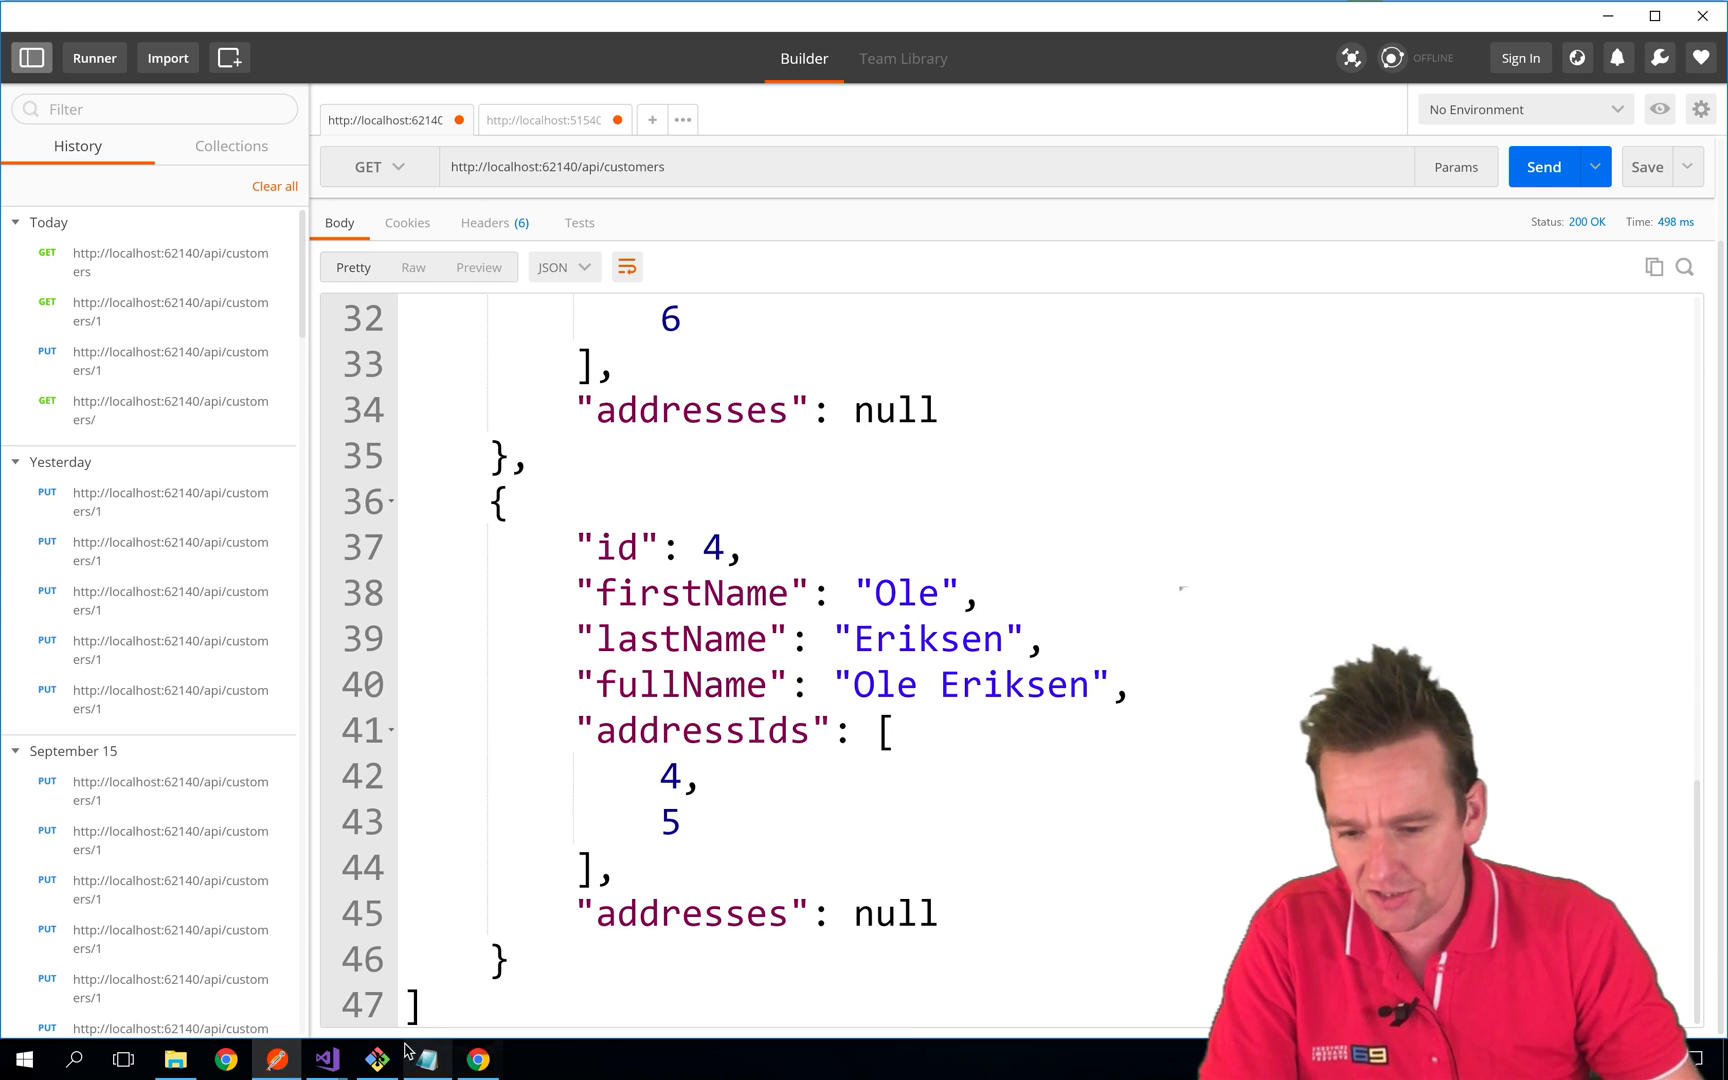
# Stop debugging and wrap the seed-data block in Startup.cs Configure in /* ... */
pyautogui.click(322, 1062)
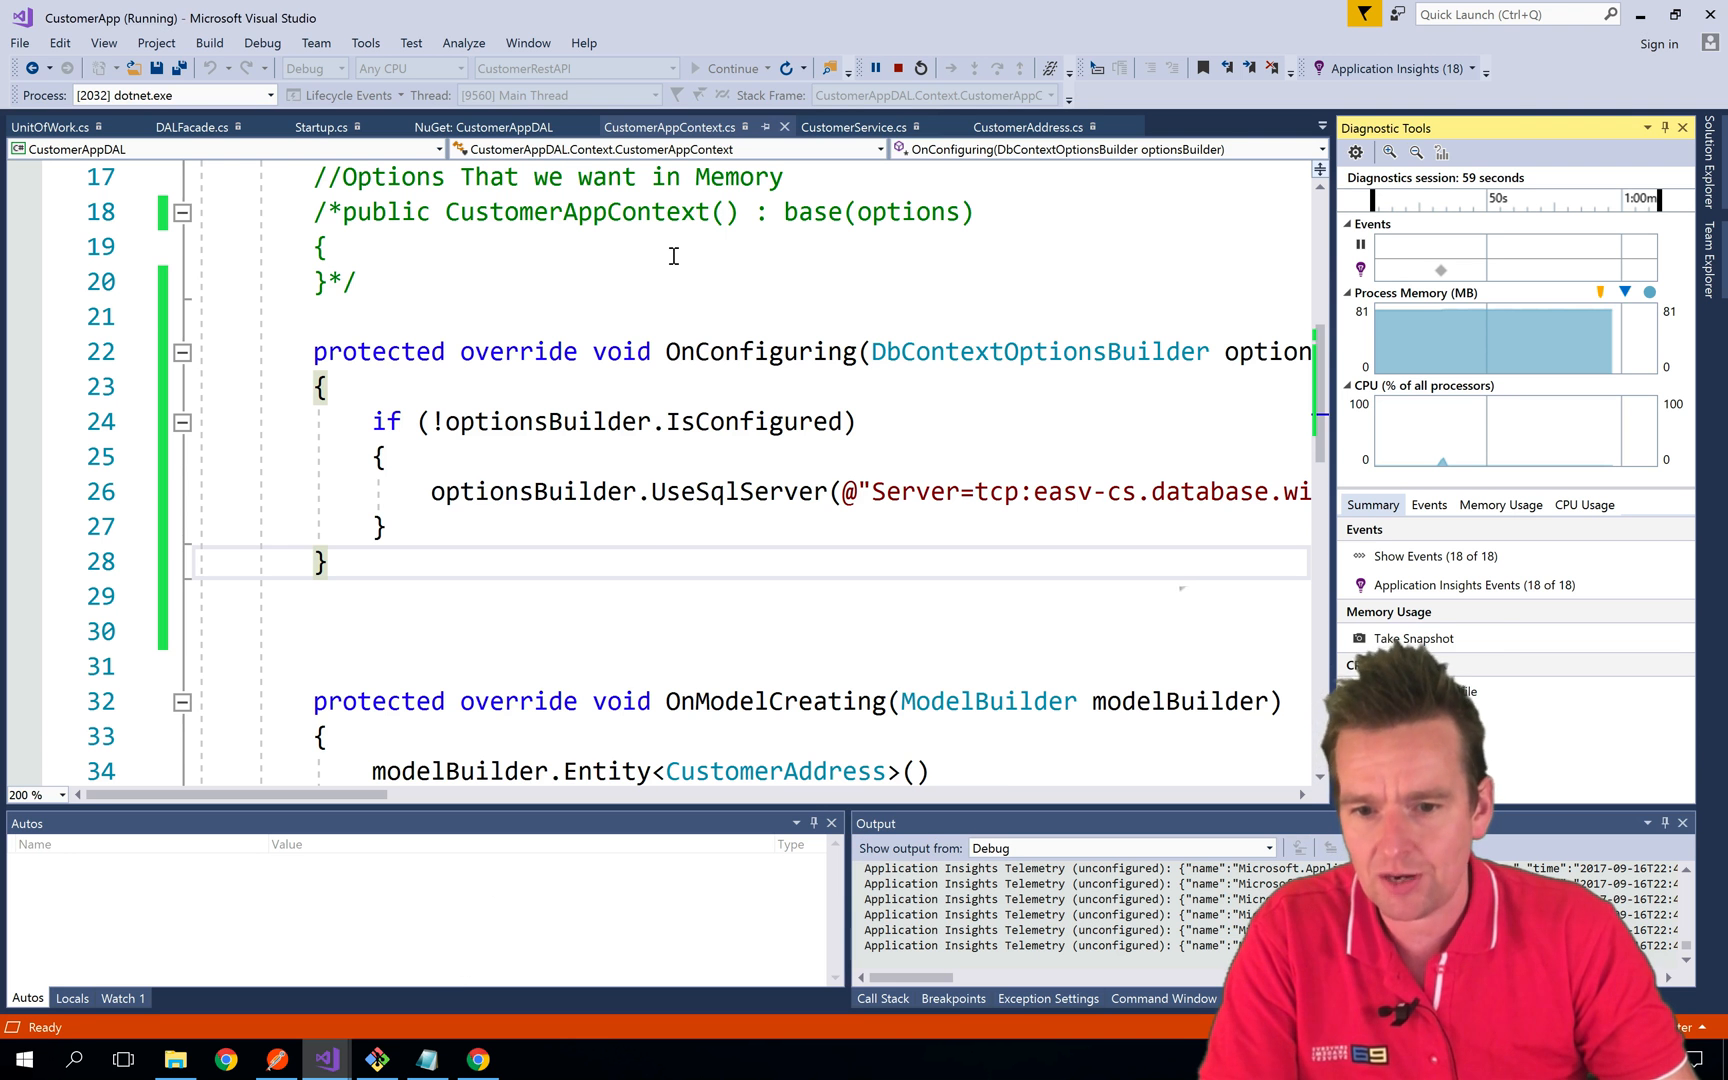
pyautogui.click(876, 68)
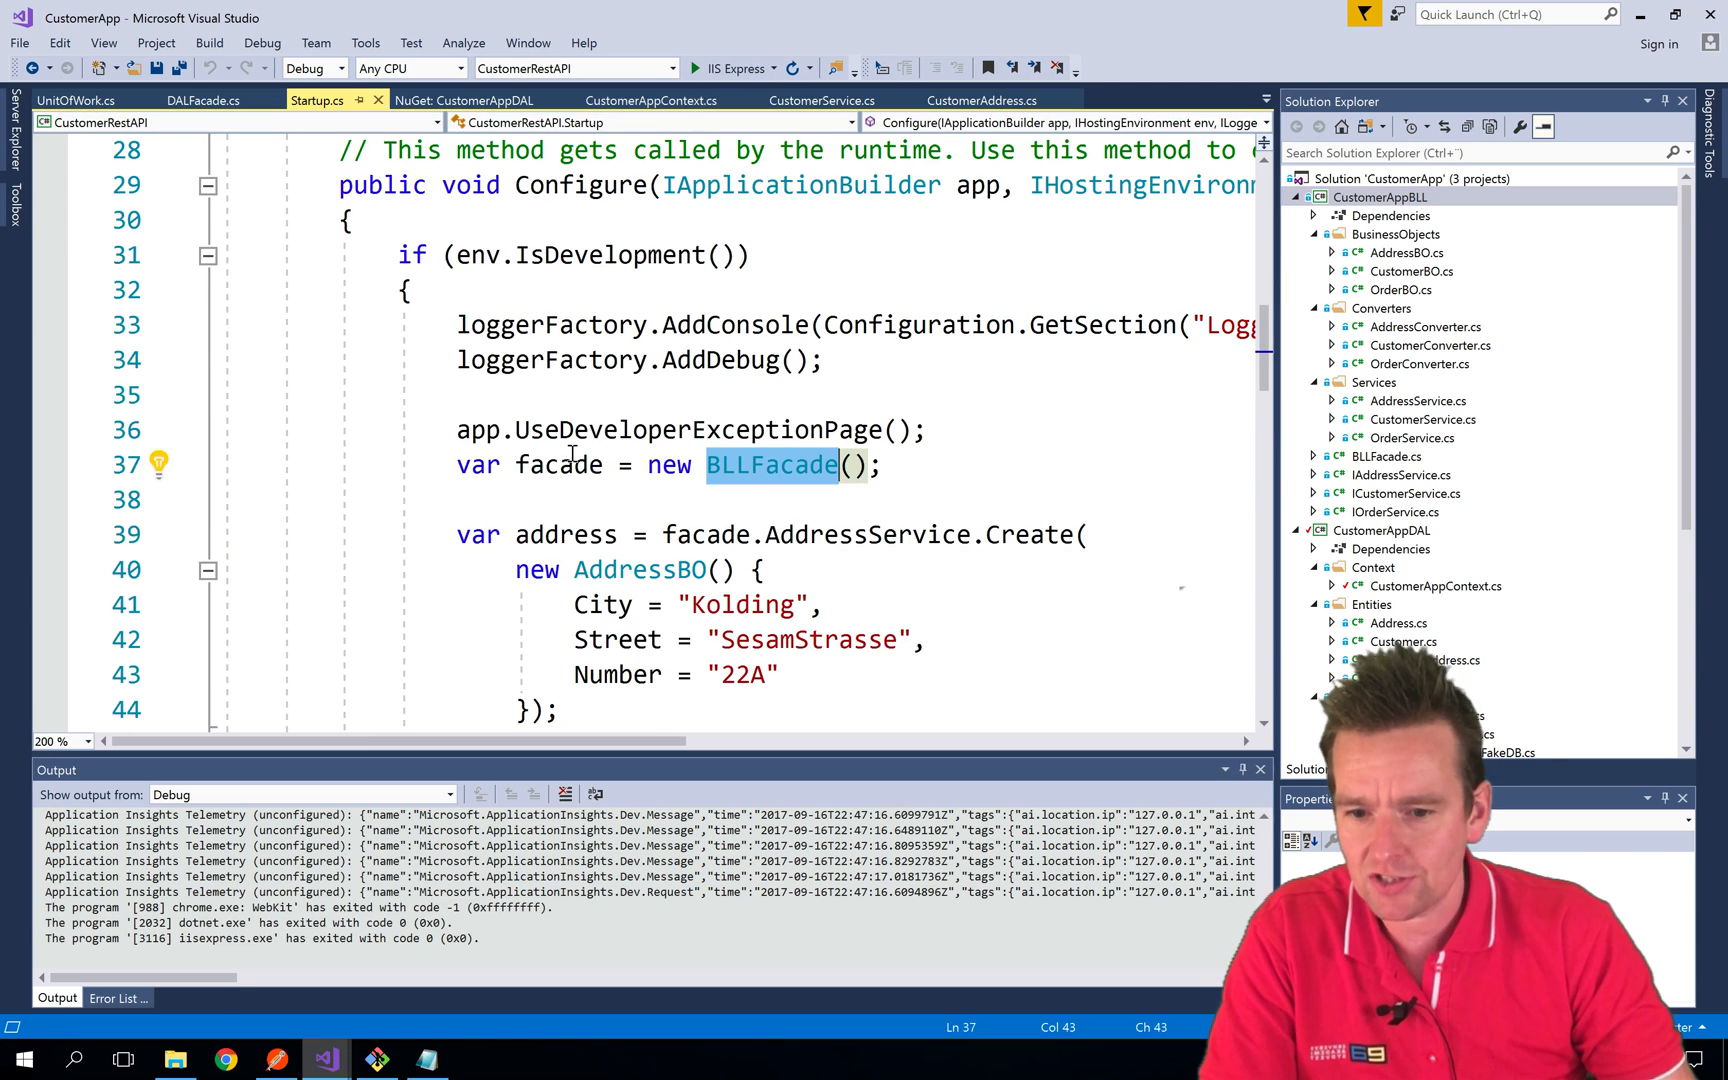
pyautogui.scroll(-3)
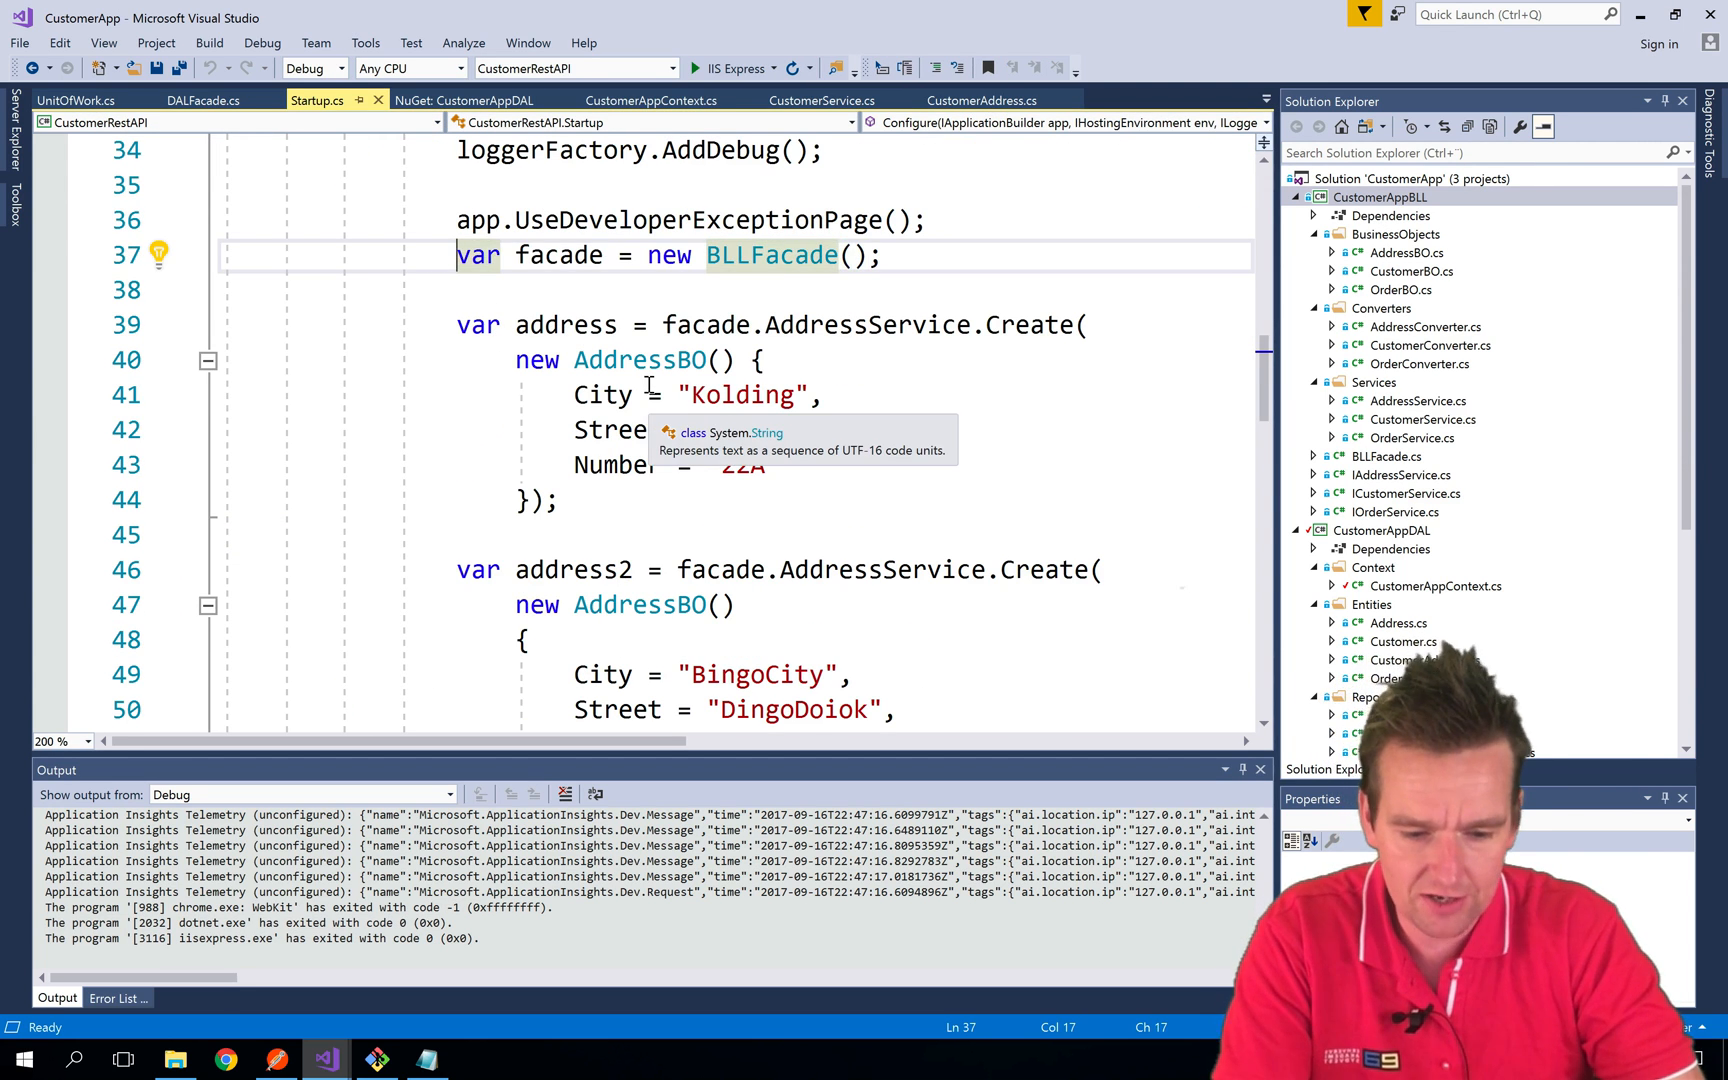
pyautogui.scroll(-3)
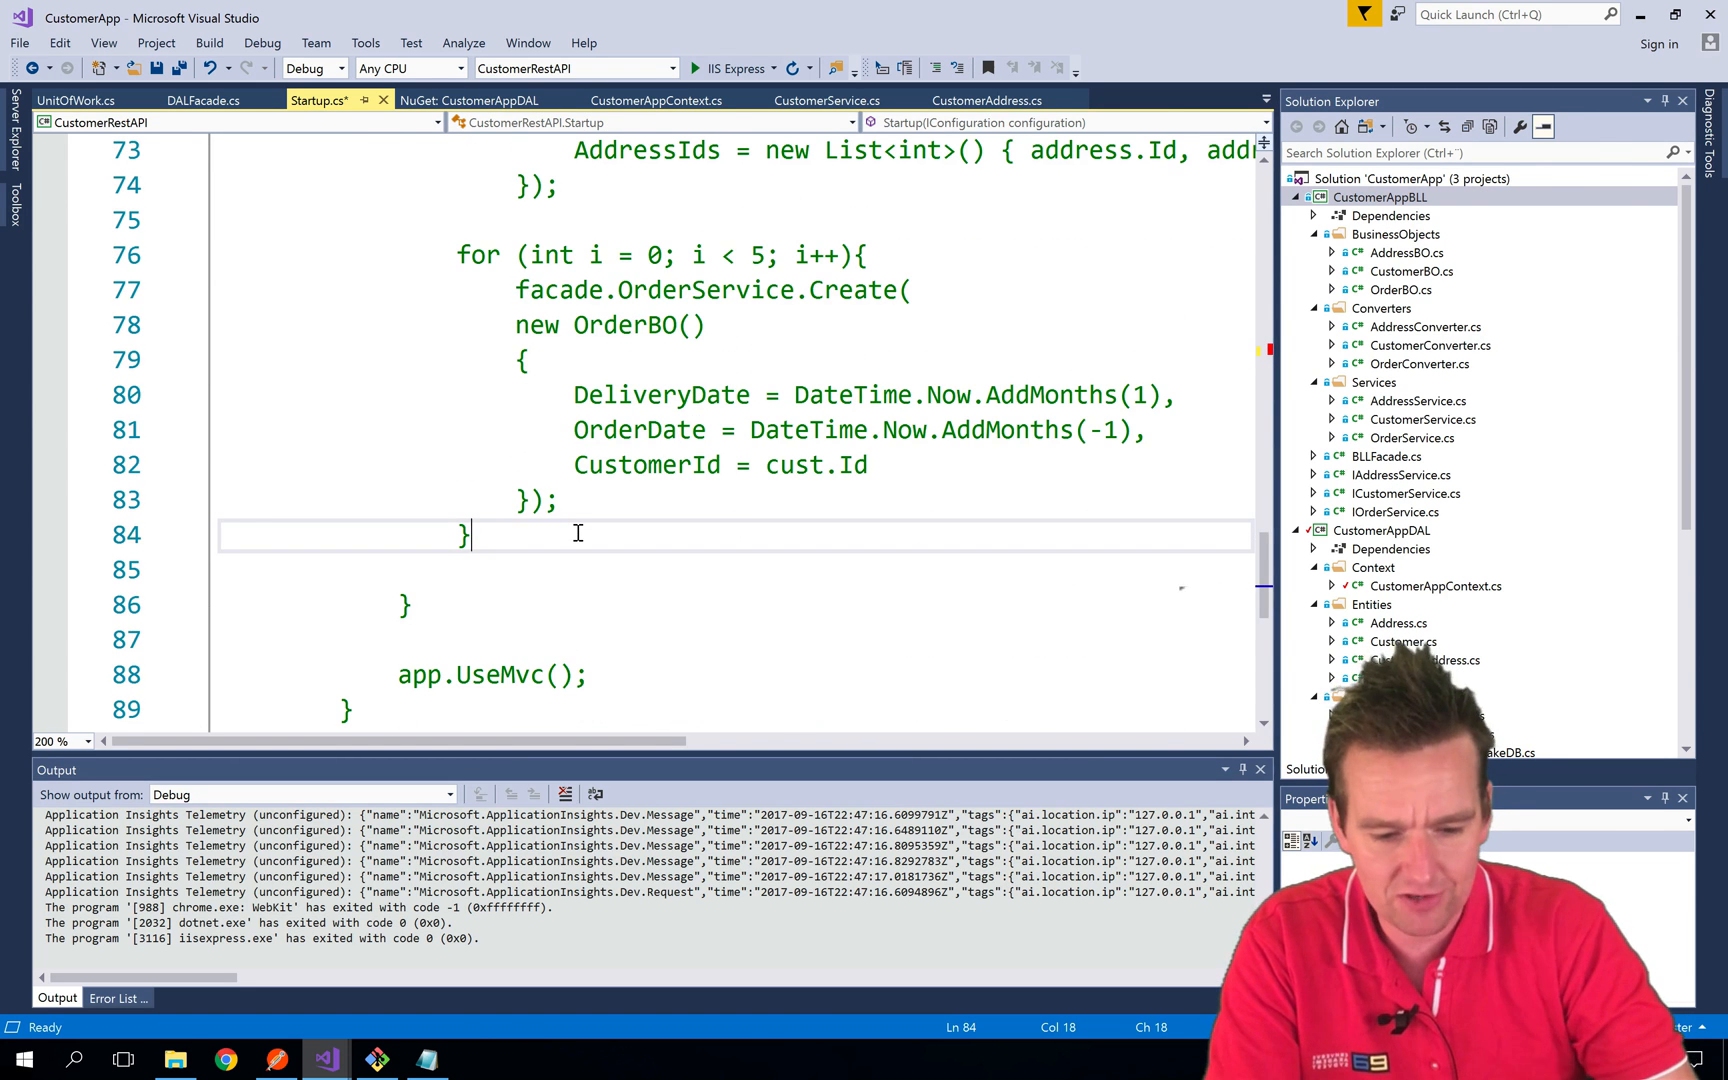
pyautogui.write('*/')
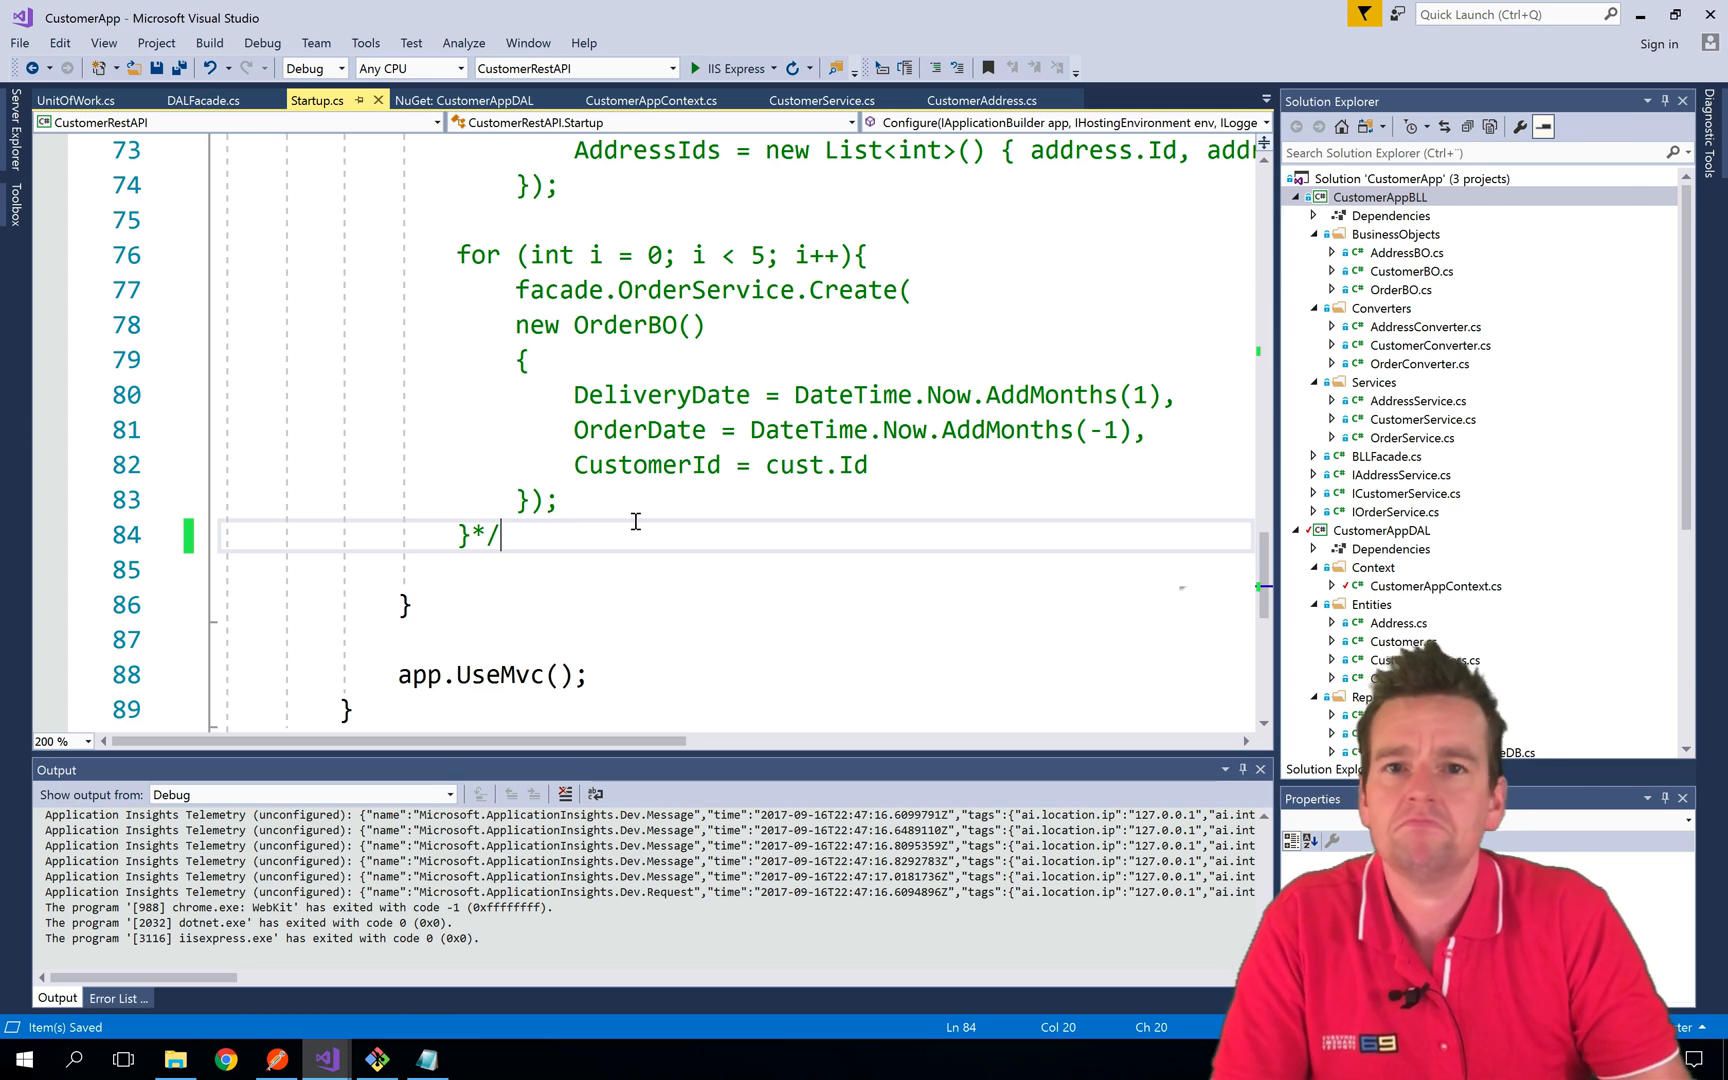